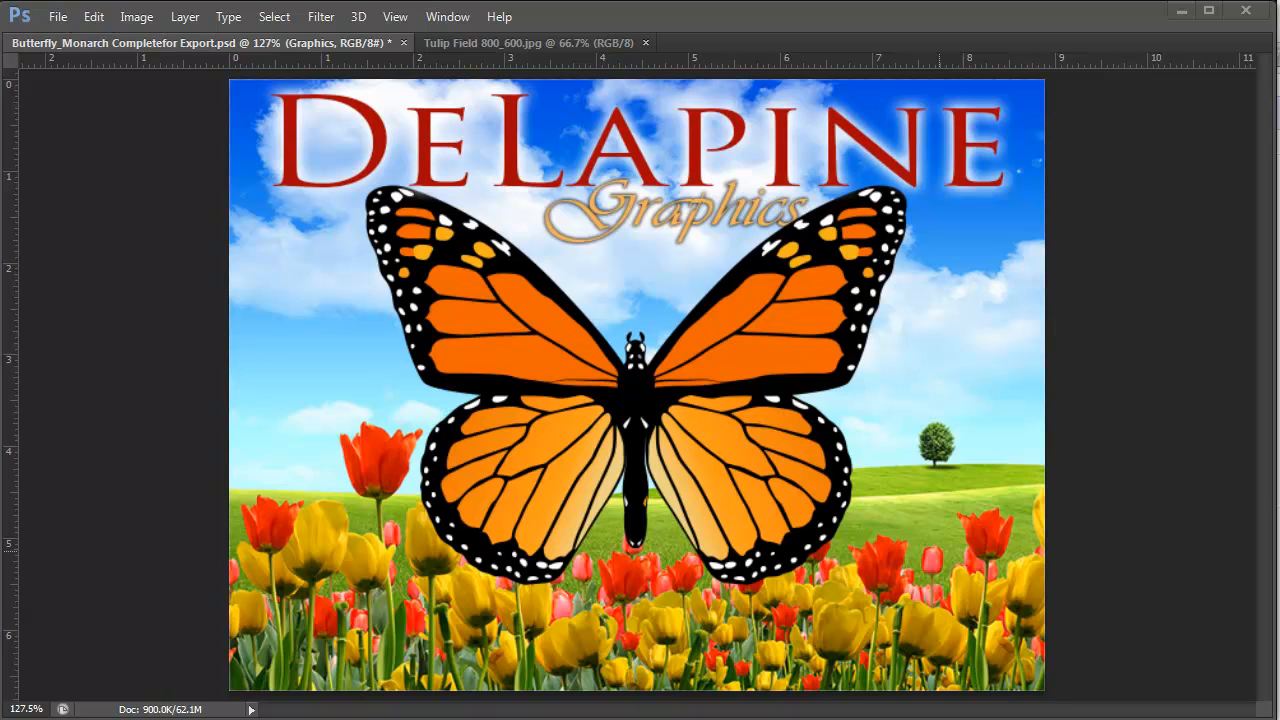
{"action": "mouse_move", "coordinate": [505, 283]}
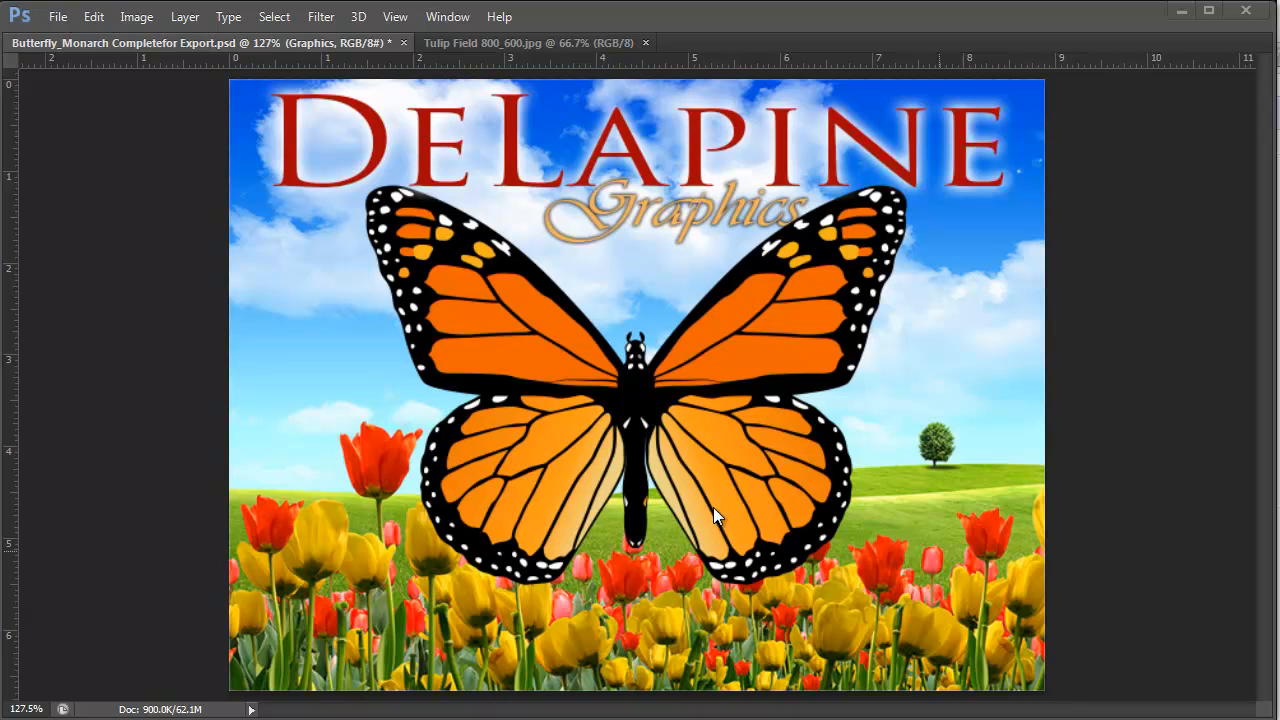
{"action": "mouse_move", "coordinate": [897, 632]}
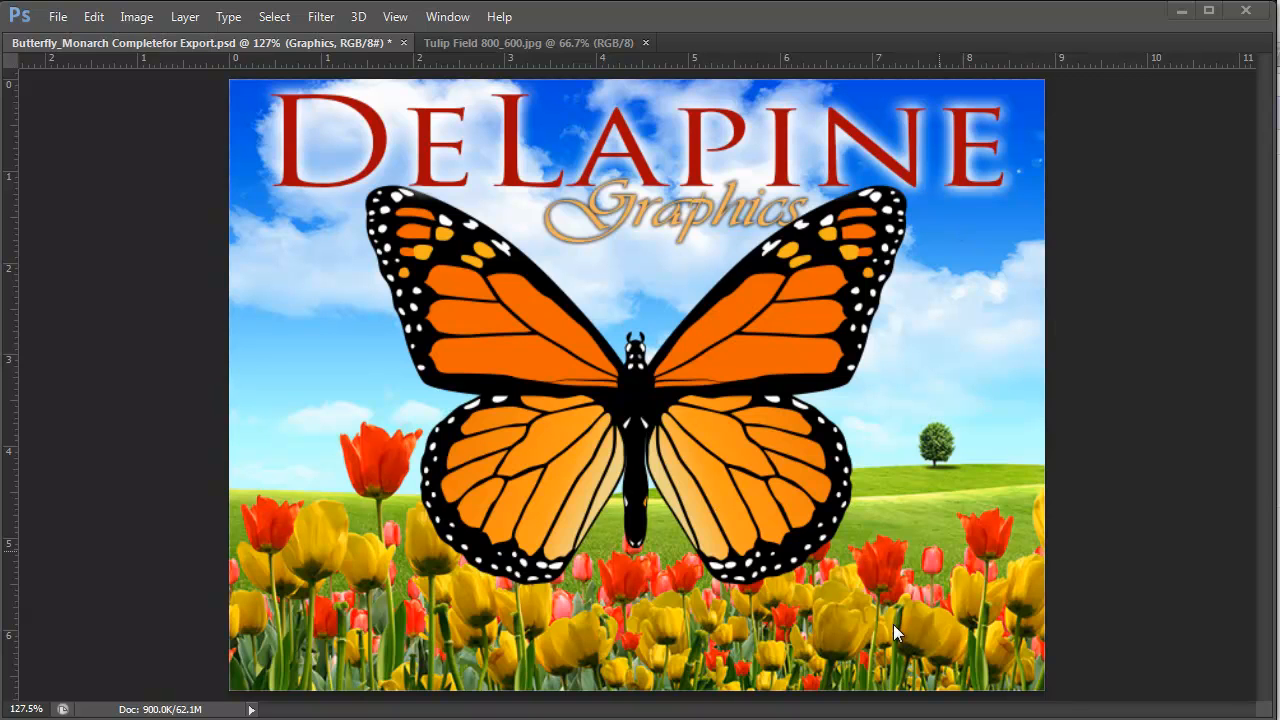
{"action": "mouse_move", "coordinate": [900, 634]}
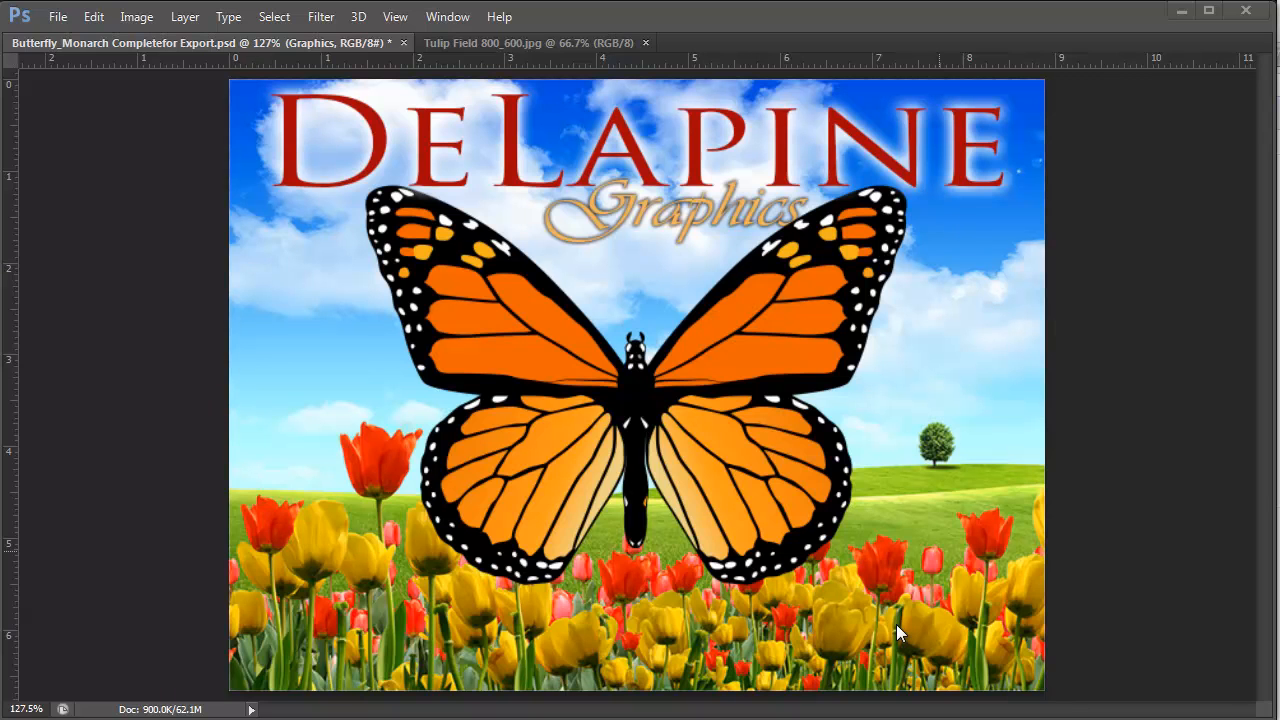
{"action": "mouse_move", "coordinate": [462, 378]}
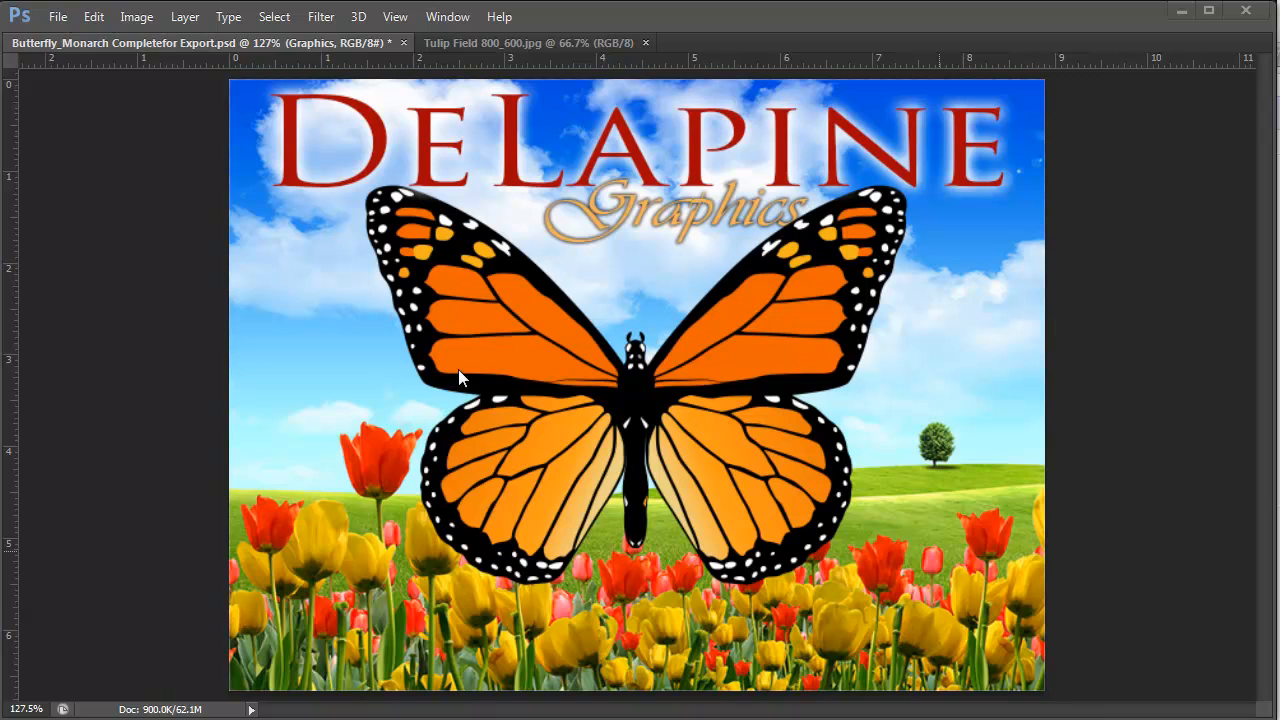
{"action": "mouse_move", "coordinate": [802, 470]}
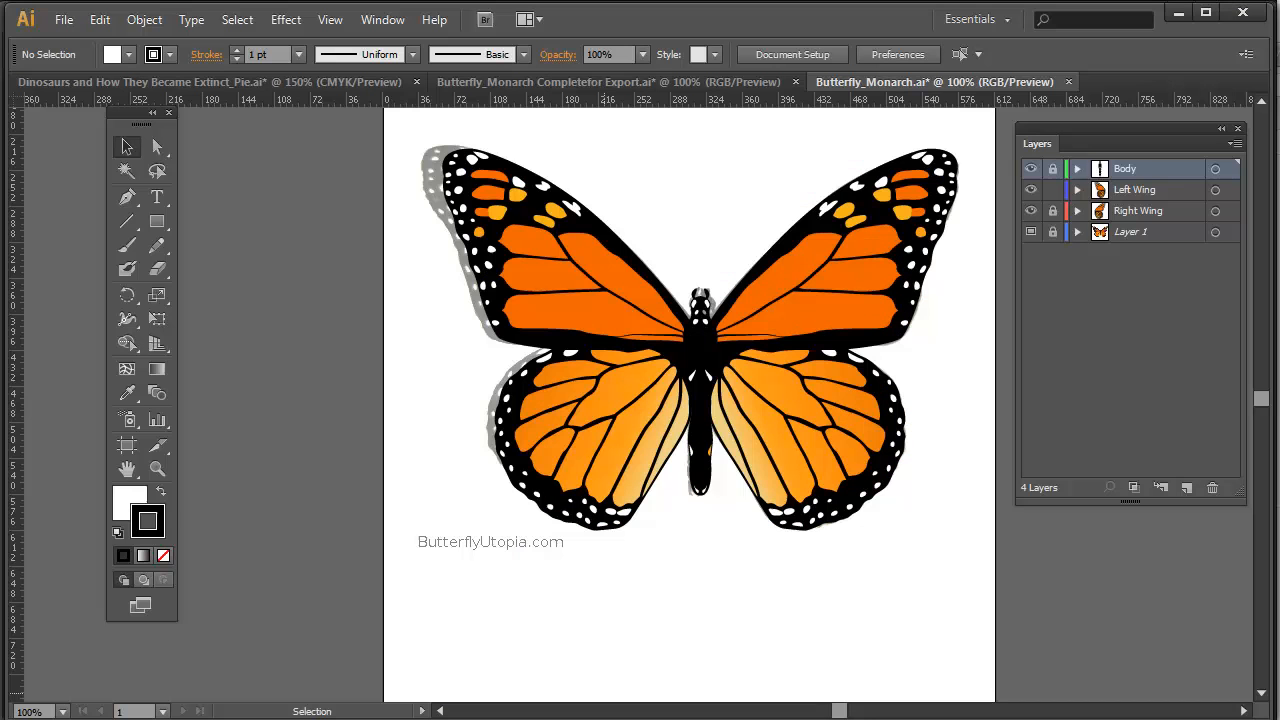
{"action": "mouse_move", "coordinate": [1045, 553]}
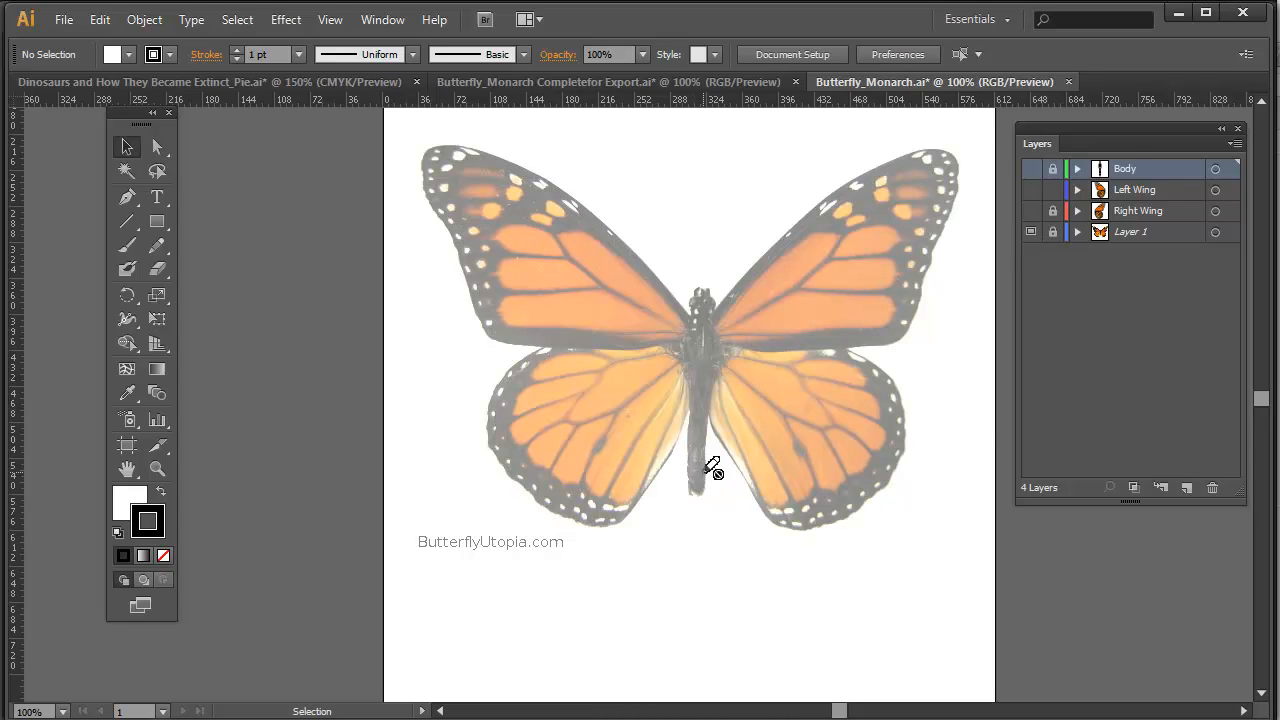
{"action": "mouse_move", "coordinate": [1180, 243]}
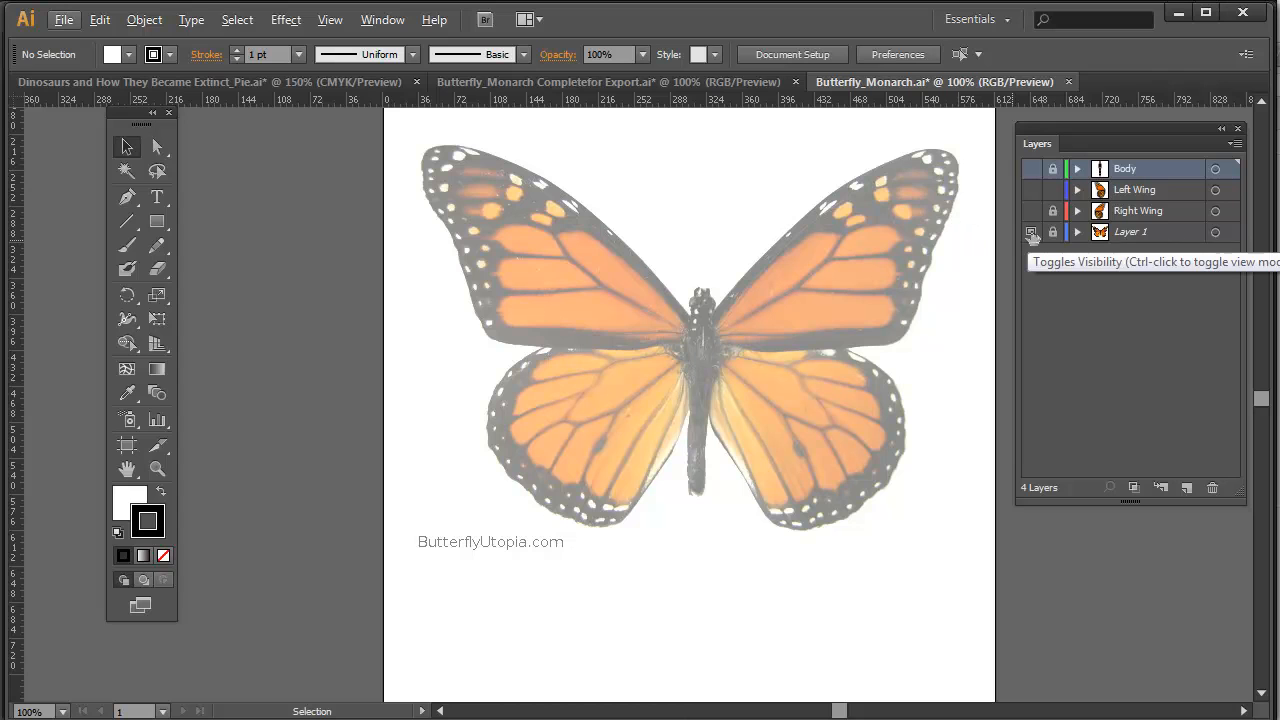
{"action": "mouse_move", "coordinate": [1032, 232]}
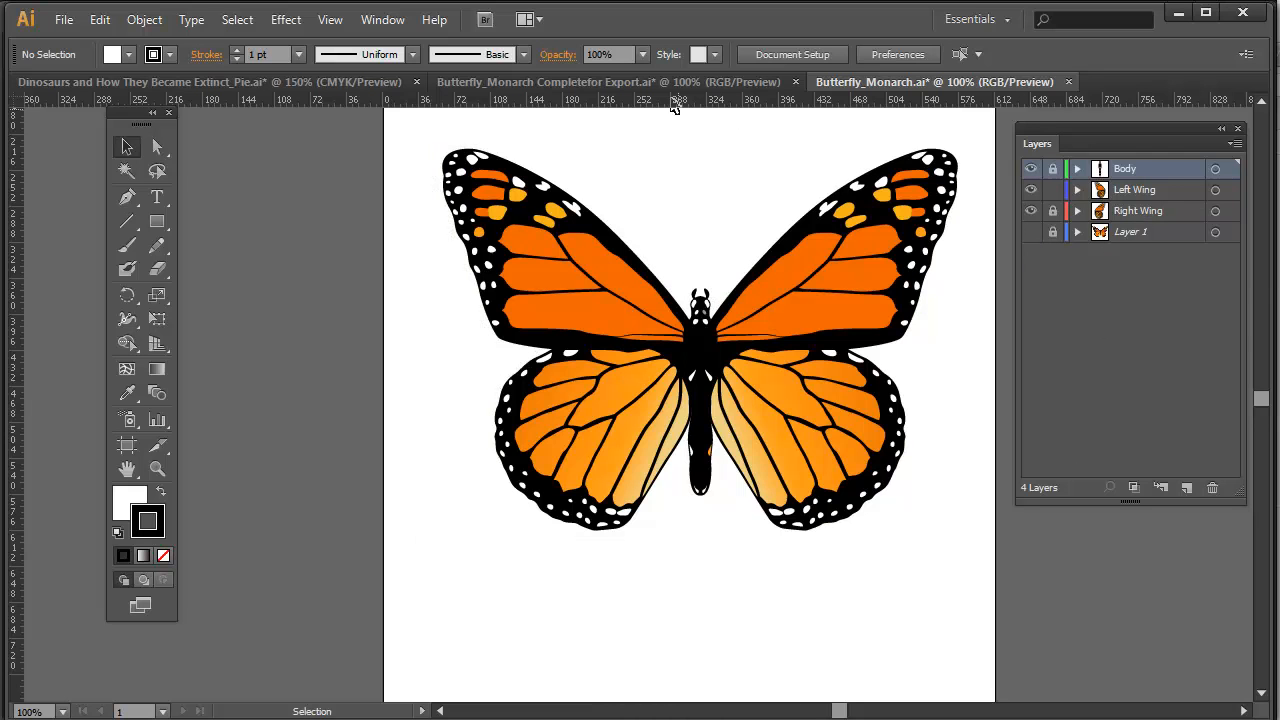
{"action": "mouse_move", "coordinate": [575, 90]}
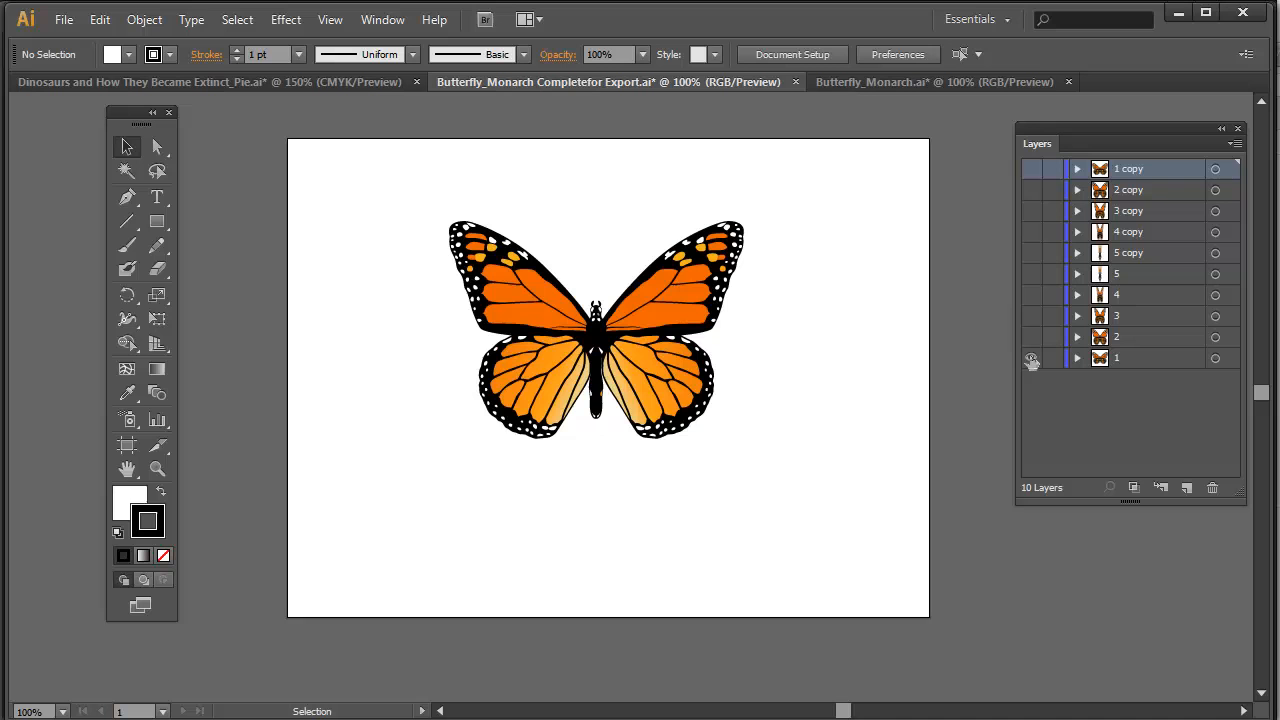
- Turn on visibility for every wing-pose layer (1, 2, 5 and the copies) so all ten show together
{"action": "left_click", "coordinate": [1030, 357]}
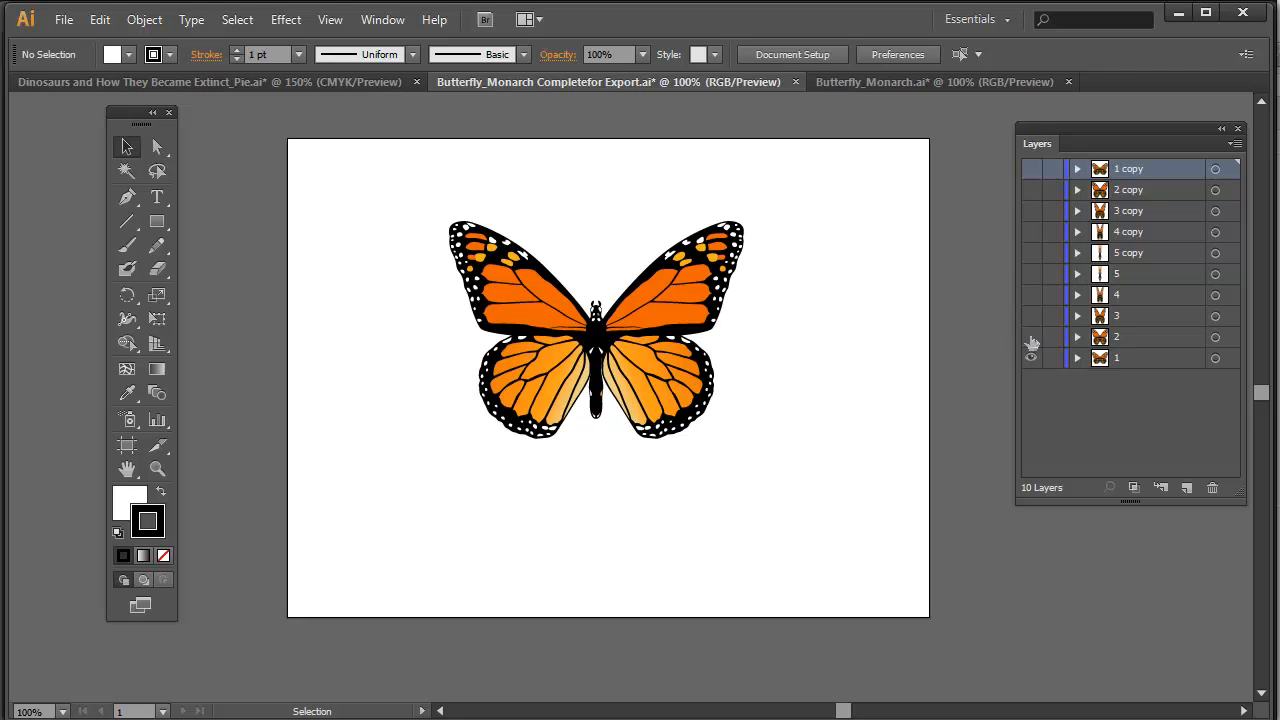
{"action": "left_click", "coordinate": [1030, 337]}
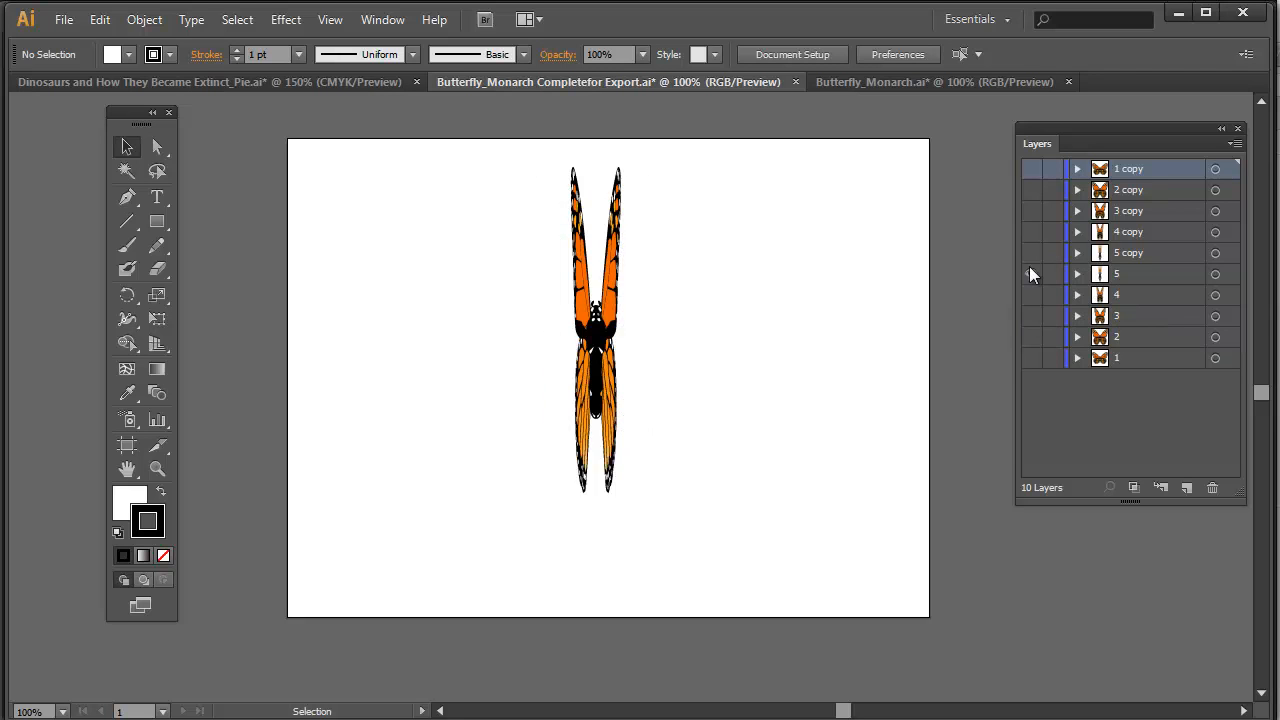
{"action": "left_click", "coordinate": [1030, 273]}
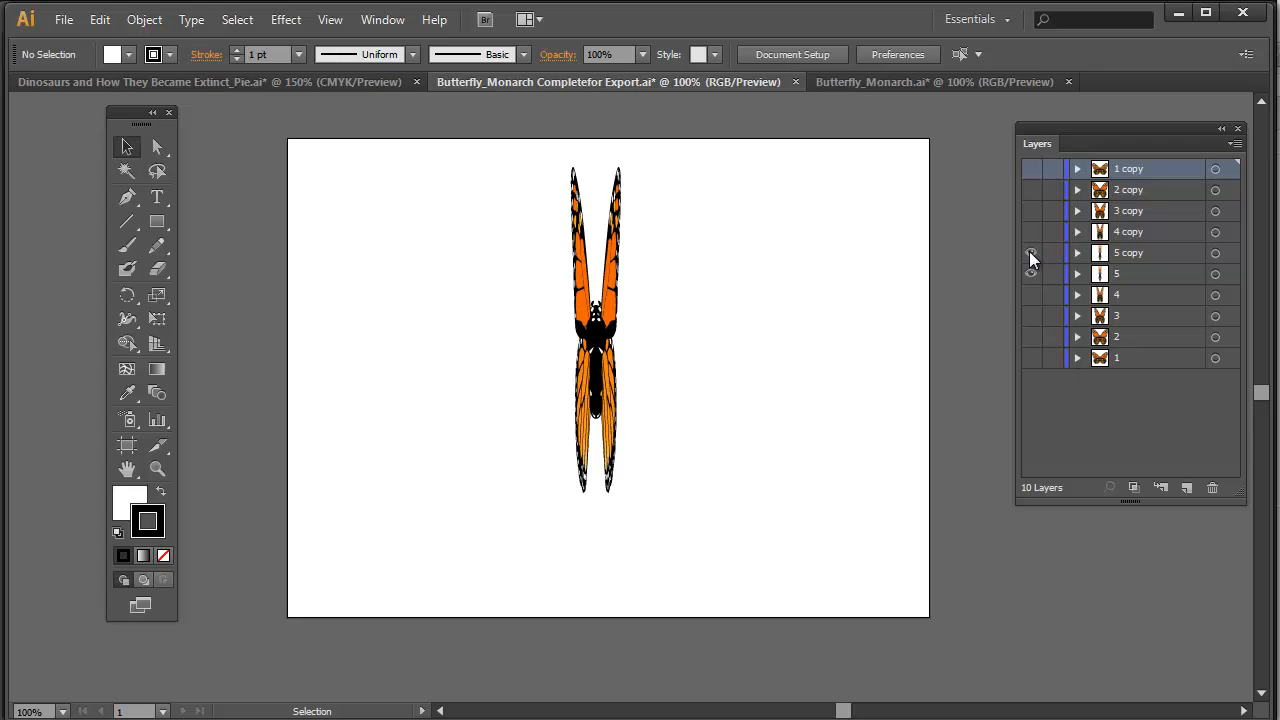
{"action": "left_click", "coordinate": [1031, 231]}
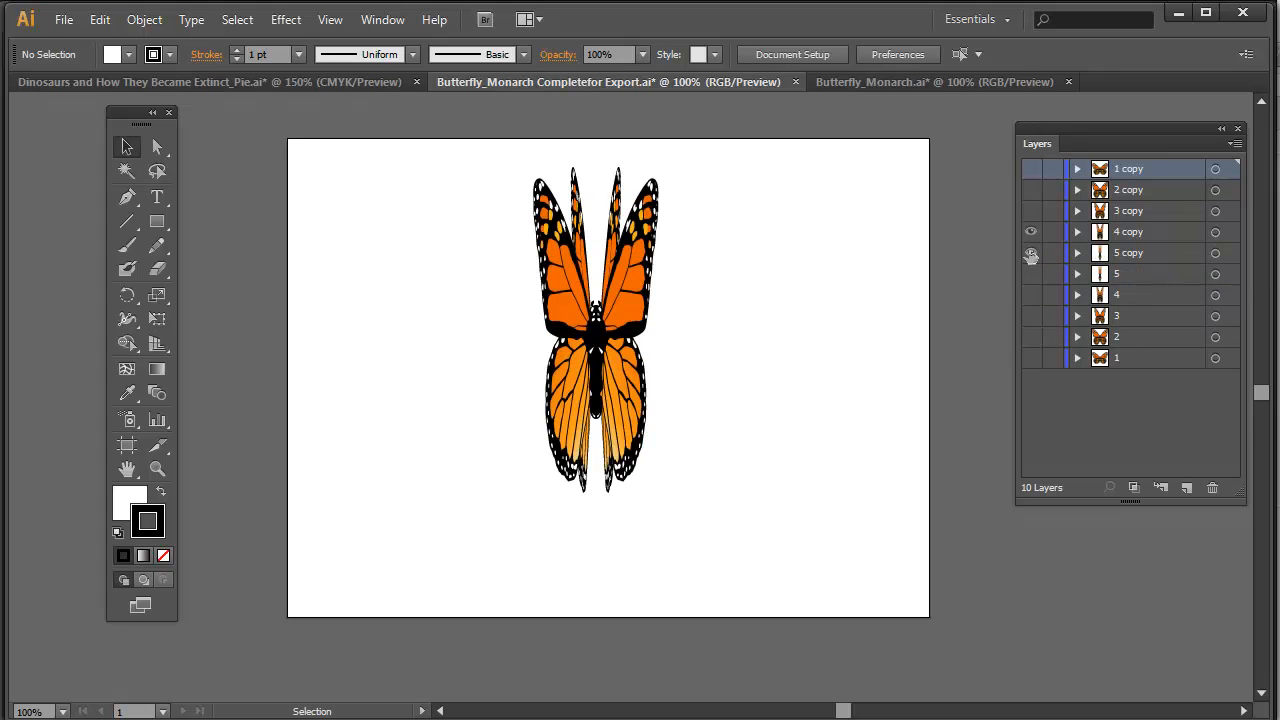
{"action": "left_click", "coordinate": [1032, 211]}
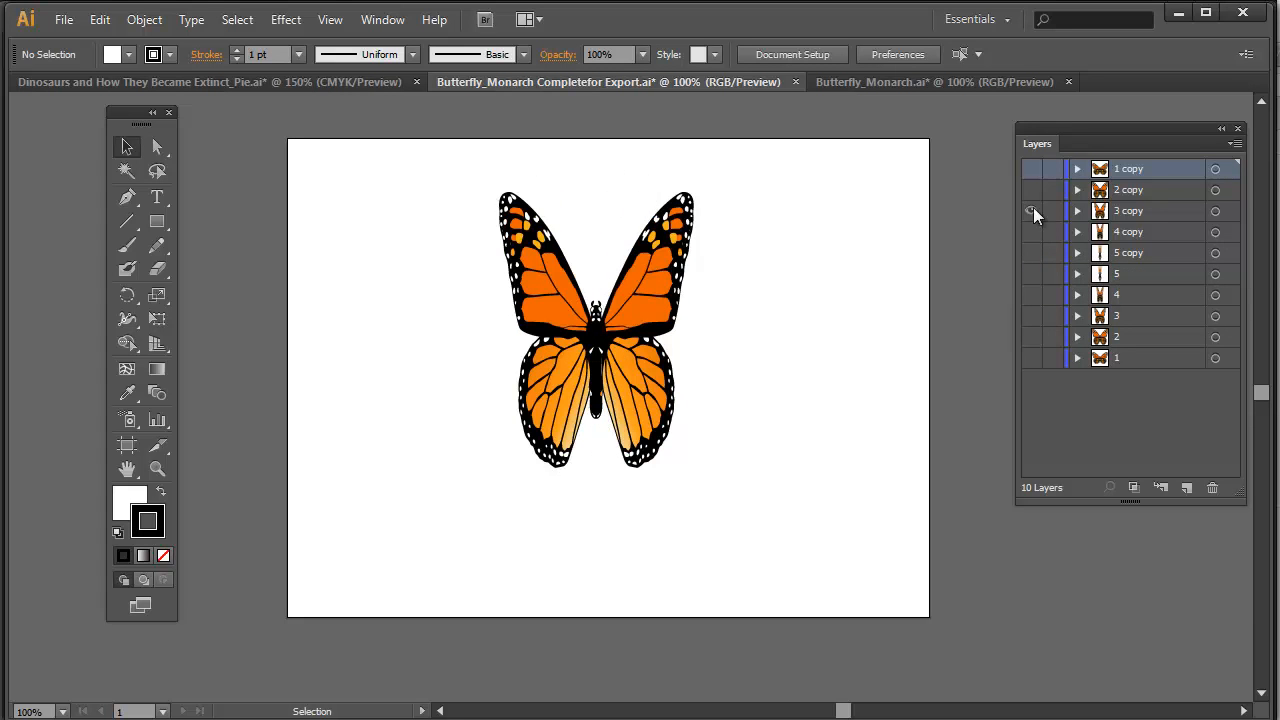
{"action": "left_click", "coordinate": [1032, 168]}
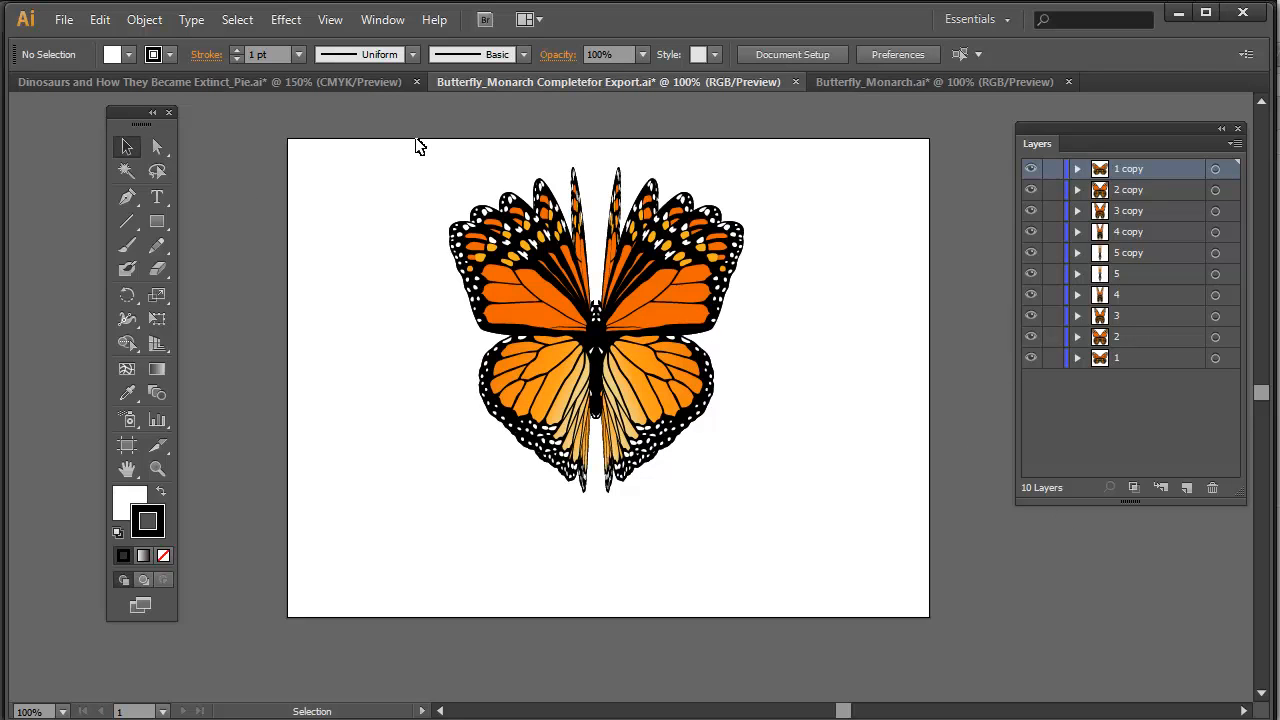
{"action": "mouse_move", "coordinate": [726, 522]}
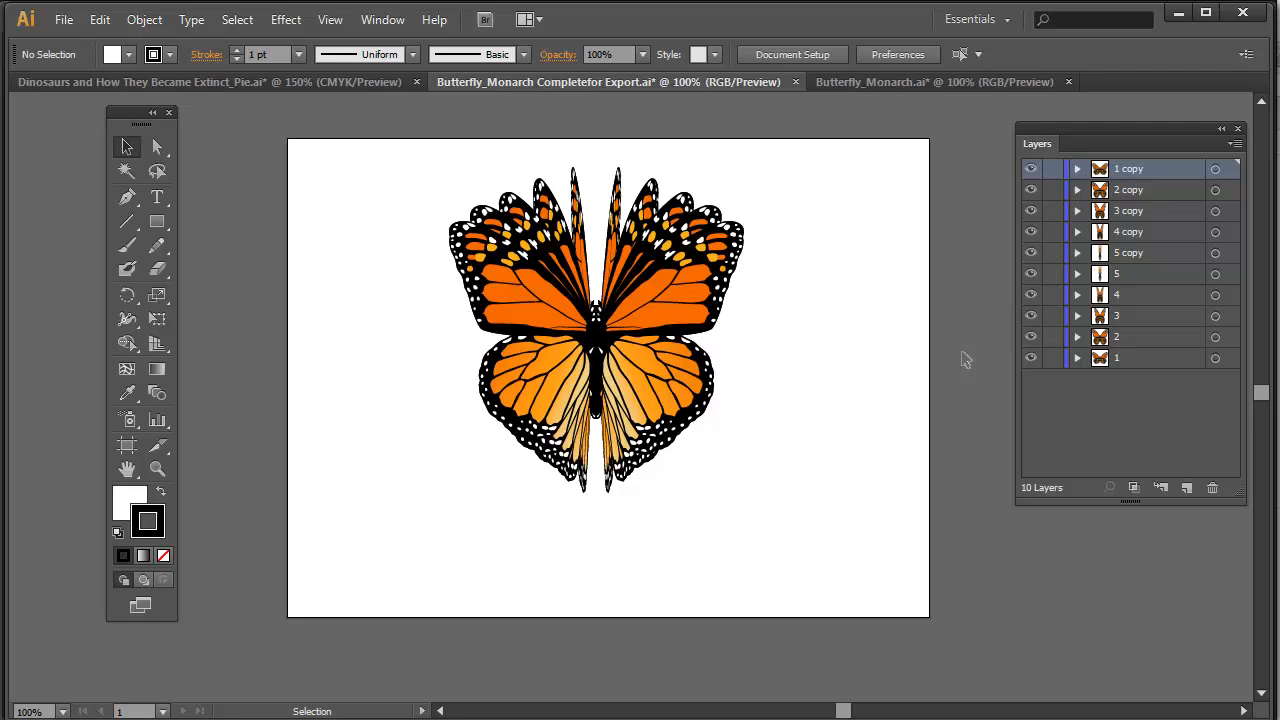
{"action": "mouse_move", "coordinate": [214, 568]}
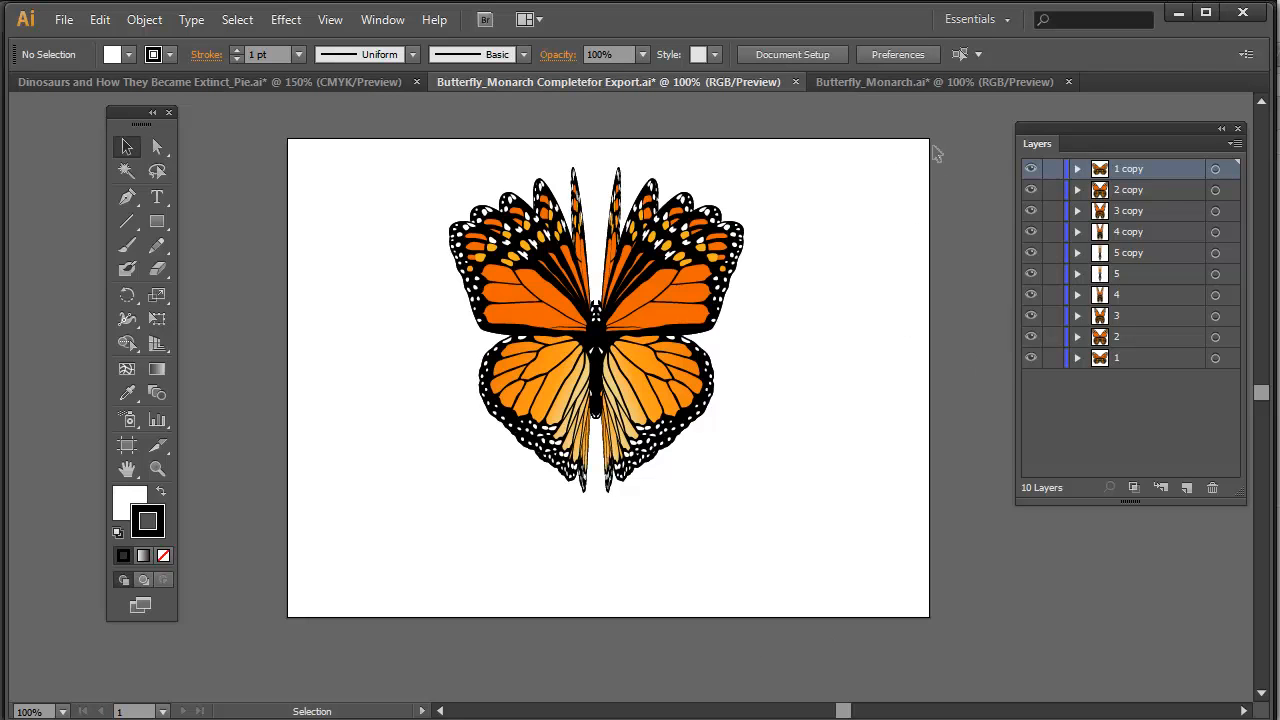
{"action": "mouse_move", "coordinate": [912, 193]}
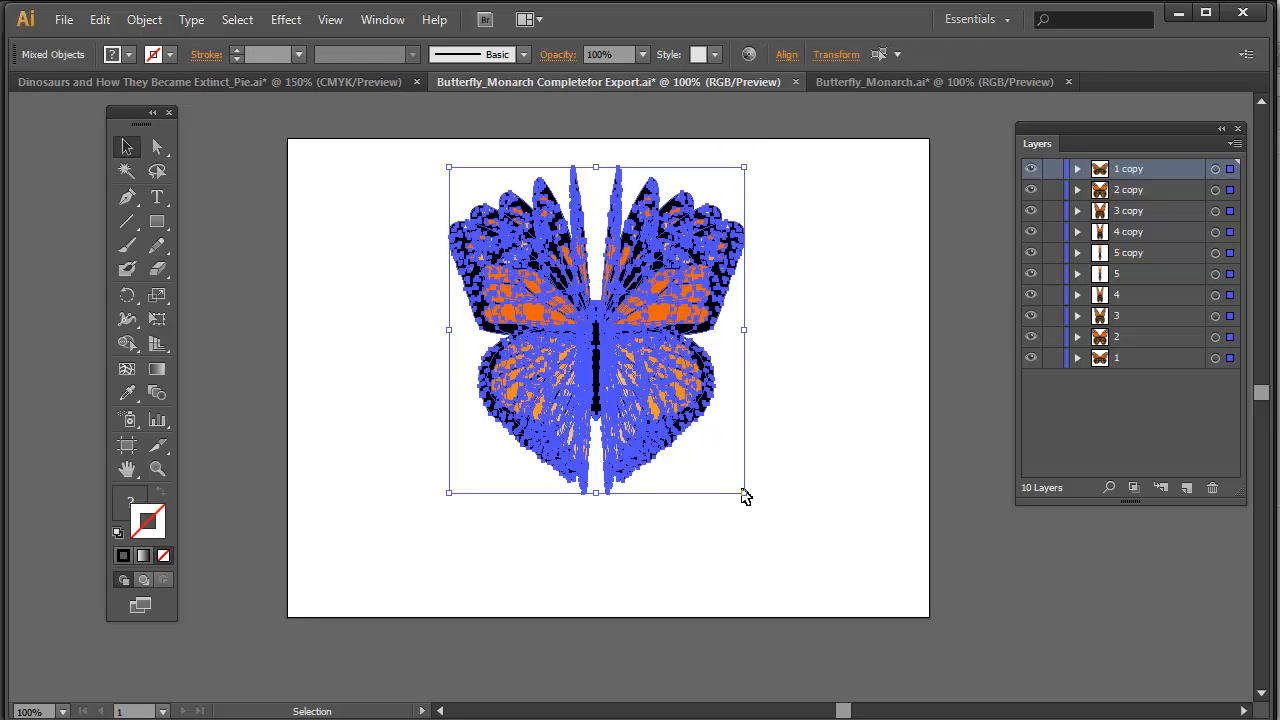
- Scale the selected stack of butterfly poses up to nearly fill the artboard
{"action": "left_click_drag", "start_coordinate": [745, 492], "coordinate": [763, 518]}
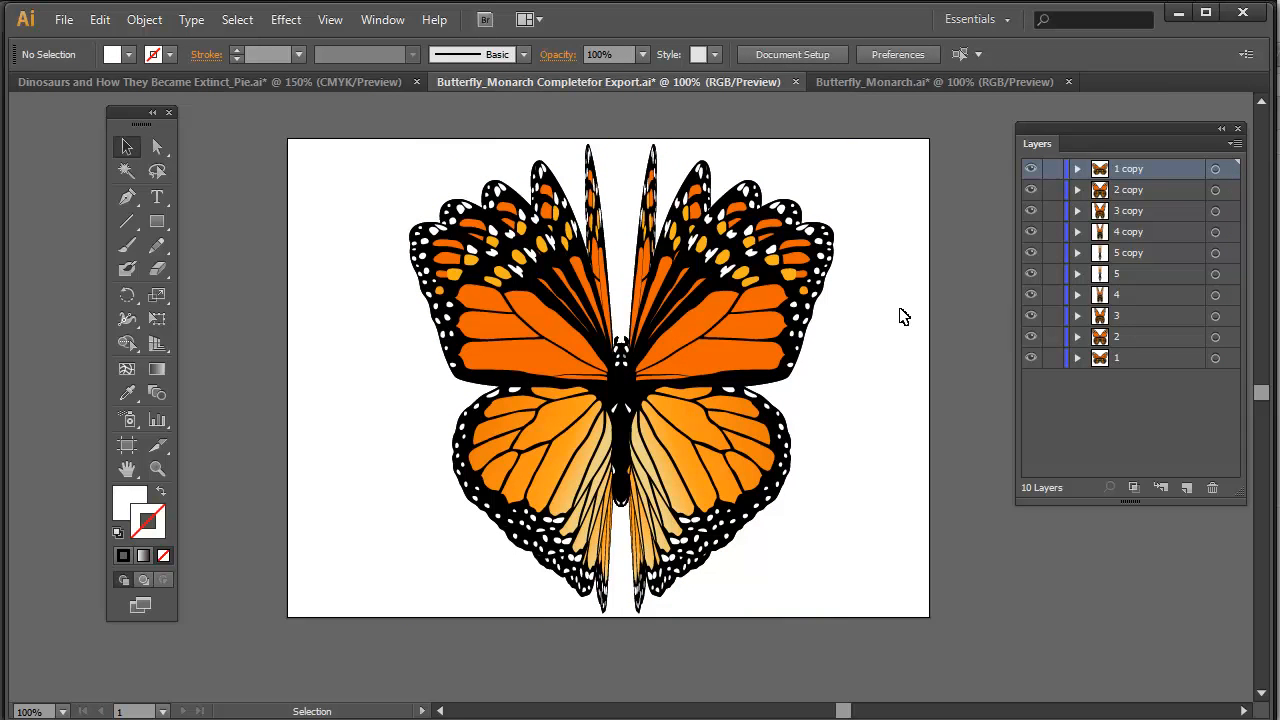
{"action": "mouse_move", "coordinate": [64, 25]}
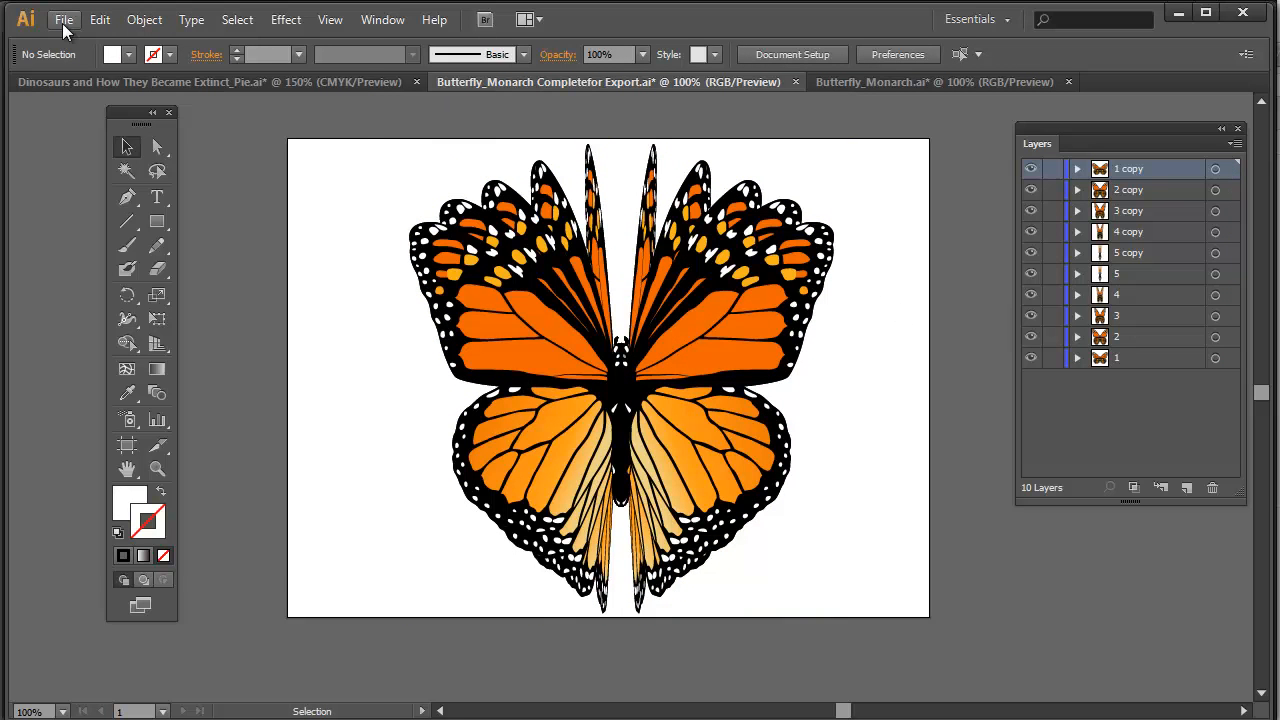
- Export the artwork from the File menu as a Photoshop (.psd) file
{"action": "left_click", "coordinate": [68, 20]}
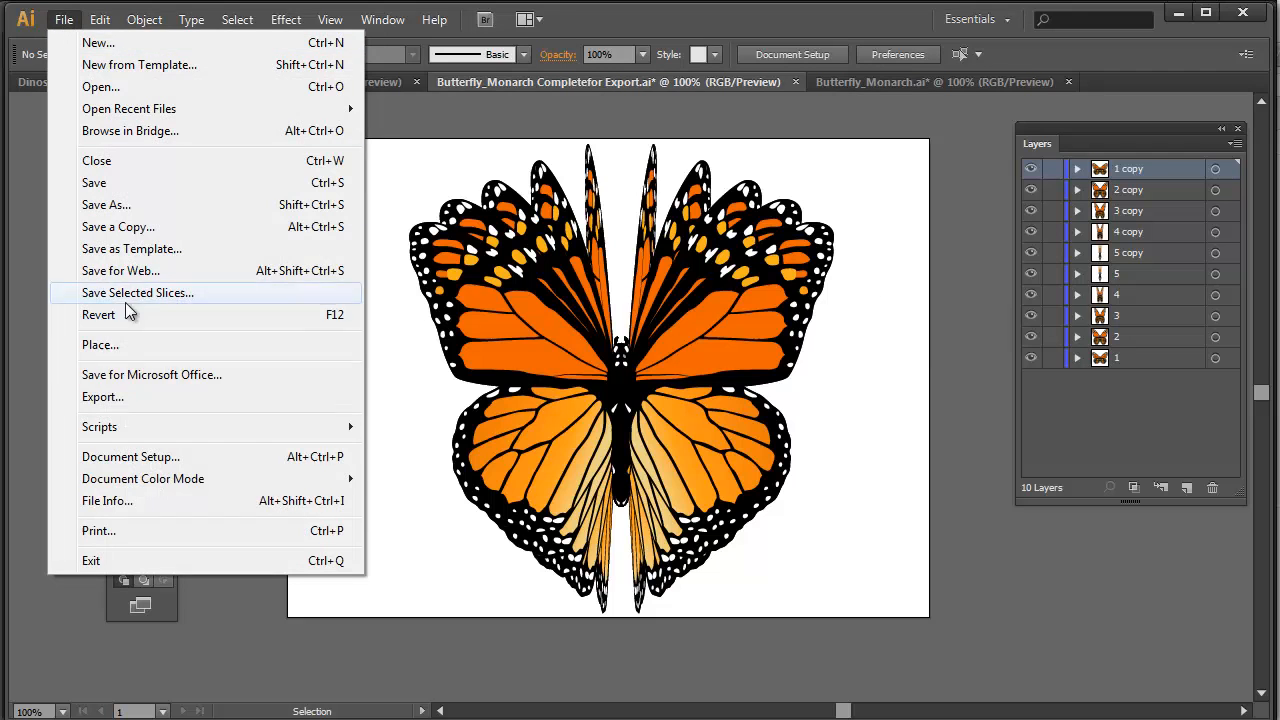
{"action": "left_click", "coordinate": [102, 397]}
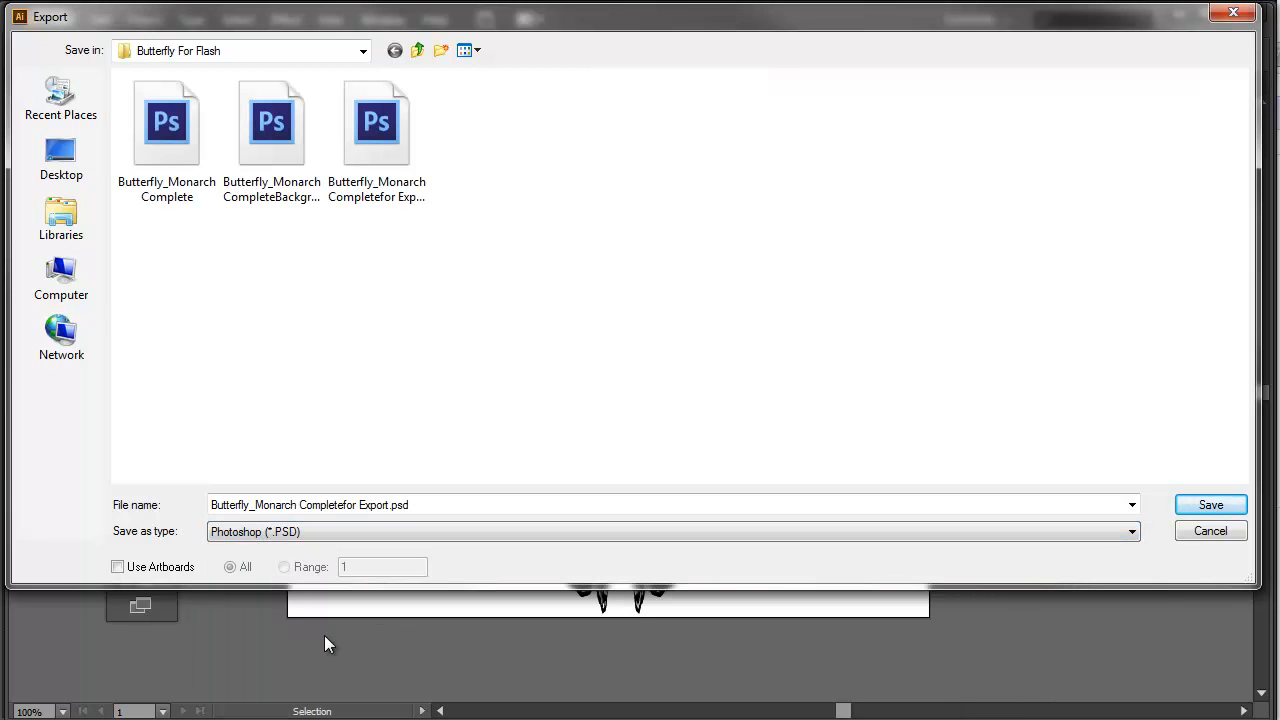
{"action": "double_click", "coordinate": [330, 505]}
{"action": "type", "text": "Butterfly"}
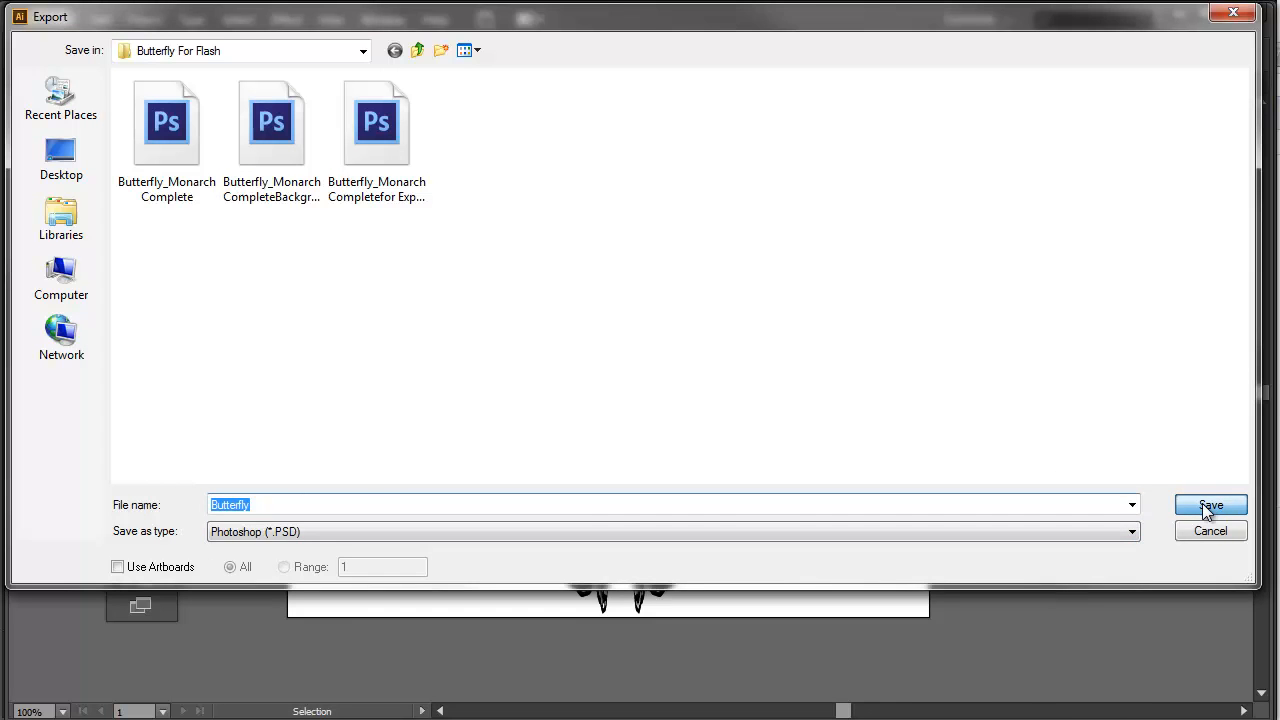
{"action": "left_click", "coordinate": [1208, 505]}
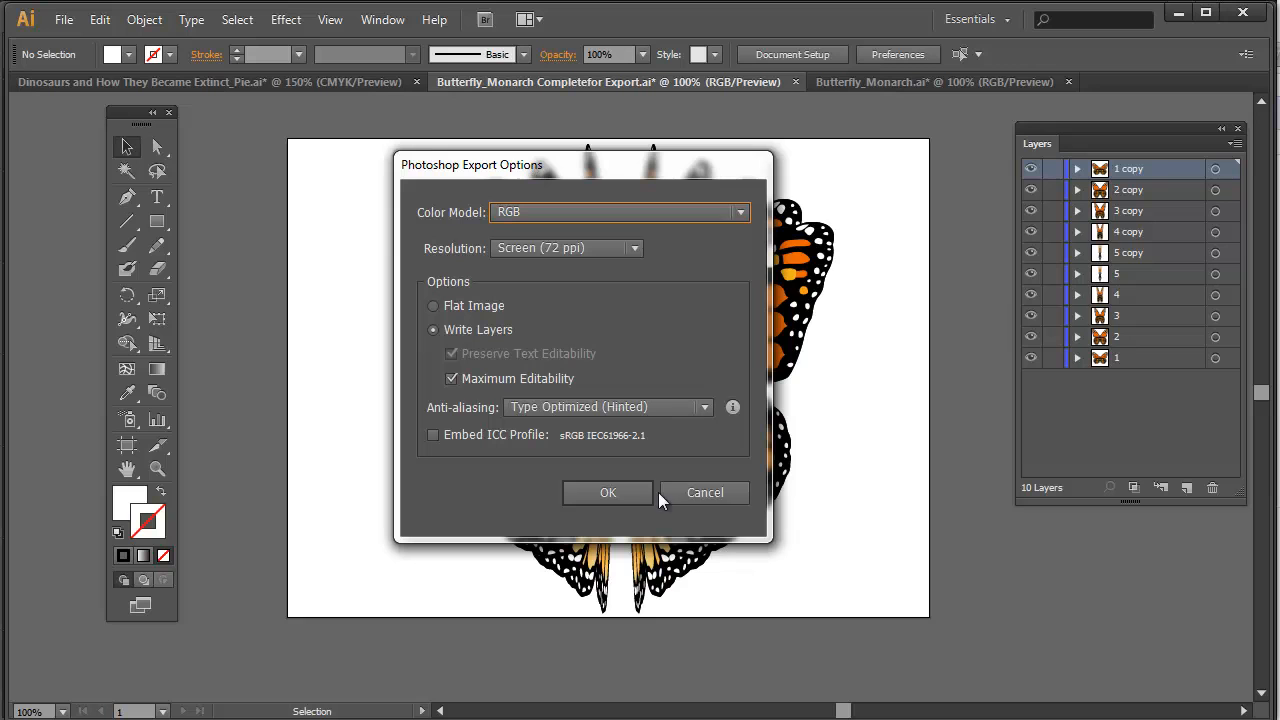
{"action": "mouse_move", "coordinate": [633, 256]}
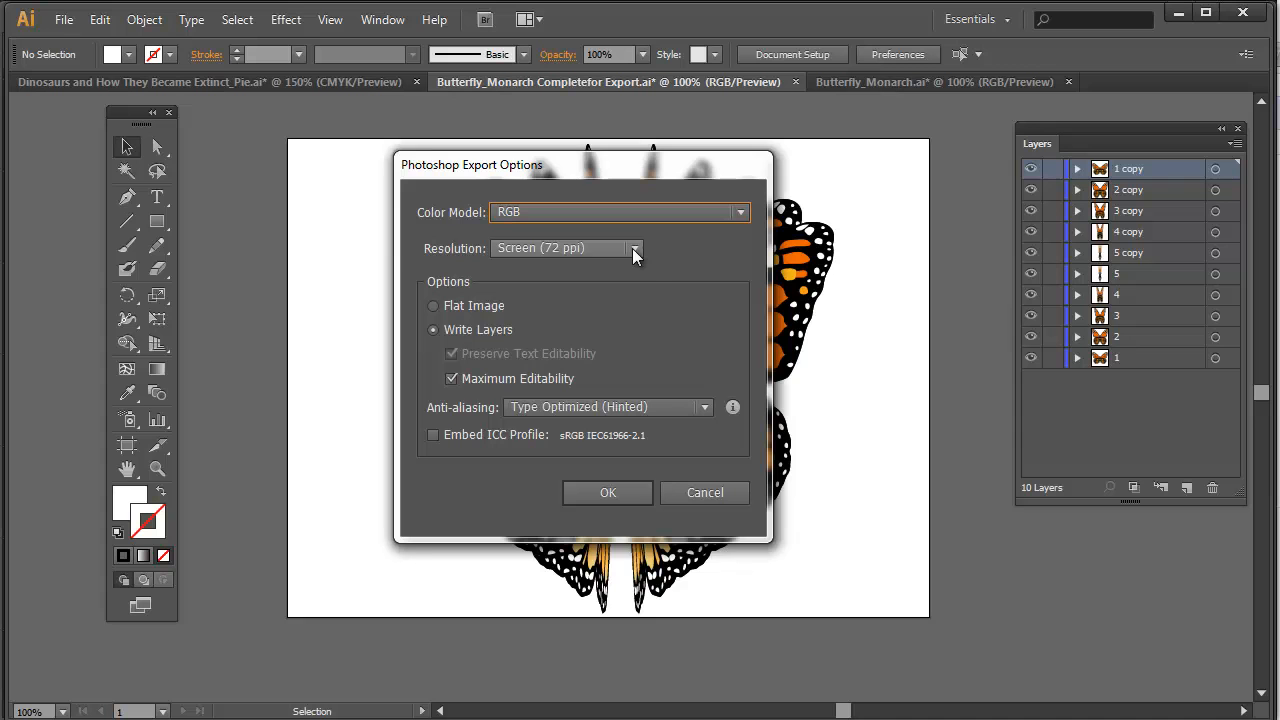
- Keep RGB, set resolution to Screen (72 ppi) with Write Layers on, and confirm
{"action": "left_click", "coordinate": [632, 248]}
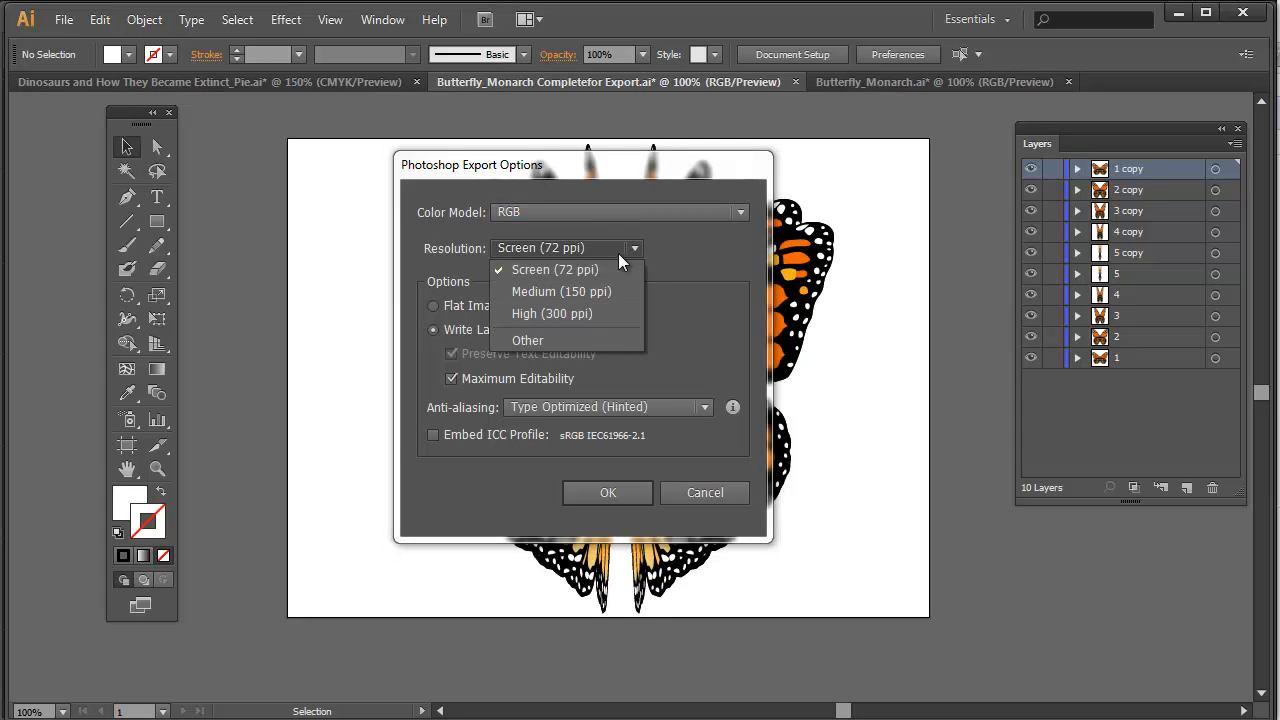
{"action": "left_click", "coordinate": [553, 269]}
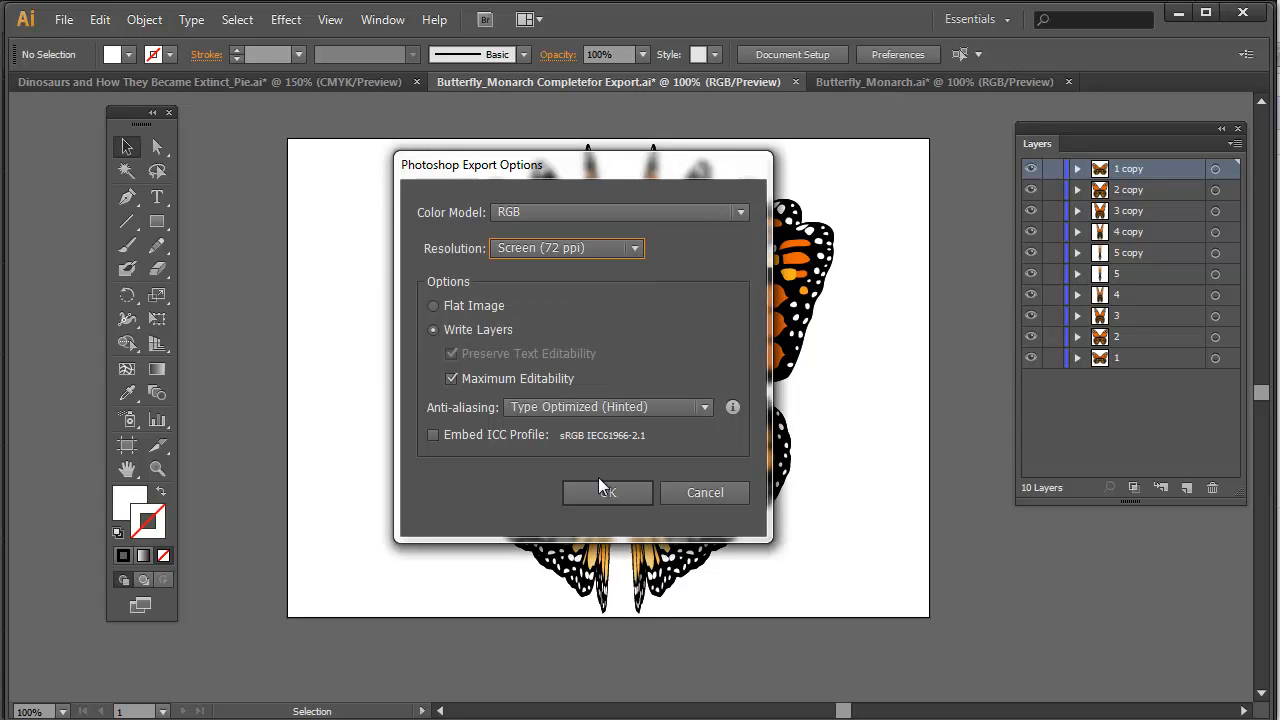
{"action": "left_click", "coordinate": [607, 493]}
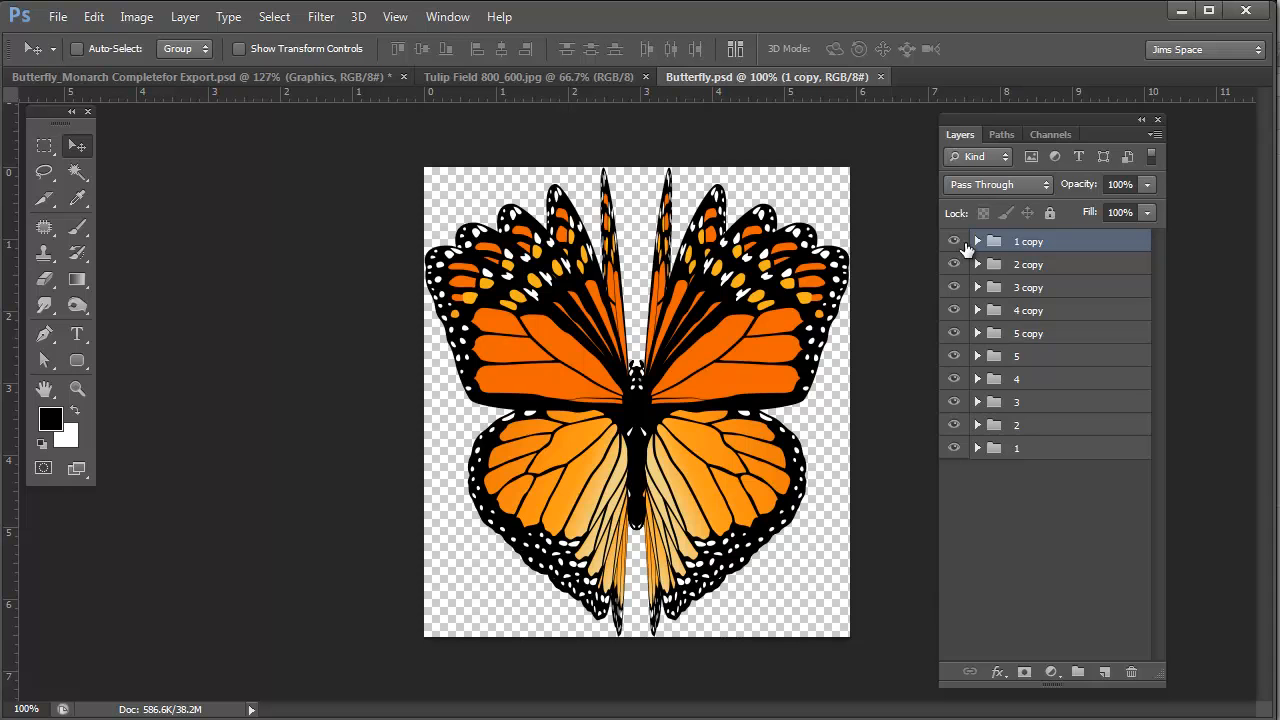
- Expand and collapse group 1 copy, then show group 2 to compare wing positions
{"action": "left_click", "coordinate": [975, 241]}
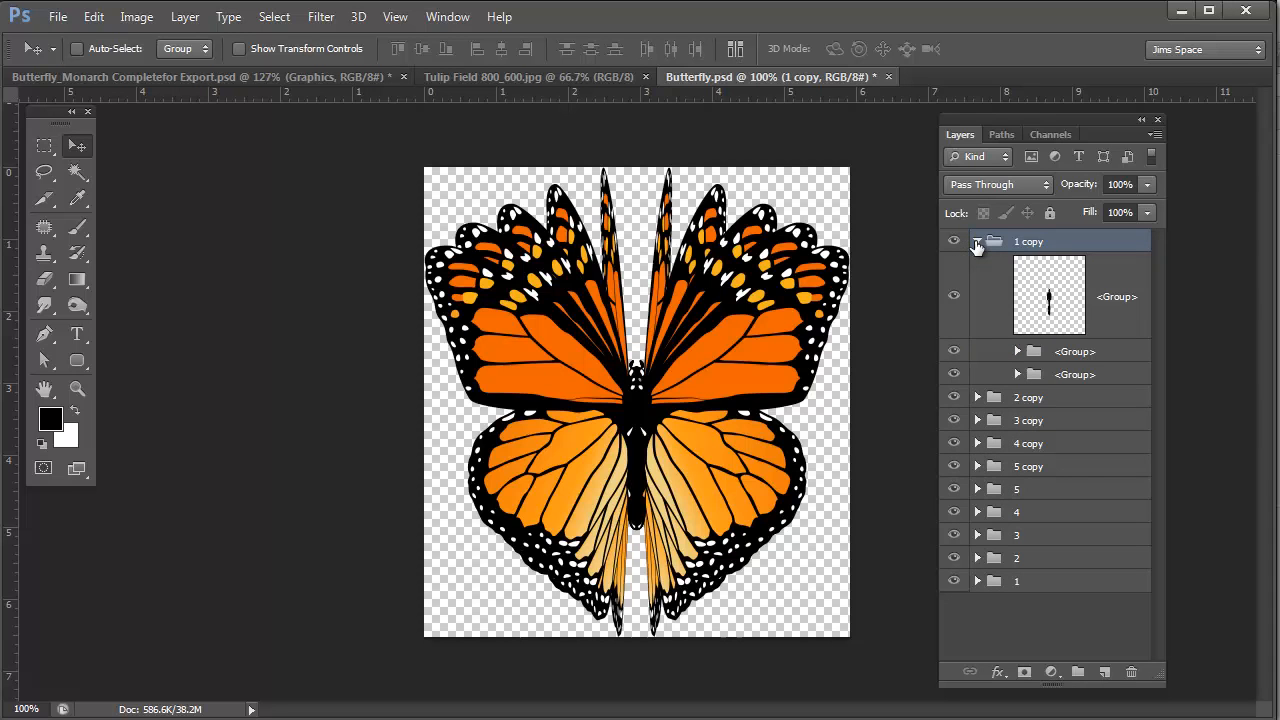
{"action": "left_click", "coordinate": [977, 243]}
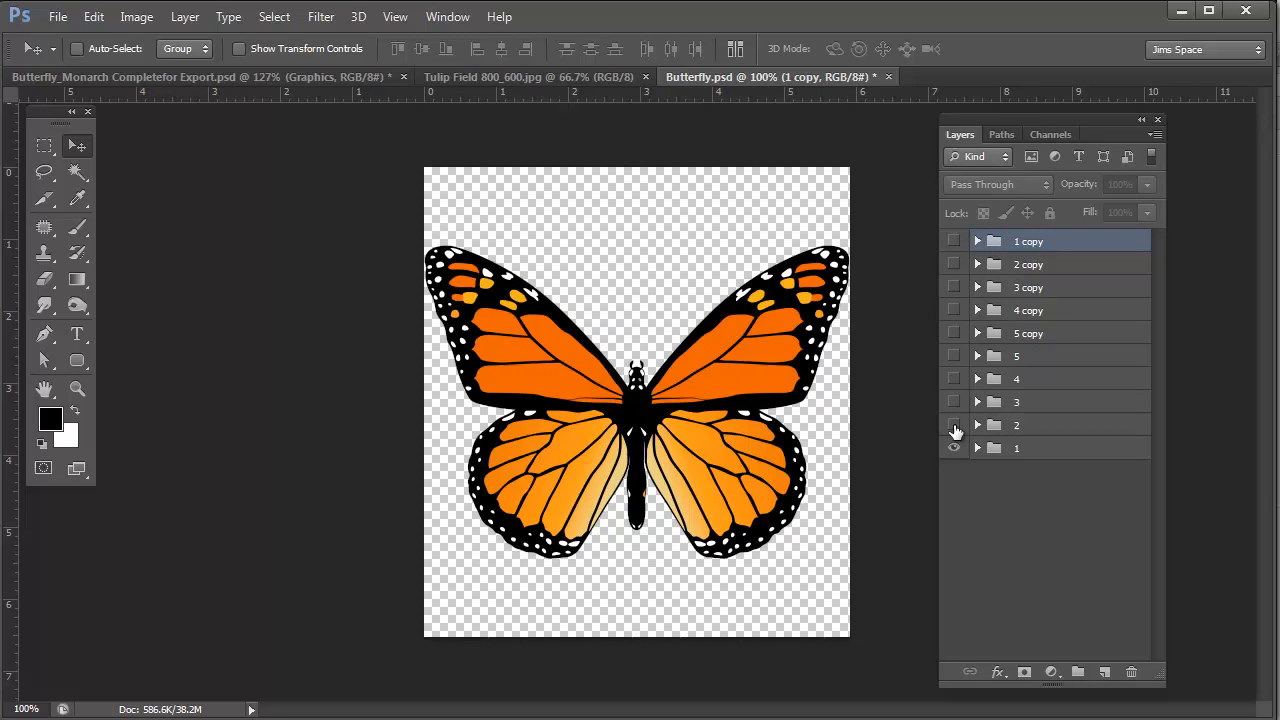
{"action": "left_click", "coordinate": [955, 447]}
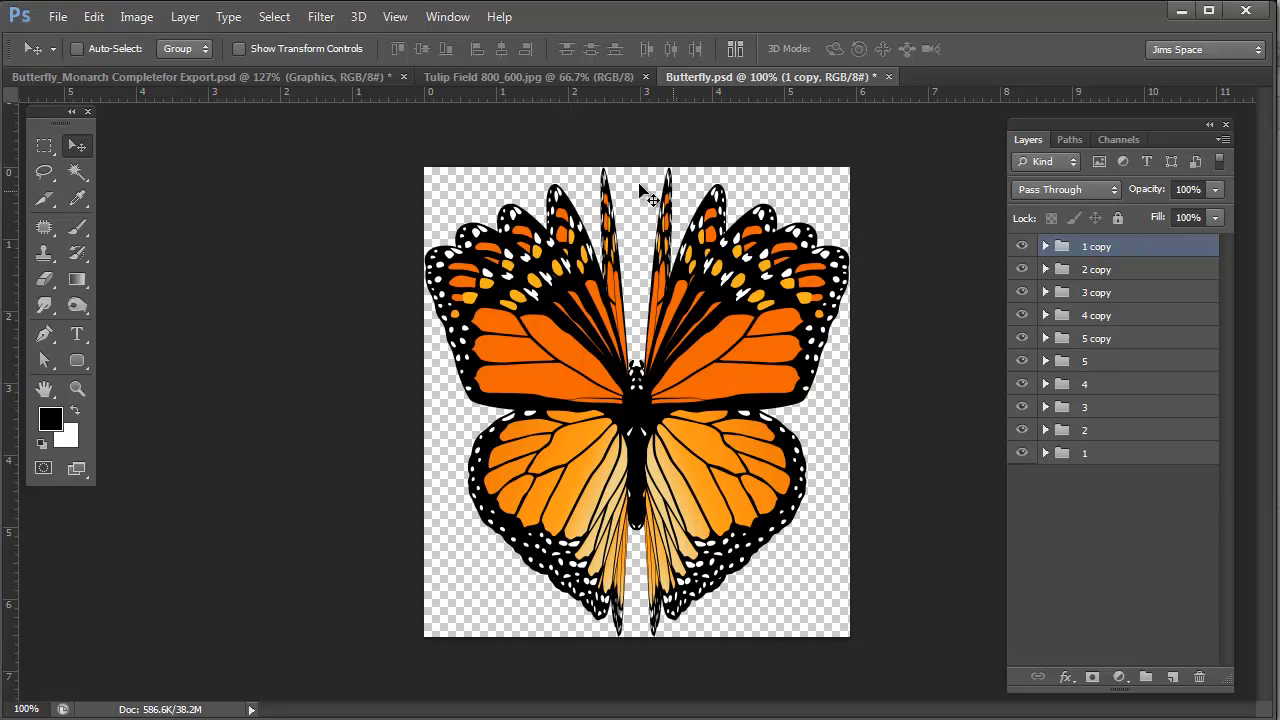
{"action": "mouse_move", "coordinate": [749, 603]}
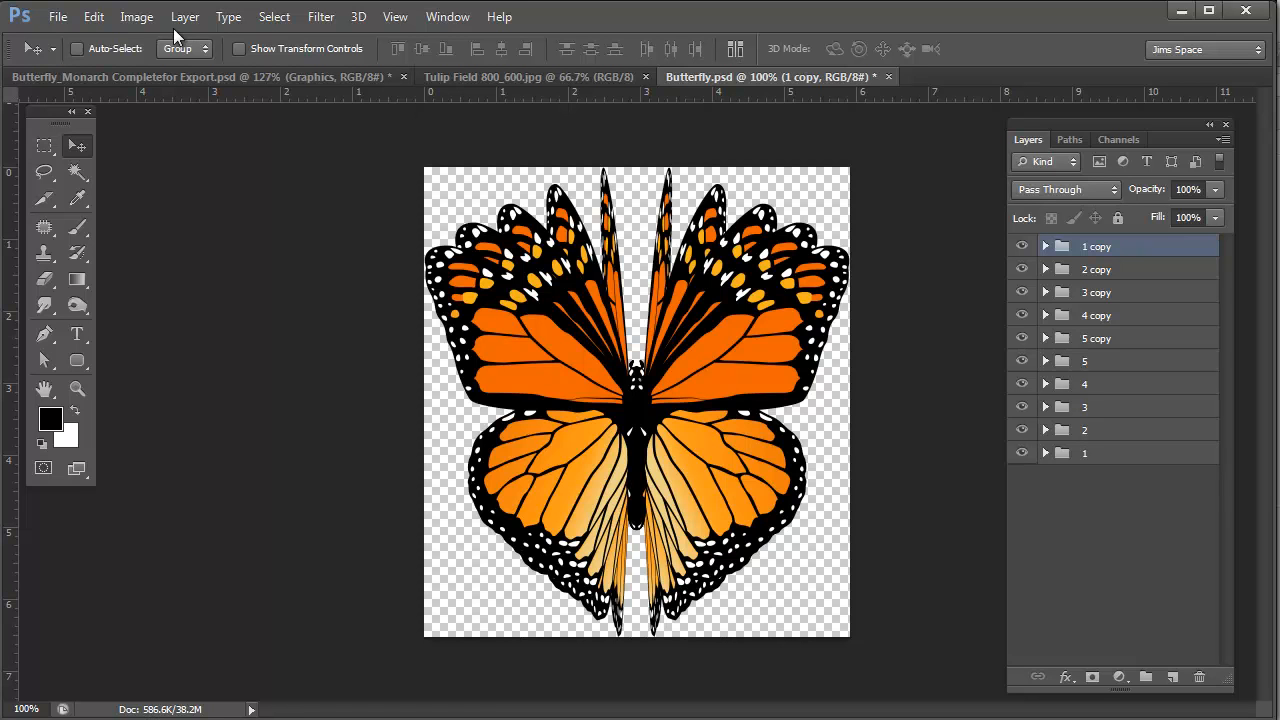
{"action": "left_click", "coordinate": [137, 16]}
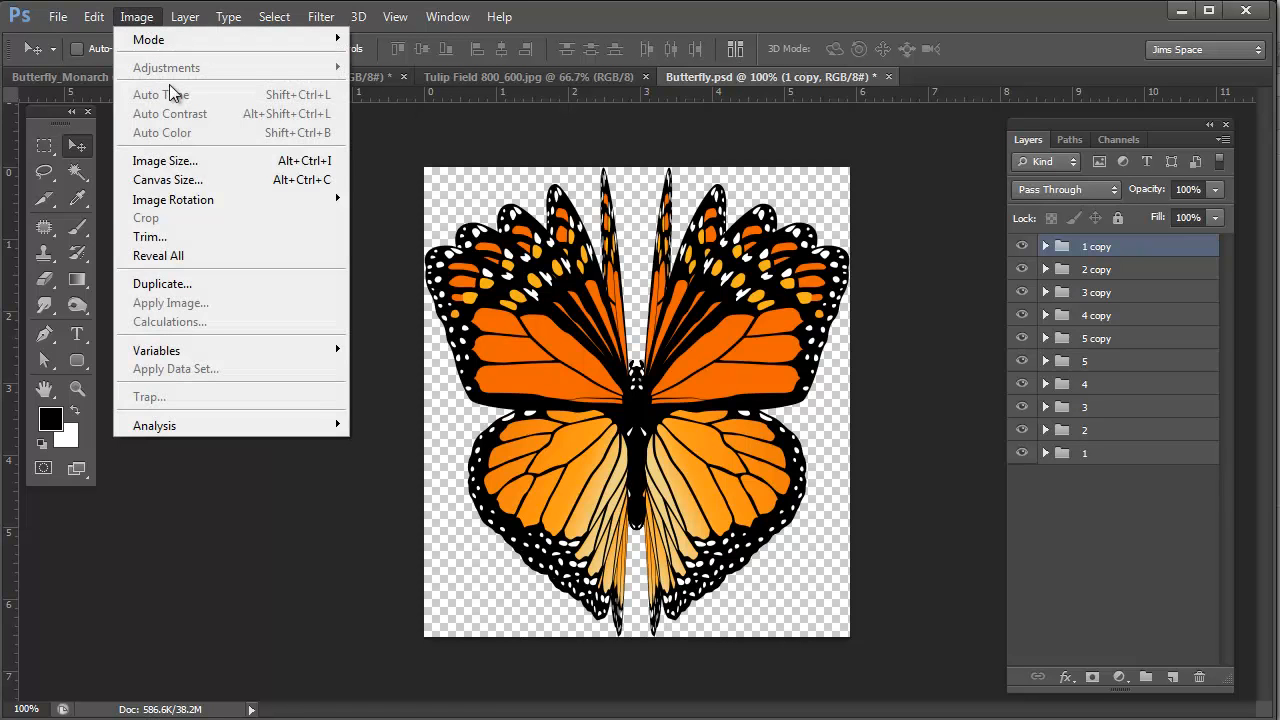
- Set the canvas size to 640 by 480 pixels in the Canvas Size dialog
{"action": "left_click", "coordinate": [167, 180]}
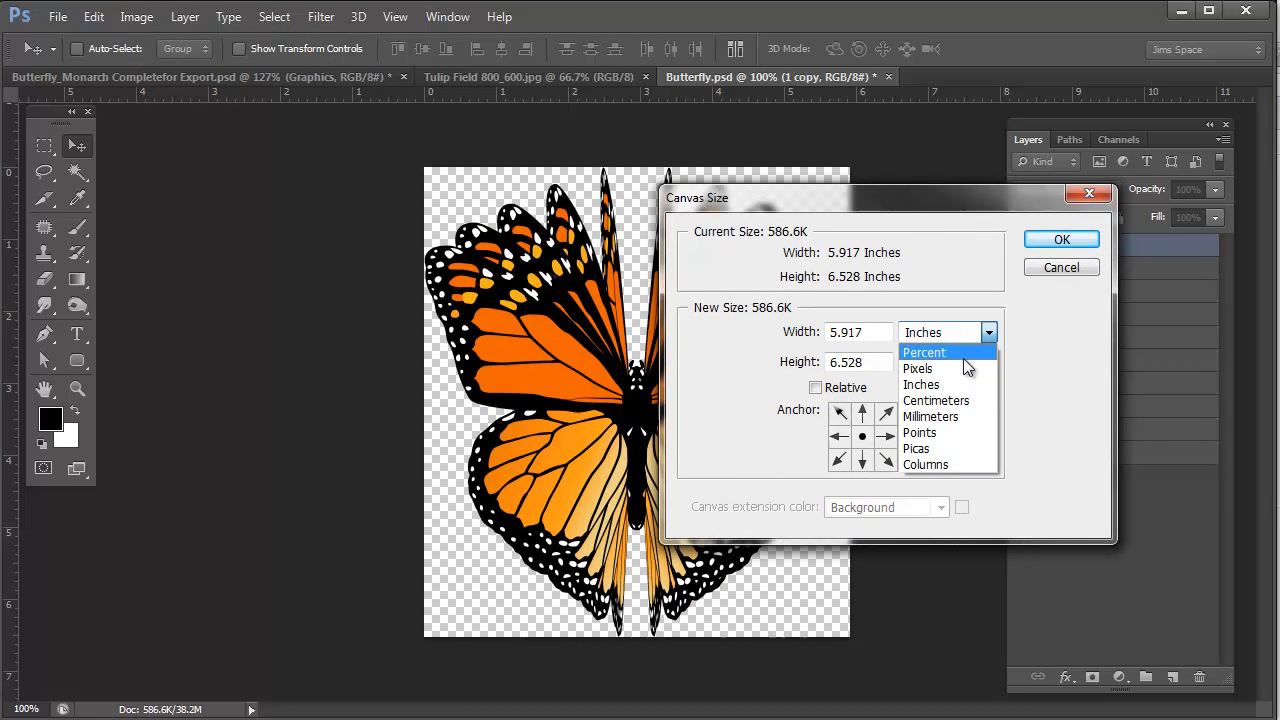
{"action": "left_click", "coordinate": [917, 368]}
{"action": "type", "text": "640"}
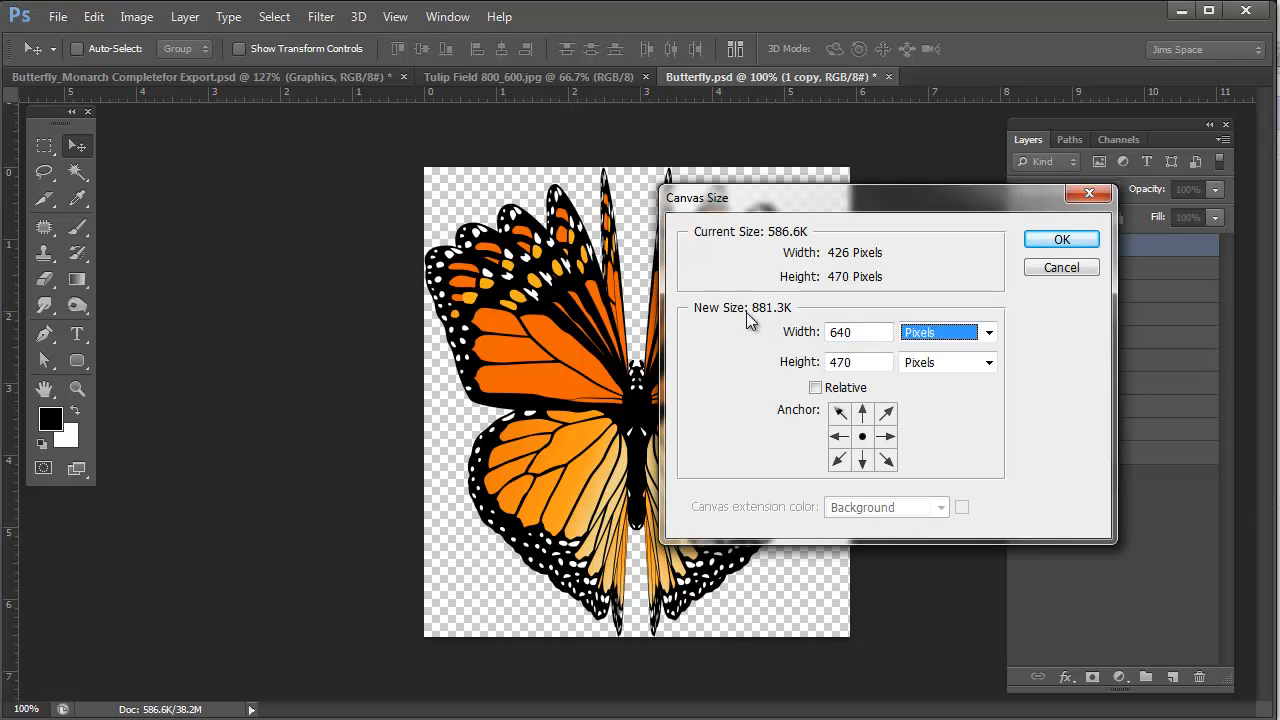
{"action": "type", "text": "48"}
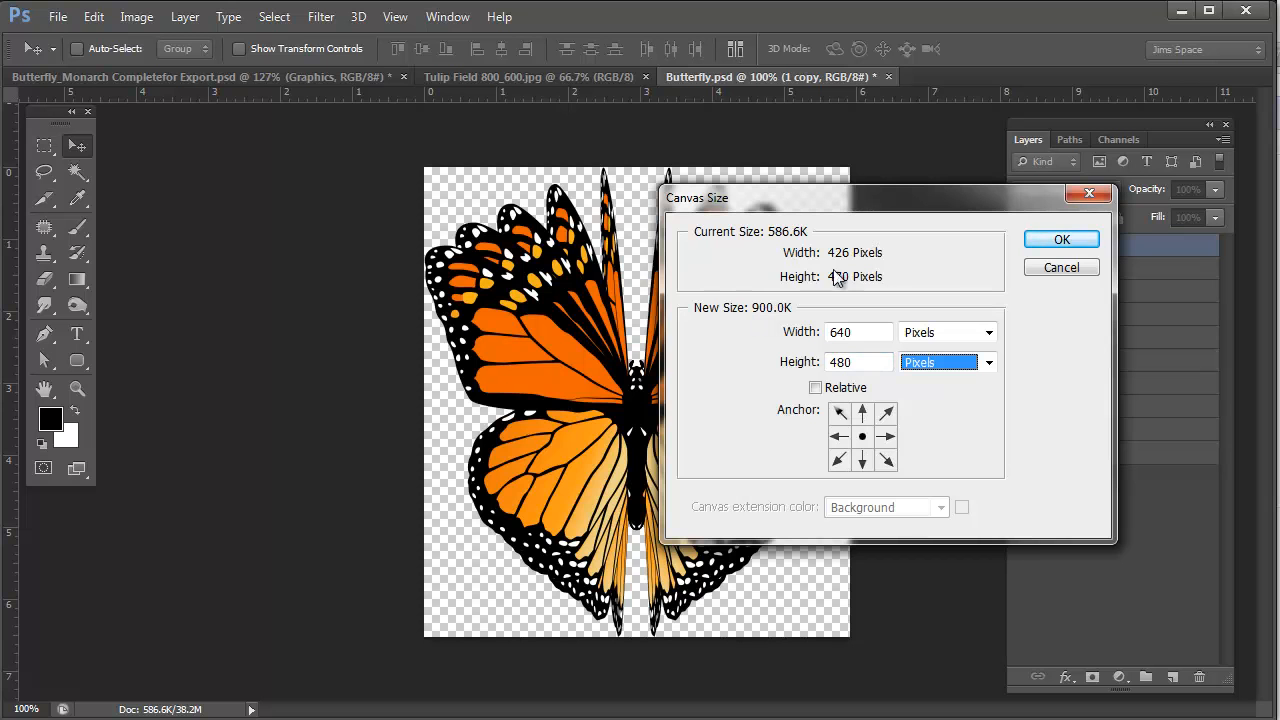
{"action": "left_click", "coordinate": [1061, 239]}
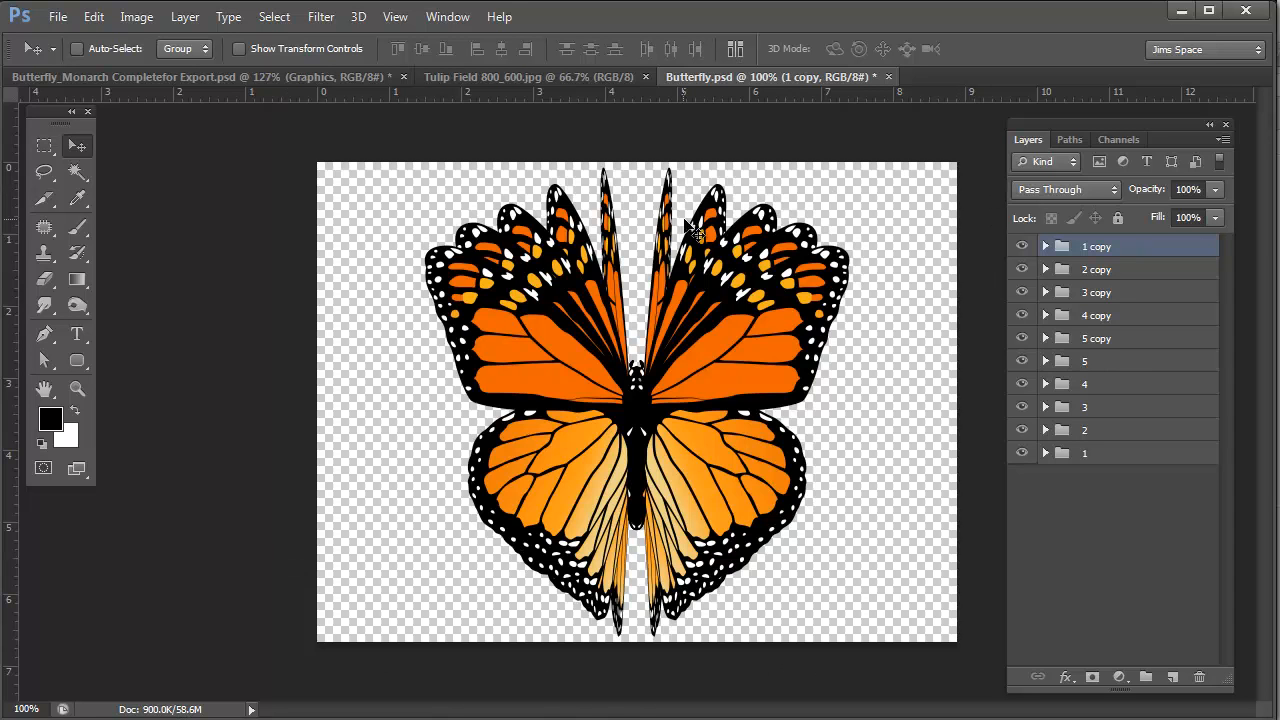
{"action": "mouse_move", "coordinate": [697, 673]}
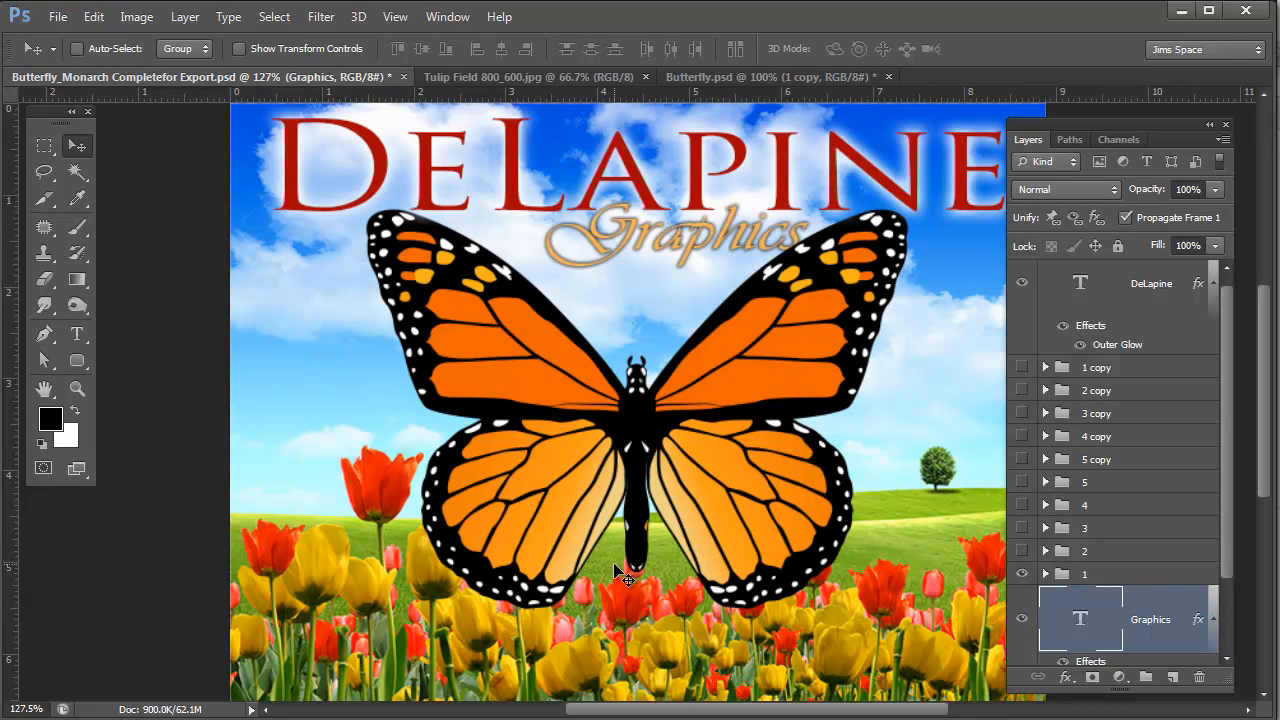
{"action": "mouse_move", "coordinate": [702, 272]}
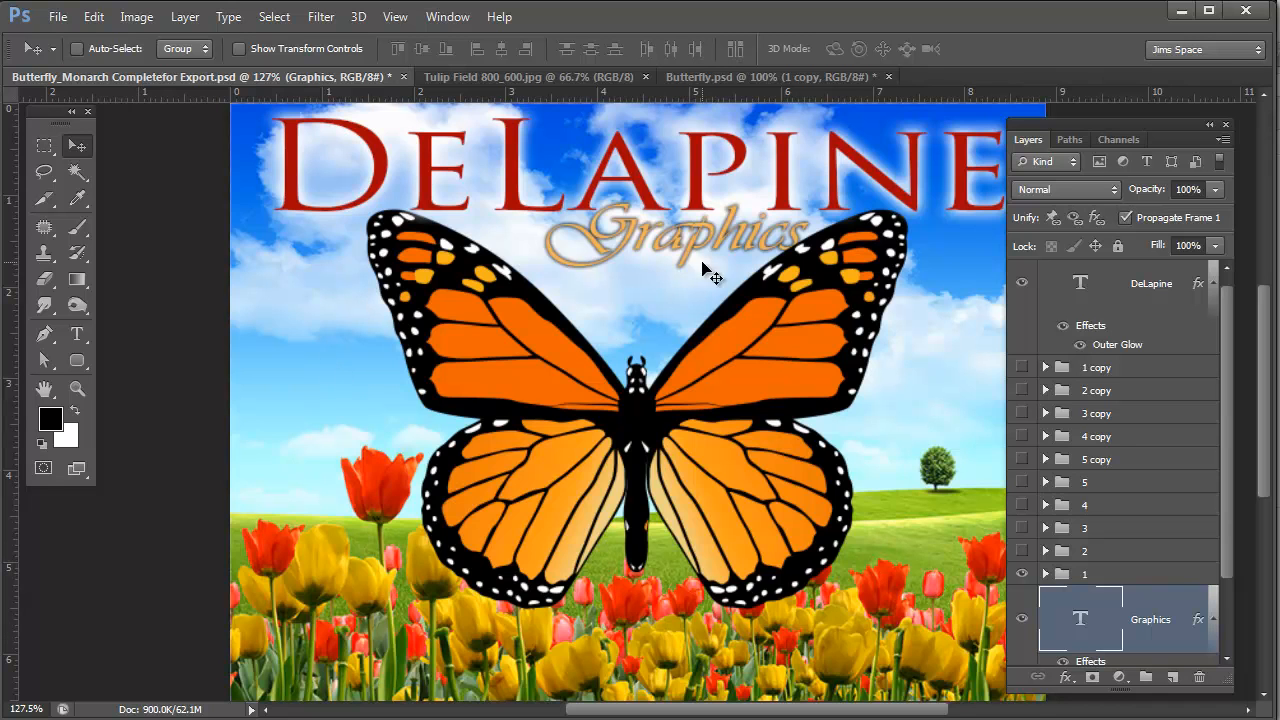
- Select the entire Tulip Field photo with Ctrl+A and return to Butterfly.psd
{"action": "left_click", "coordinate": [510, 75]}
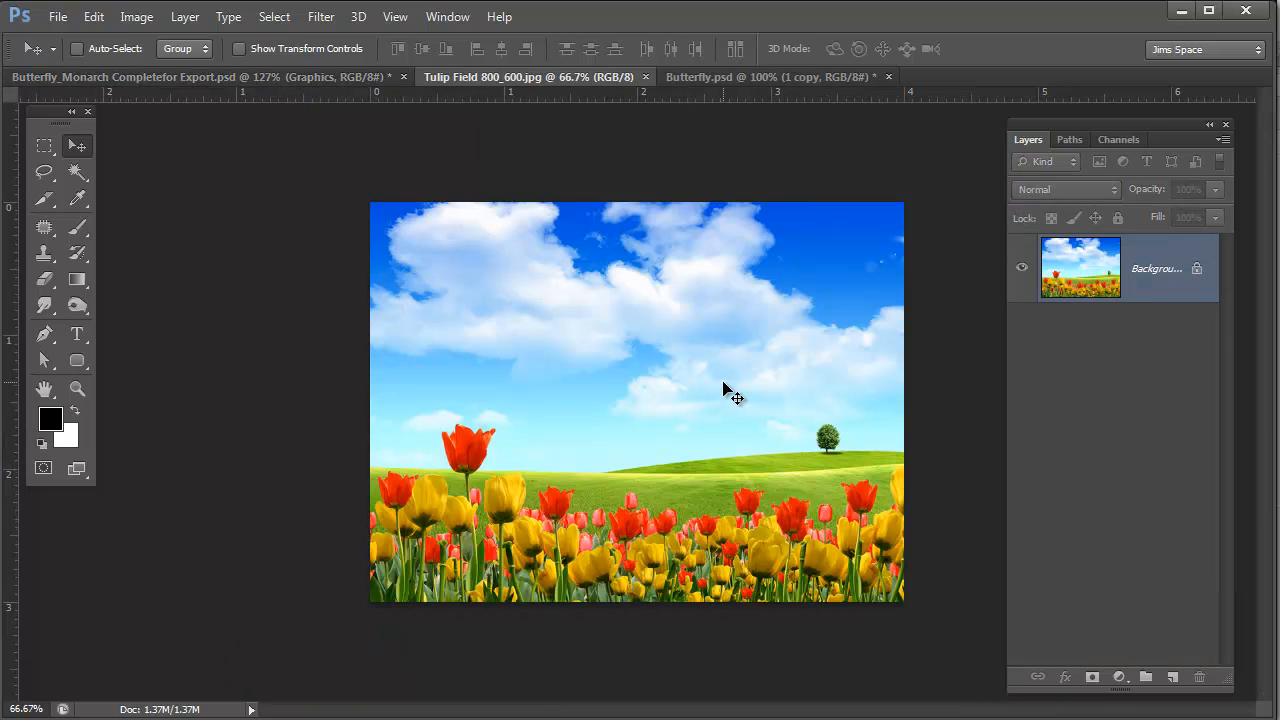
{"action": "key", "text": "Ctrl+a"}
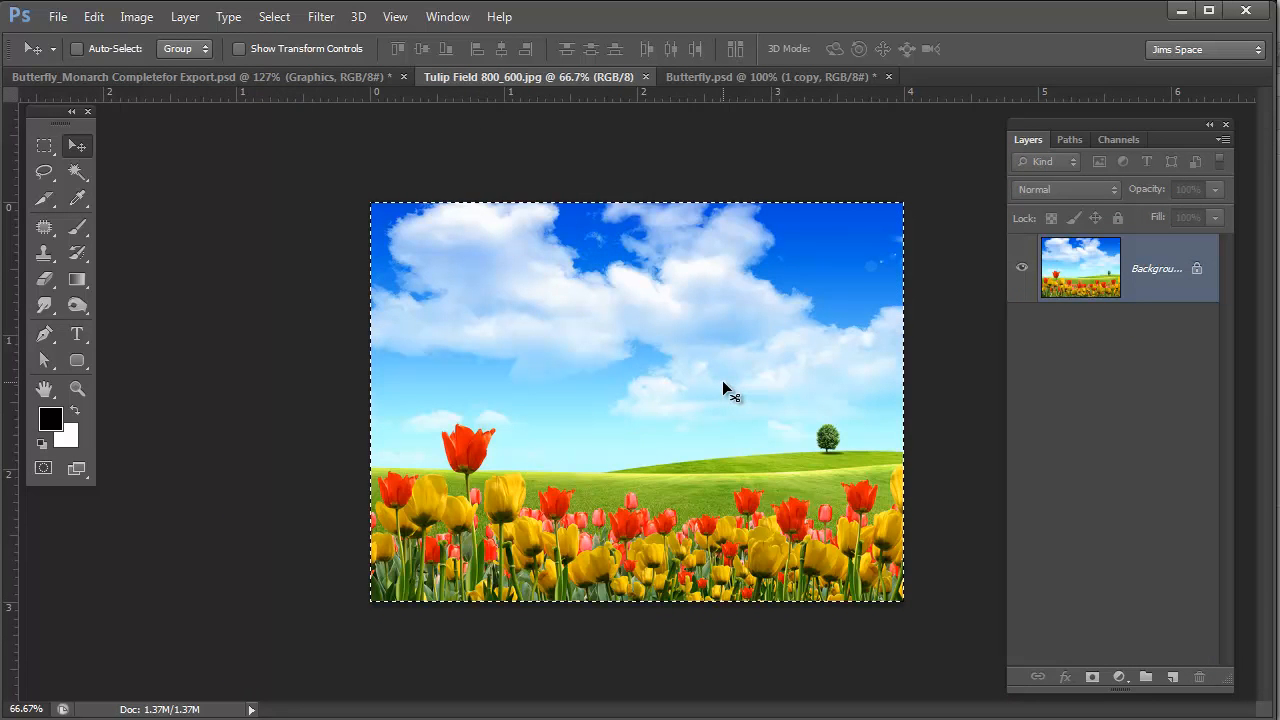
{"action": "left_click", "coordinate": [795, 76]}
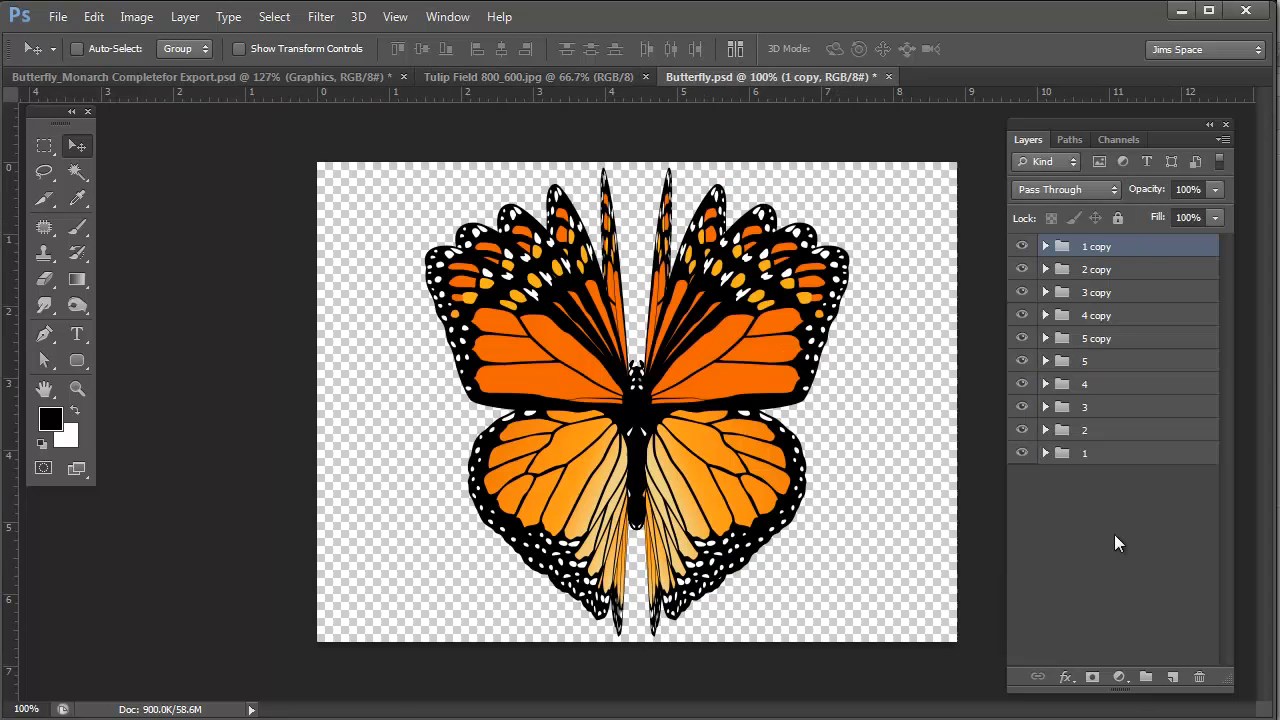
{"action": "mouse_move", "coordinate": [1160, 338]}
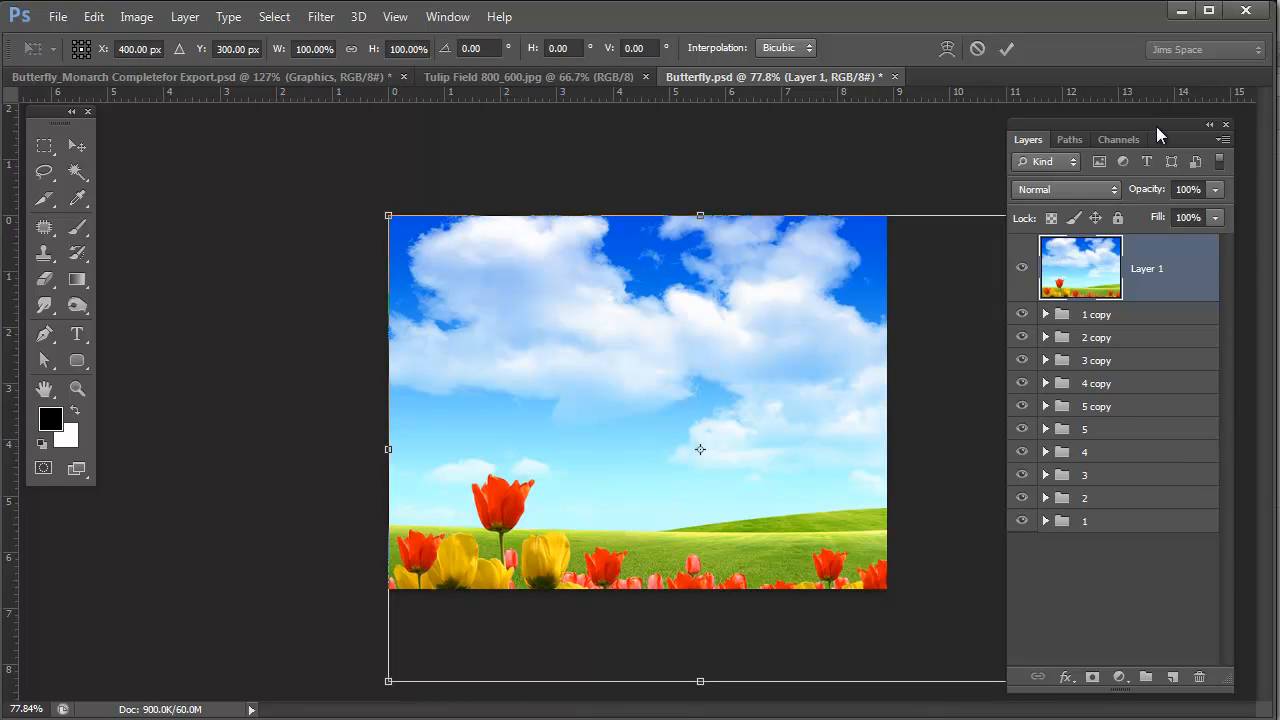
{"action": "mouse_move", "coordinate": [1220, 170]}
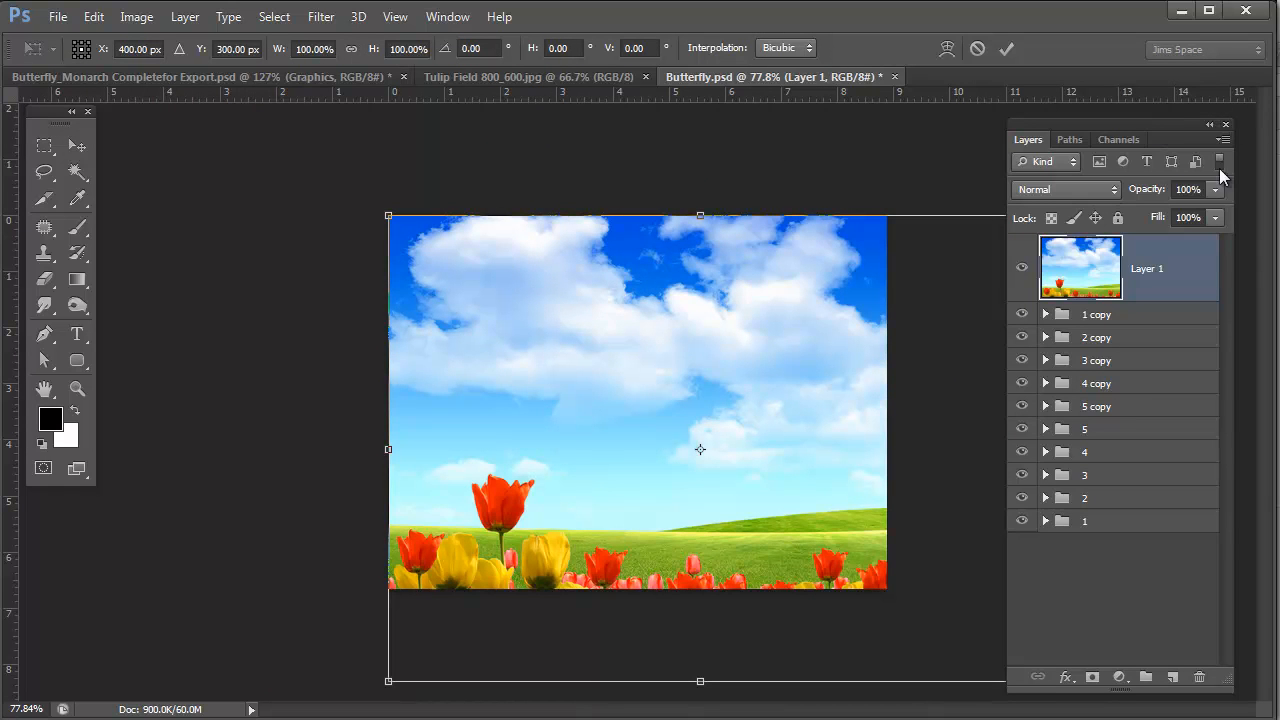
{"action": "mouse_move", "coordinate": [1164, 130]}
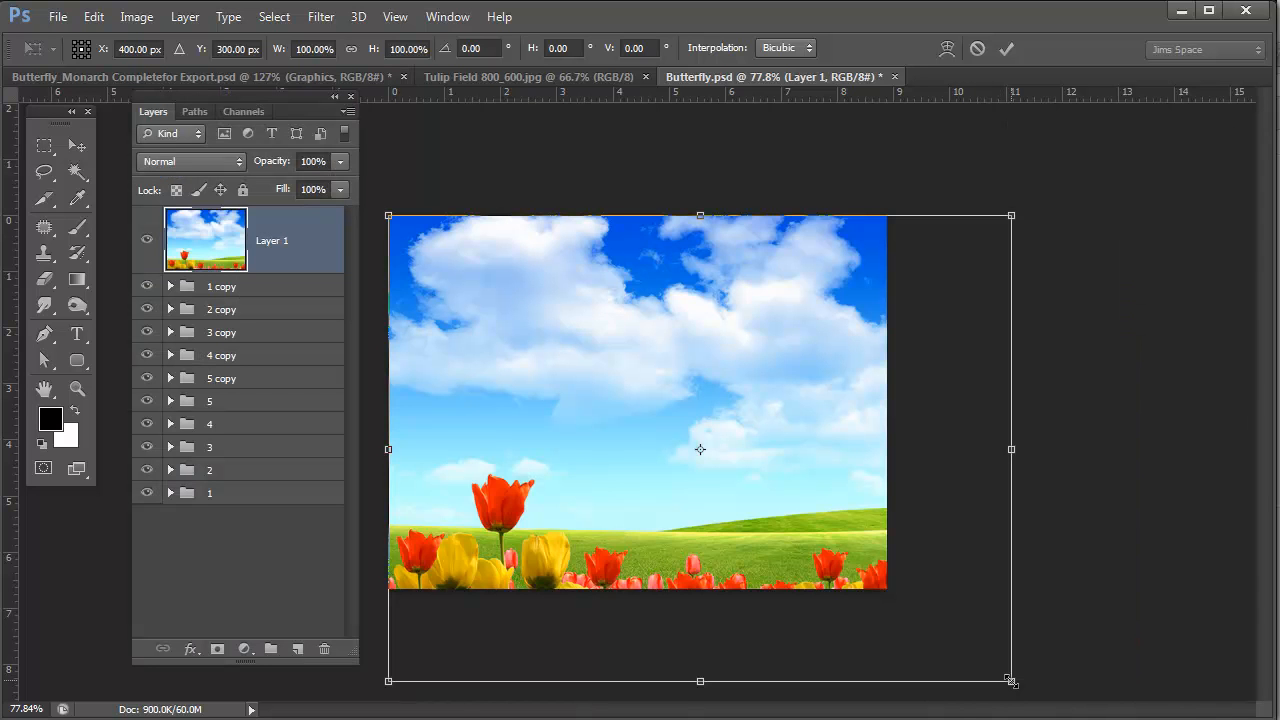
- Free-transform the pasted tulip photo down to fit the 640 by 480 canvas
{"action": "left_click_drag", "start_coordinate": [1011, 681], "coordinate": [892, 595]}
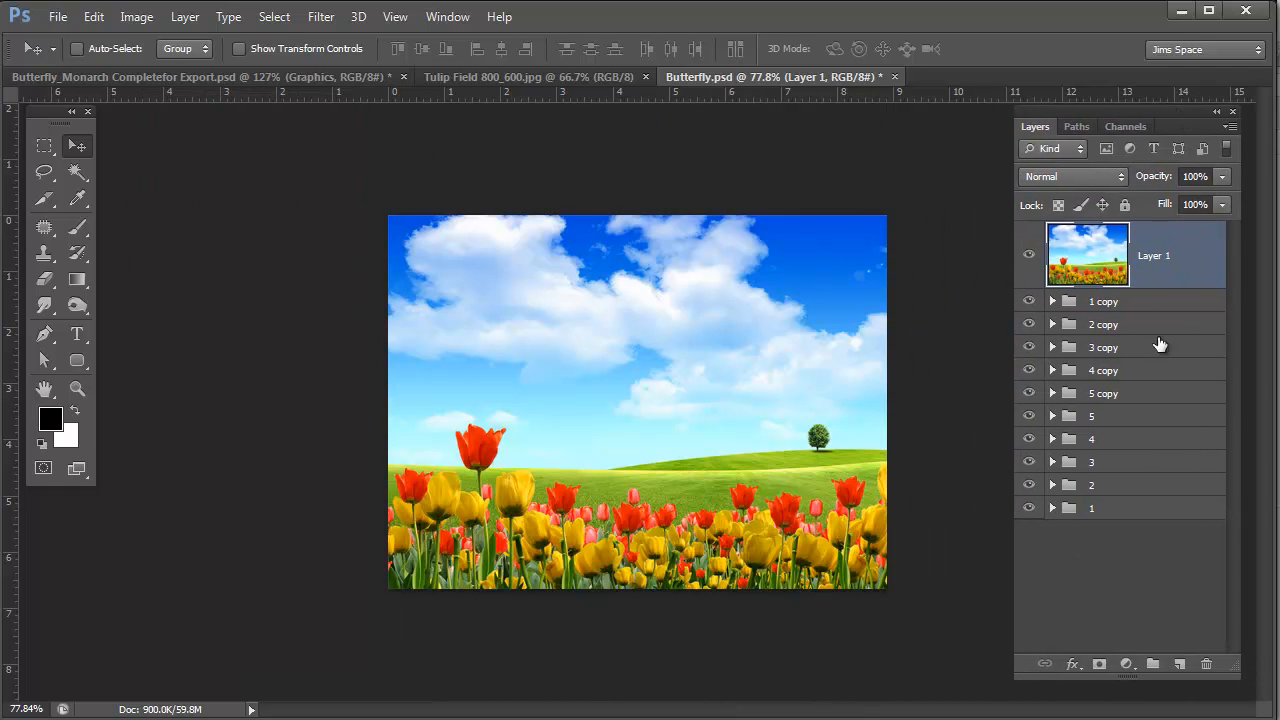
{"action": "mouse_move", "coordinate": [1171, 272]}
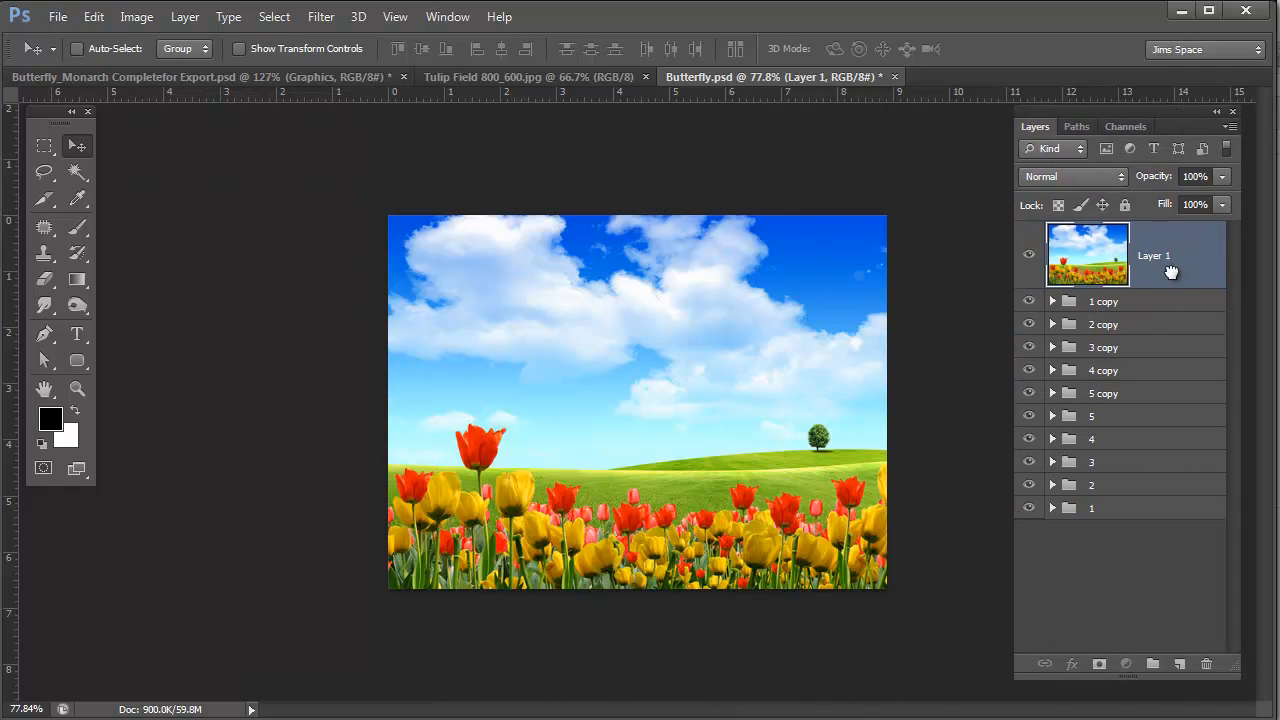
- Drag the tulip photo below the butterfly groups and leave only pose folder 1 visible
{"action": "left_click_drag", "start_coordinate": [1171, 272], "coordinate": [1171, 485]}
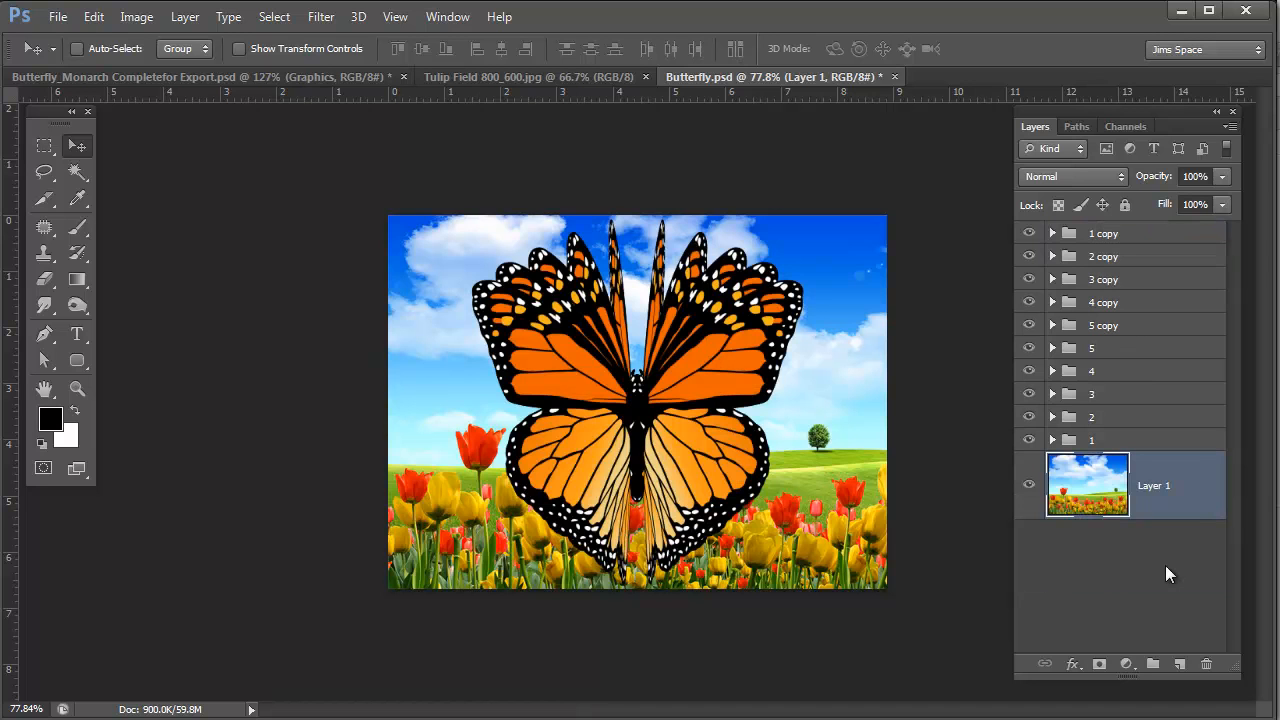
{"action": "left_click", "coordinate": [1029, 416]}
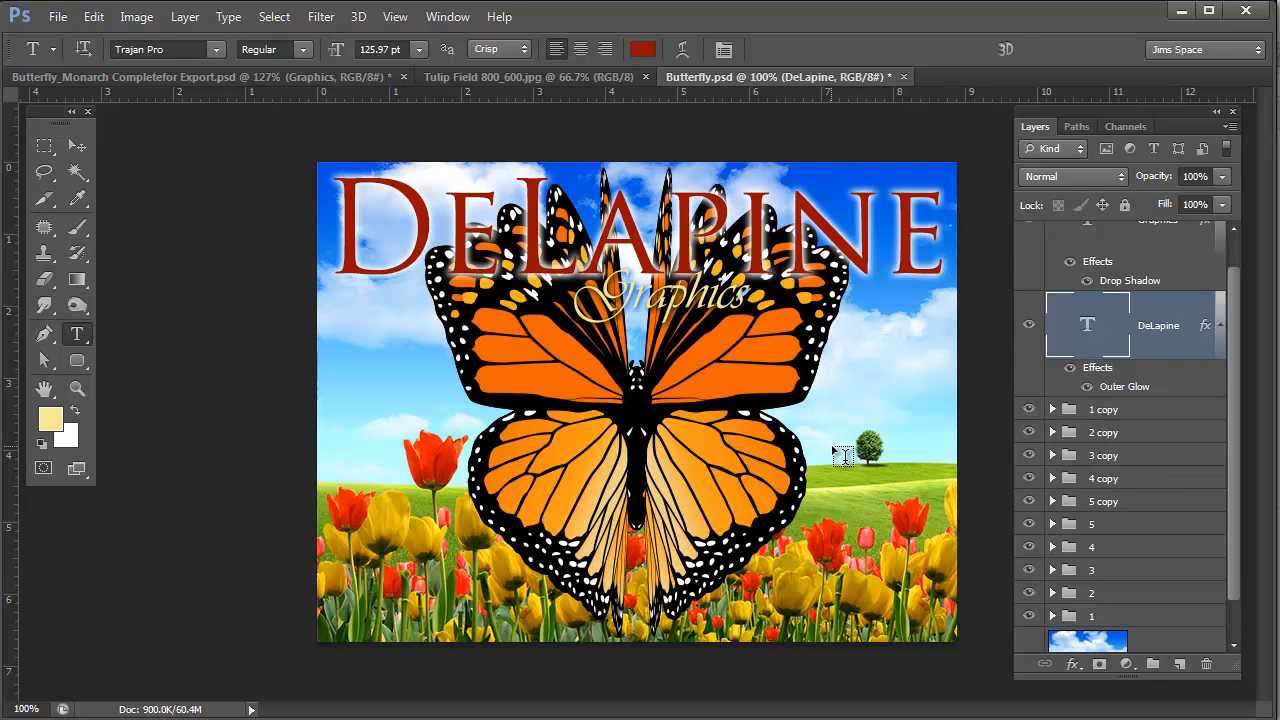
{"action": "left_click", "coordinate": [1157, 255]}
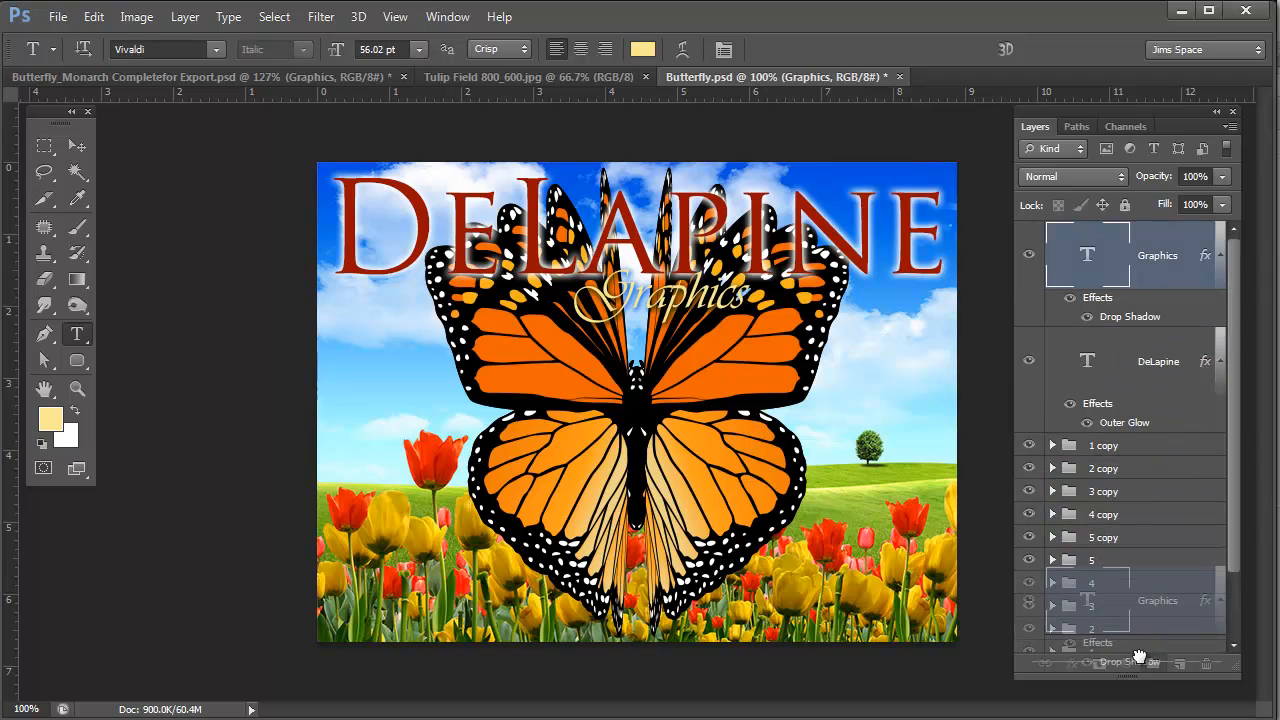
{"action": "scroll", "scroll_direction": "down", "scroll_amount": 3}
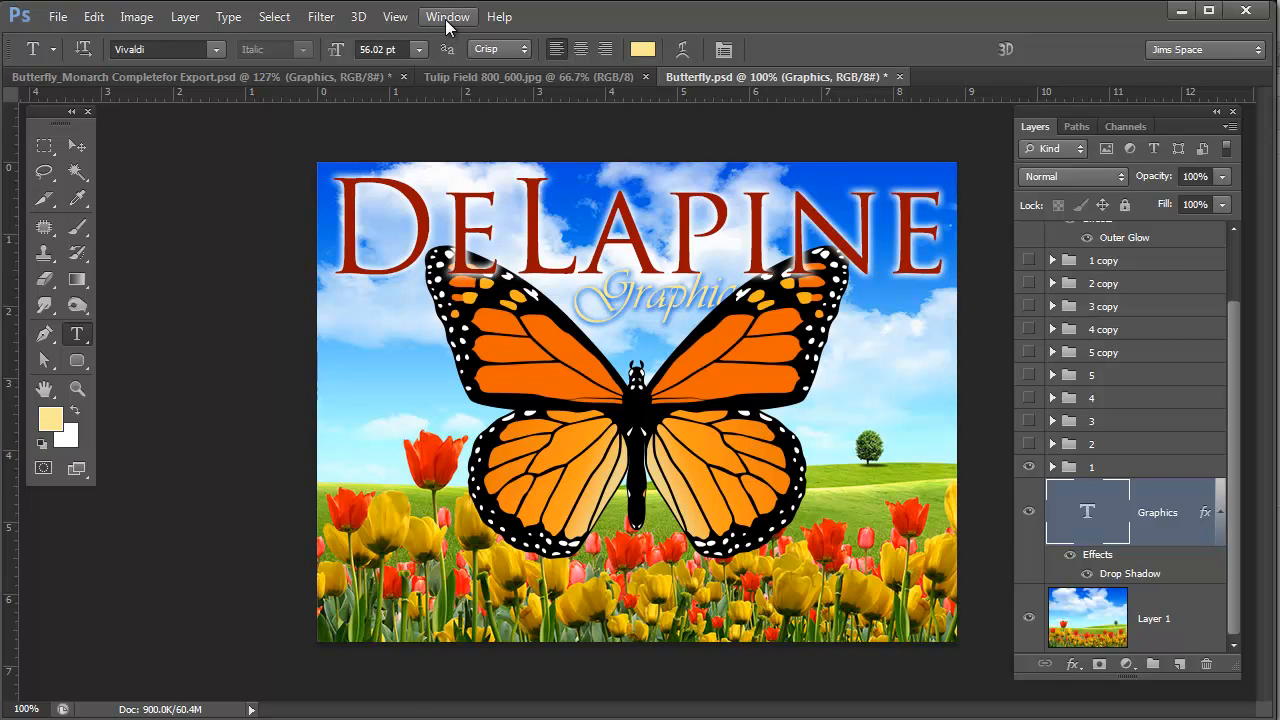
- Show the Timeline panel from the Window menu and create a frame animation
{"action": "left_click", "coordinate": [448, 16]}
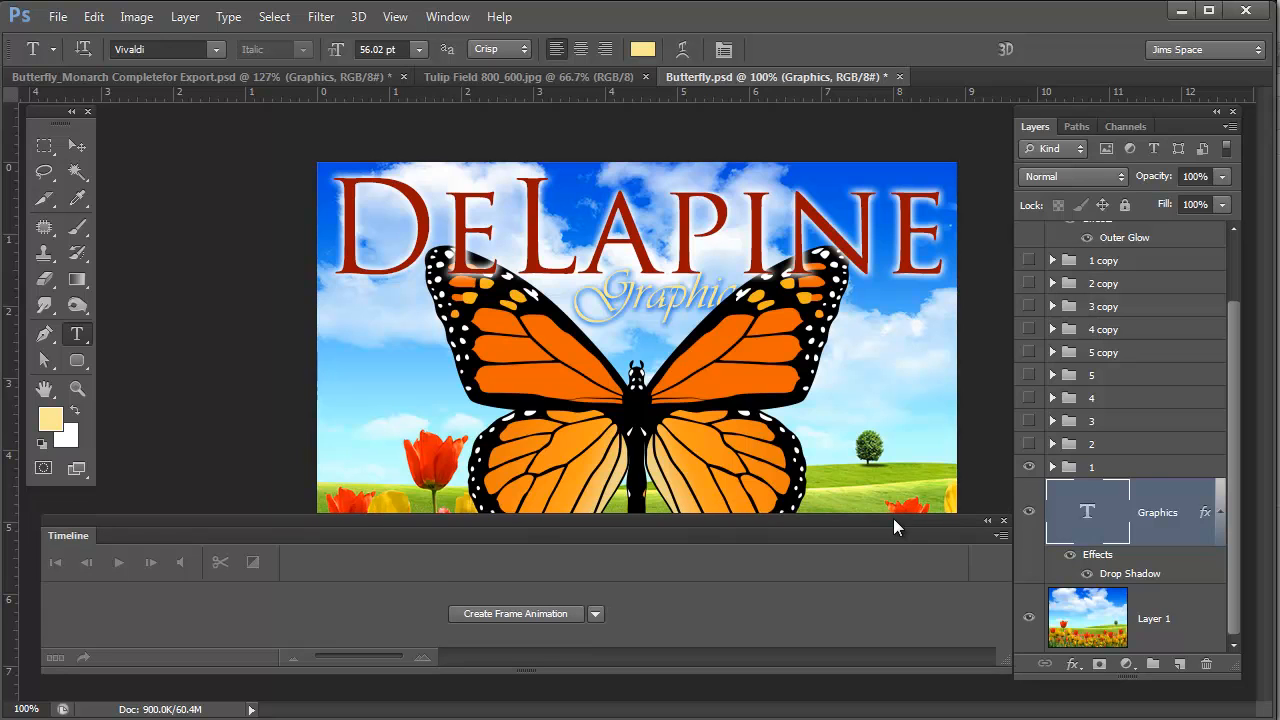
{"action": "mouse_move", "coordinate": [514, 614]}
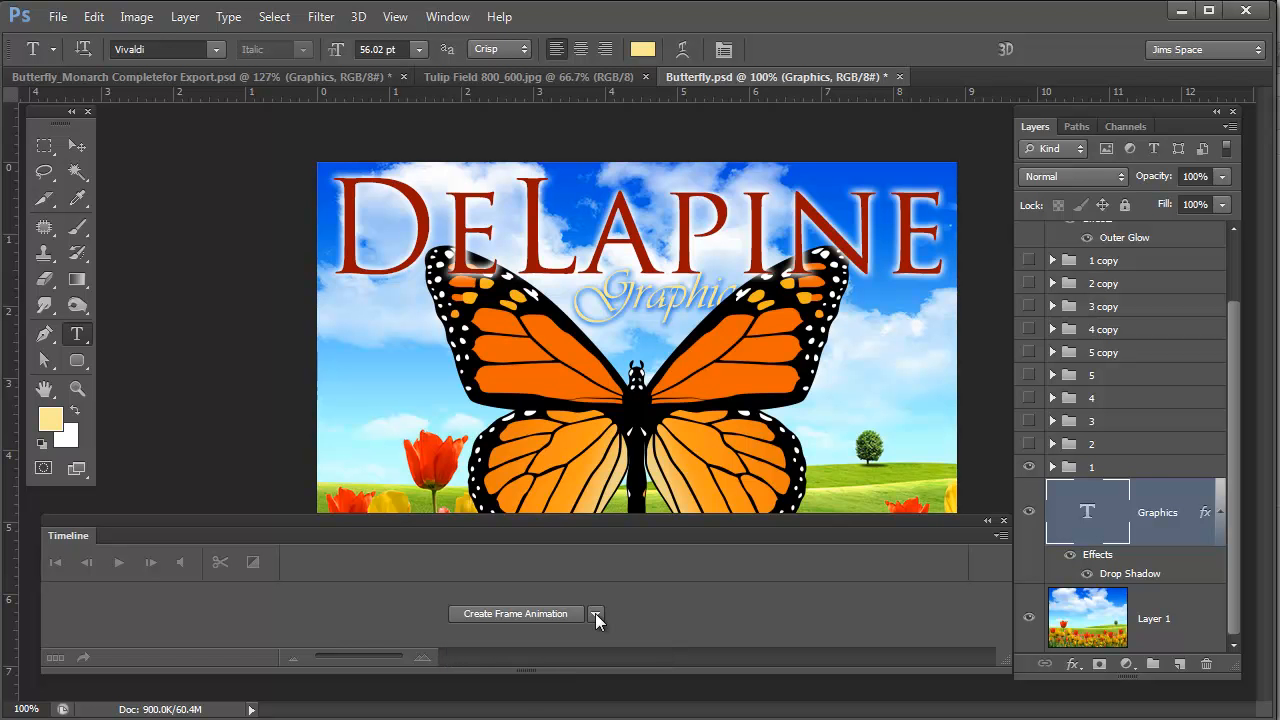
{"action": "left_click", "coordinate": [515, 614]}
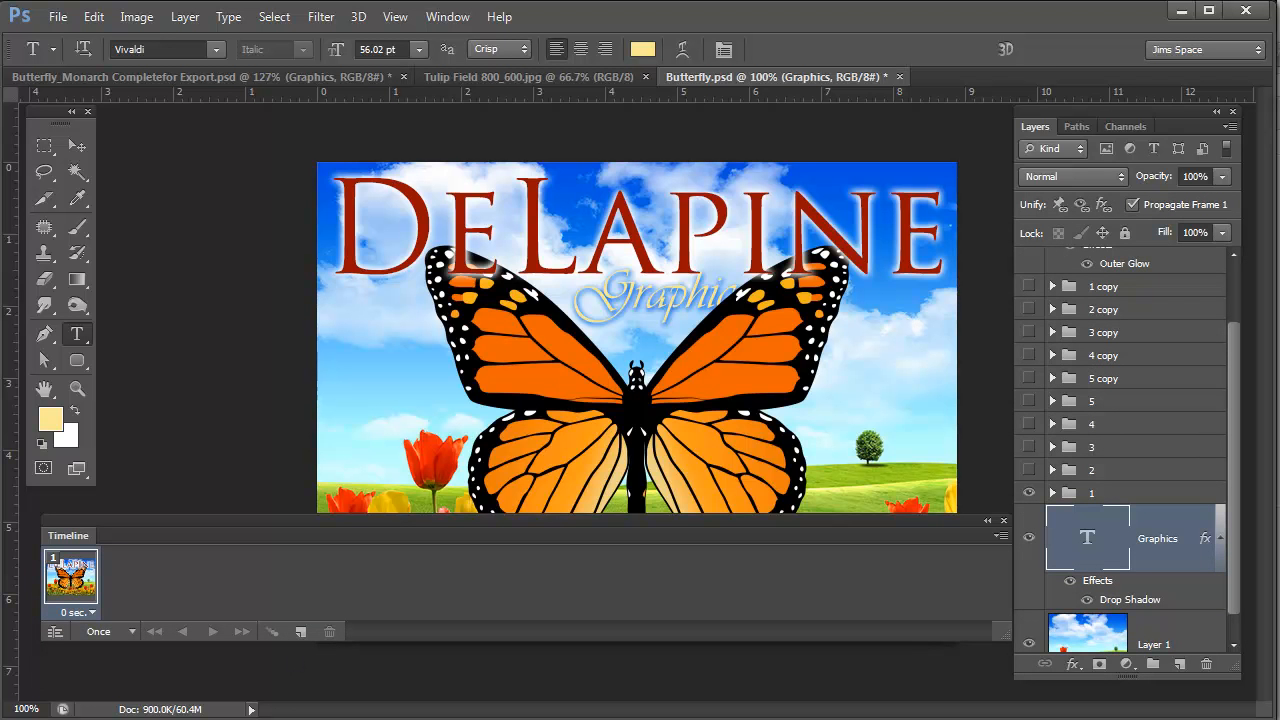
{"action": "mouse_move", "coordinate": [442, 698]}
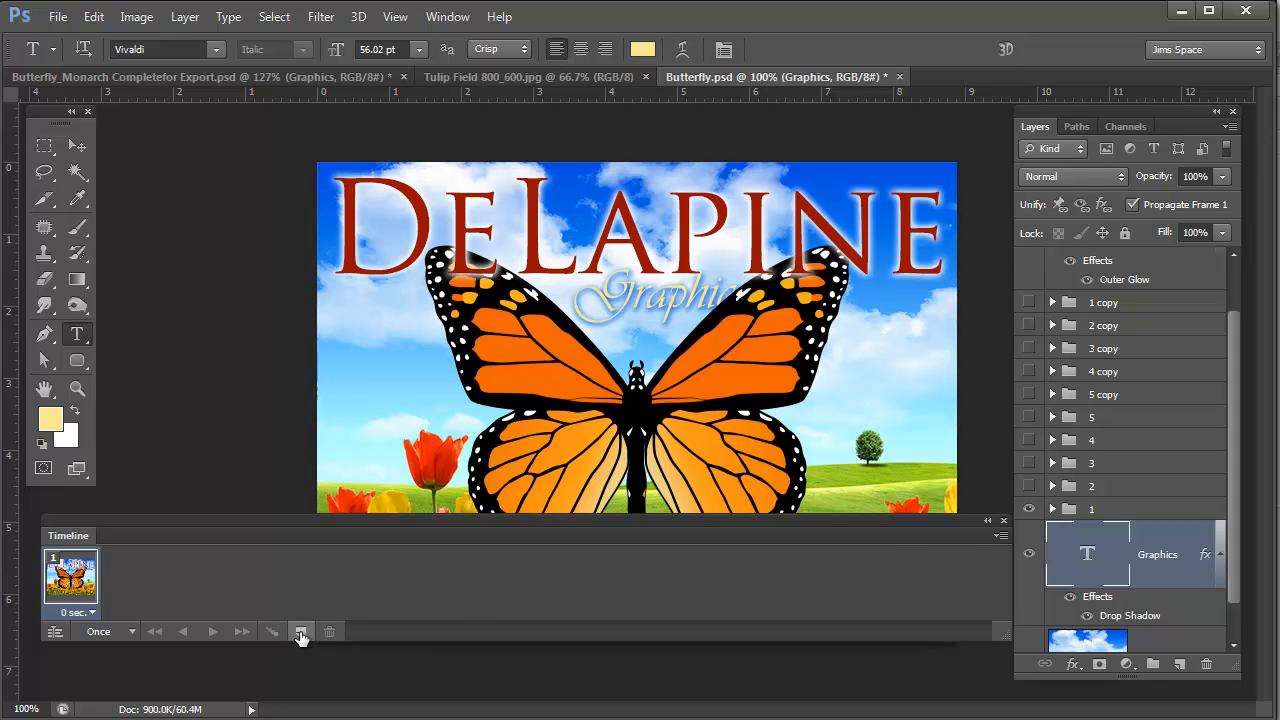
{"action": "mouse_move", "coordinate": [301, 632]}
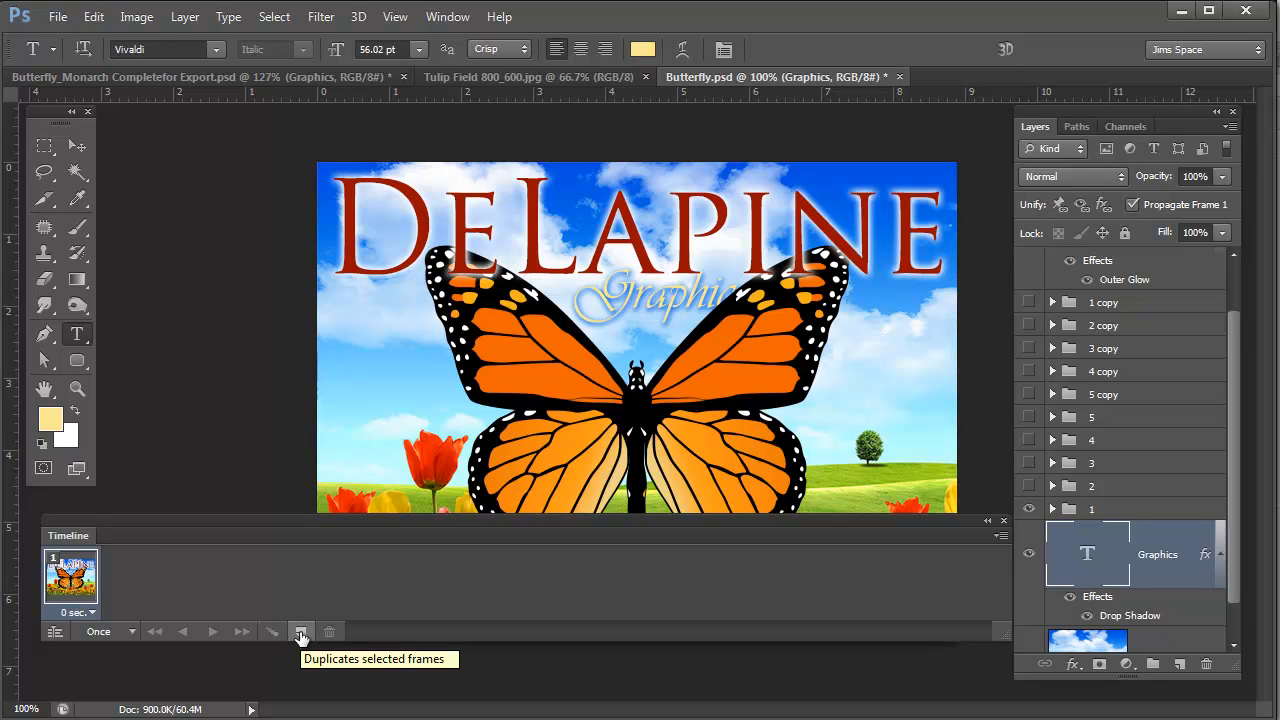
- Duplicate frames repeatedly to build out the ten-frame wing-flap sequence
{"action": "left_click", "coordinate": [300, 631]}
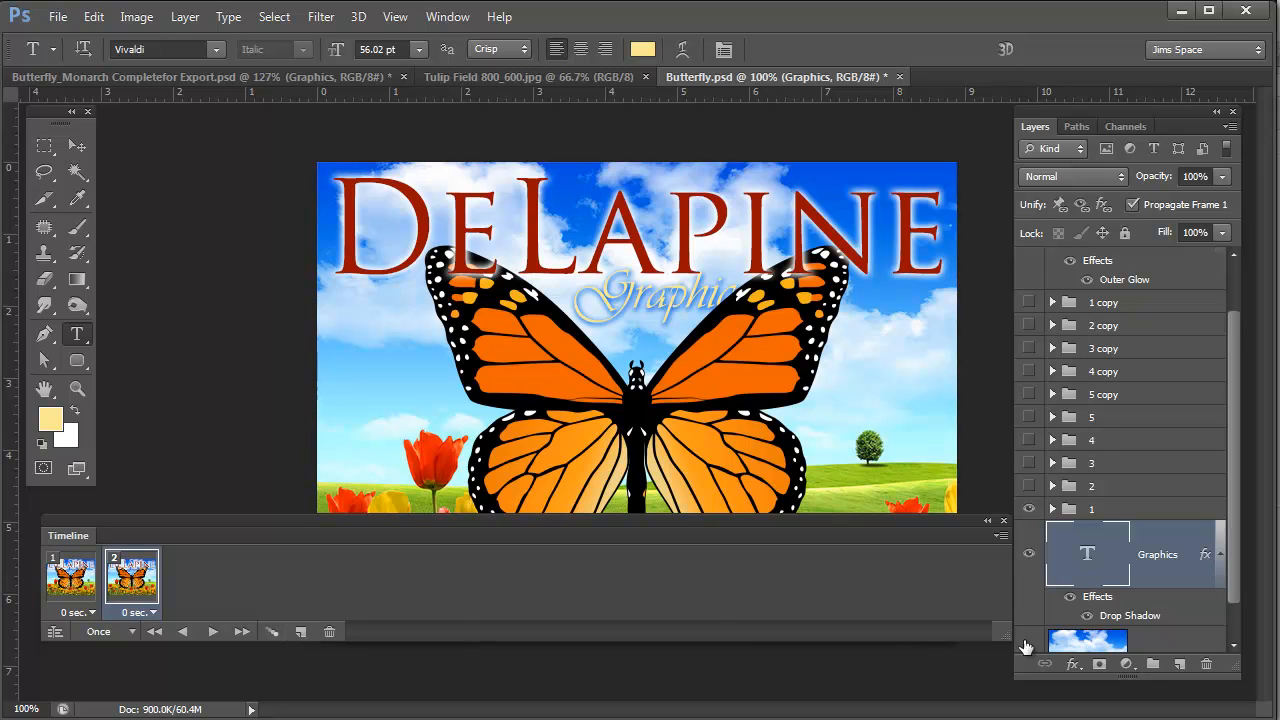
{"action": "mouse_move", "coordinate": [1029, 509]}
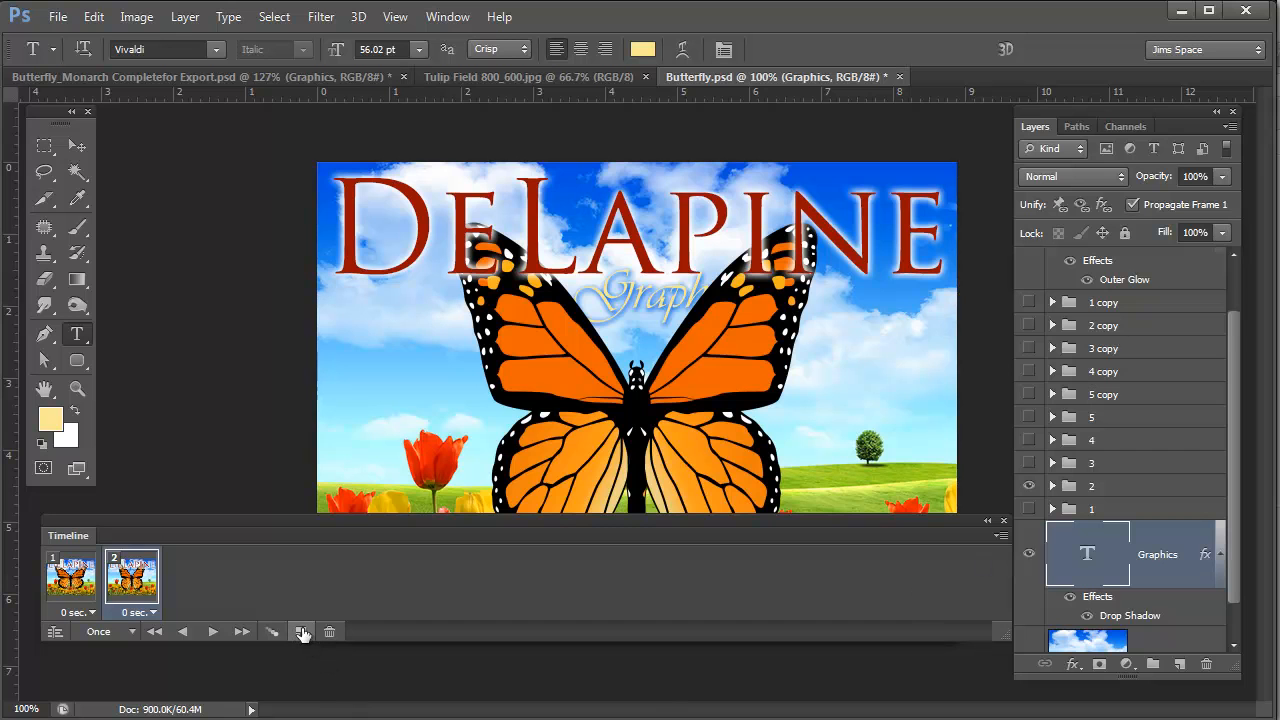
{"action": "left_click", "coordinate": [301, 632]}
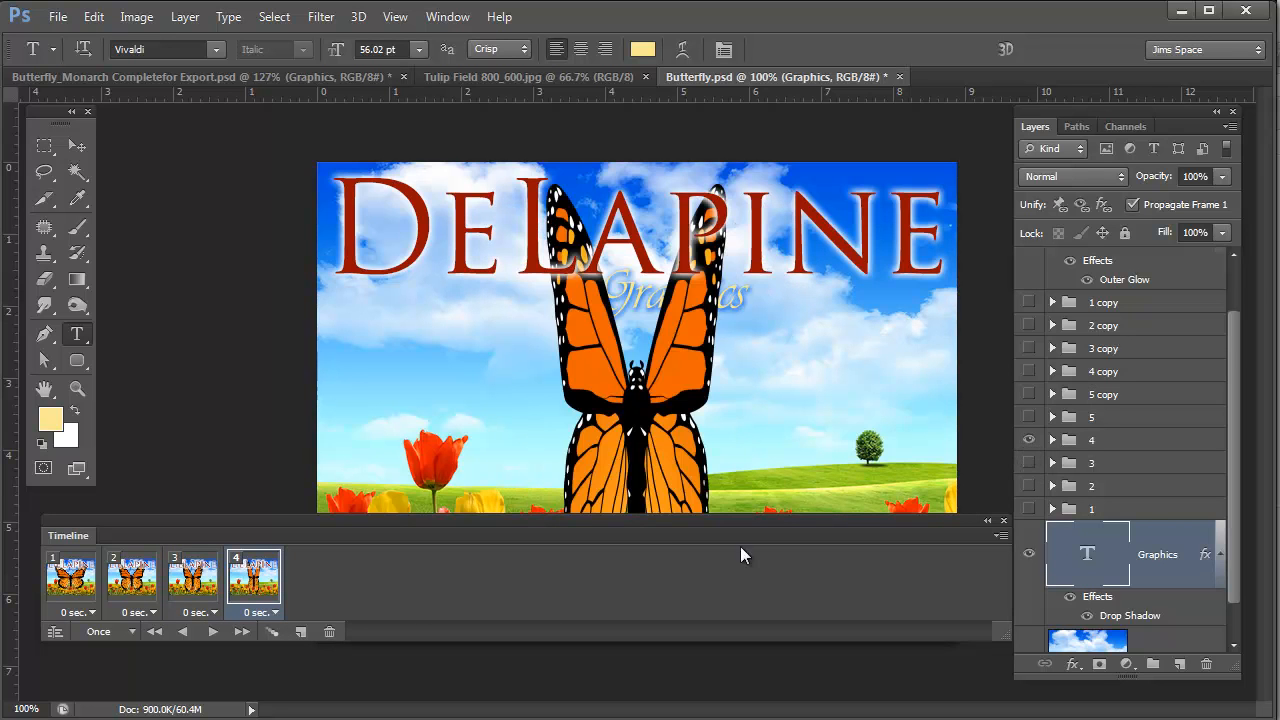
{"action": "left_click", "coordinate": [301, 631]}
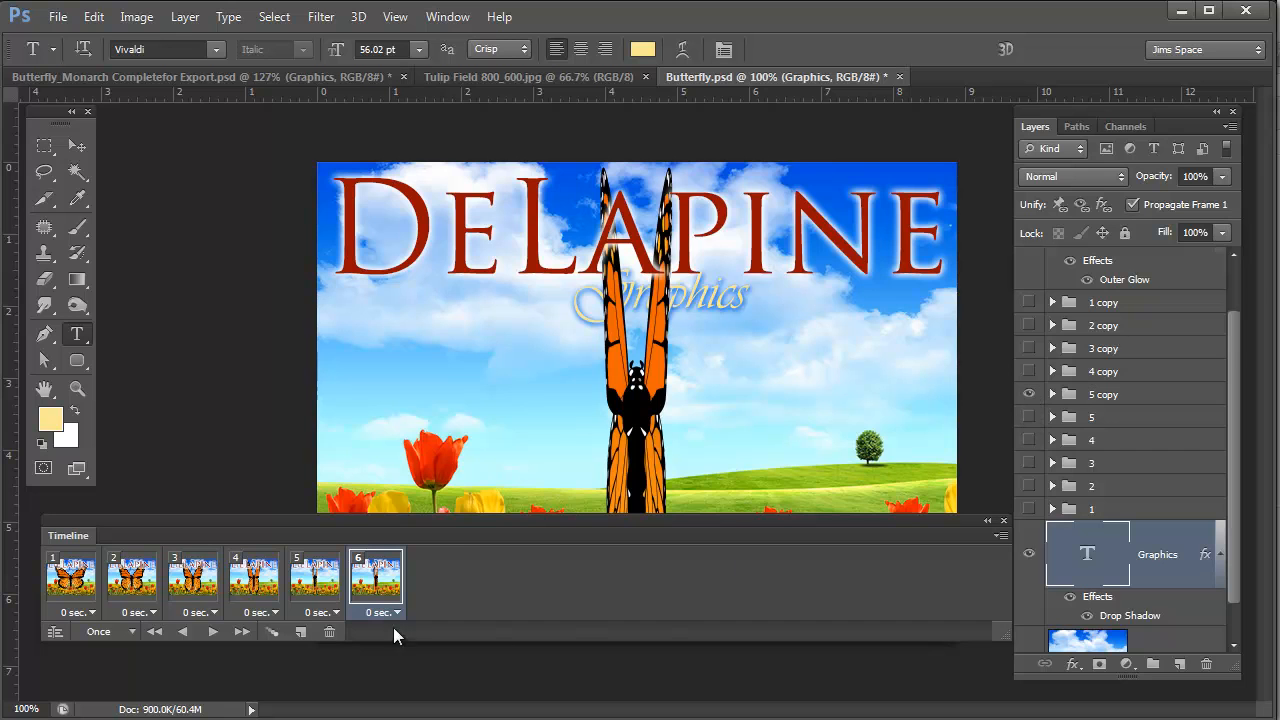
{"action": "left_click", "coordinate": [300, 632]}
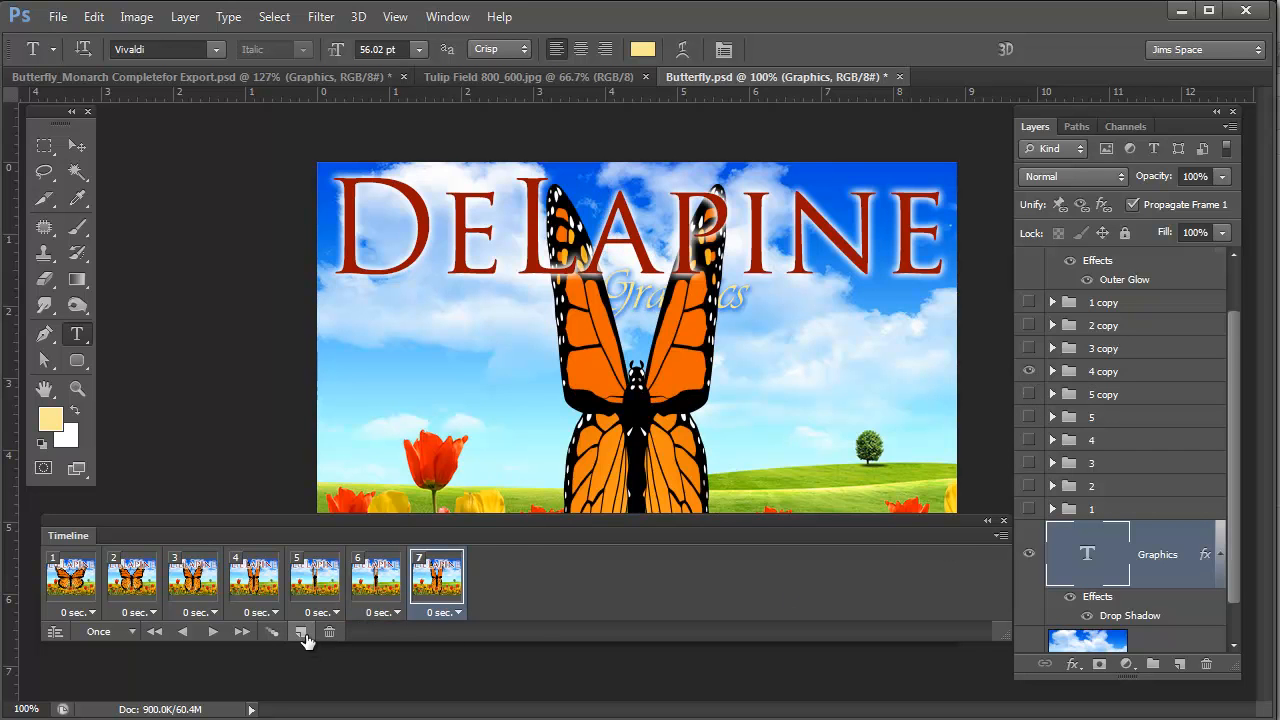
{"action": "left_click", "coordinate": [301, 631]}
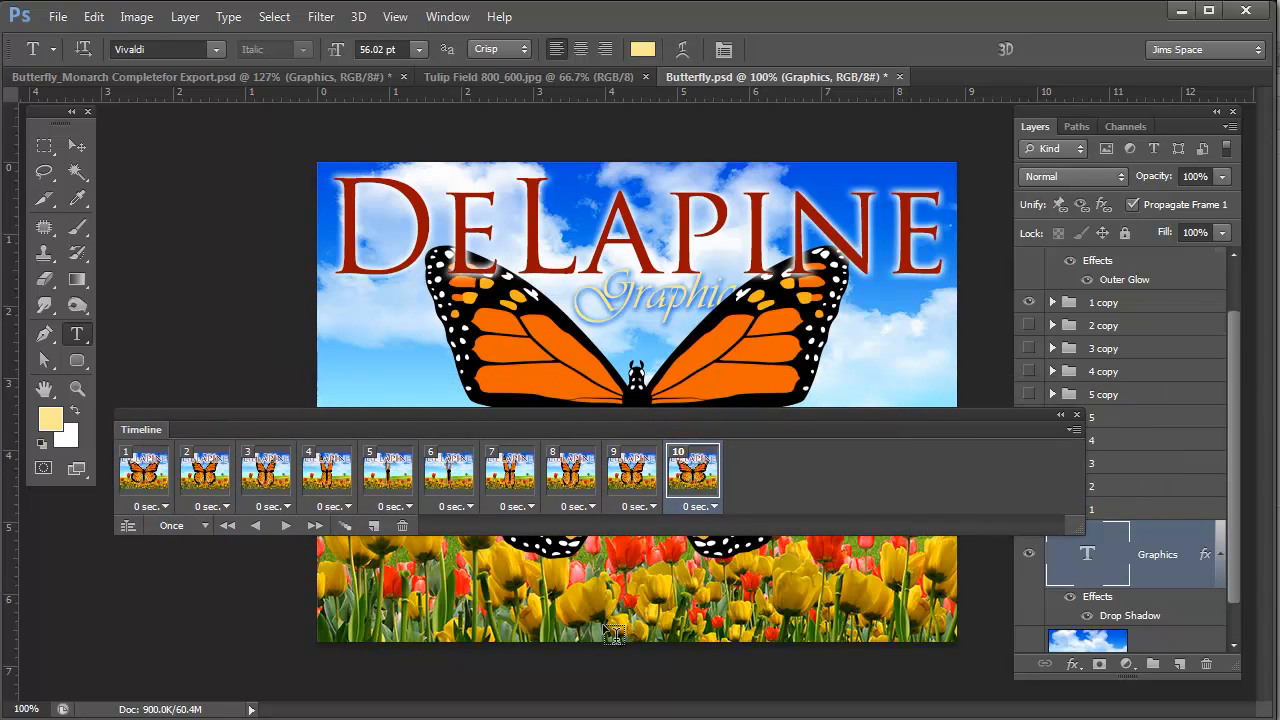
- Set the animation looping from Once to Forever and select all ten frames in the Timeline
{"action": "left_click", "coordinate": [188, 525]}
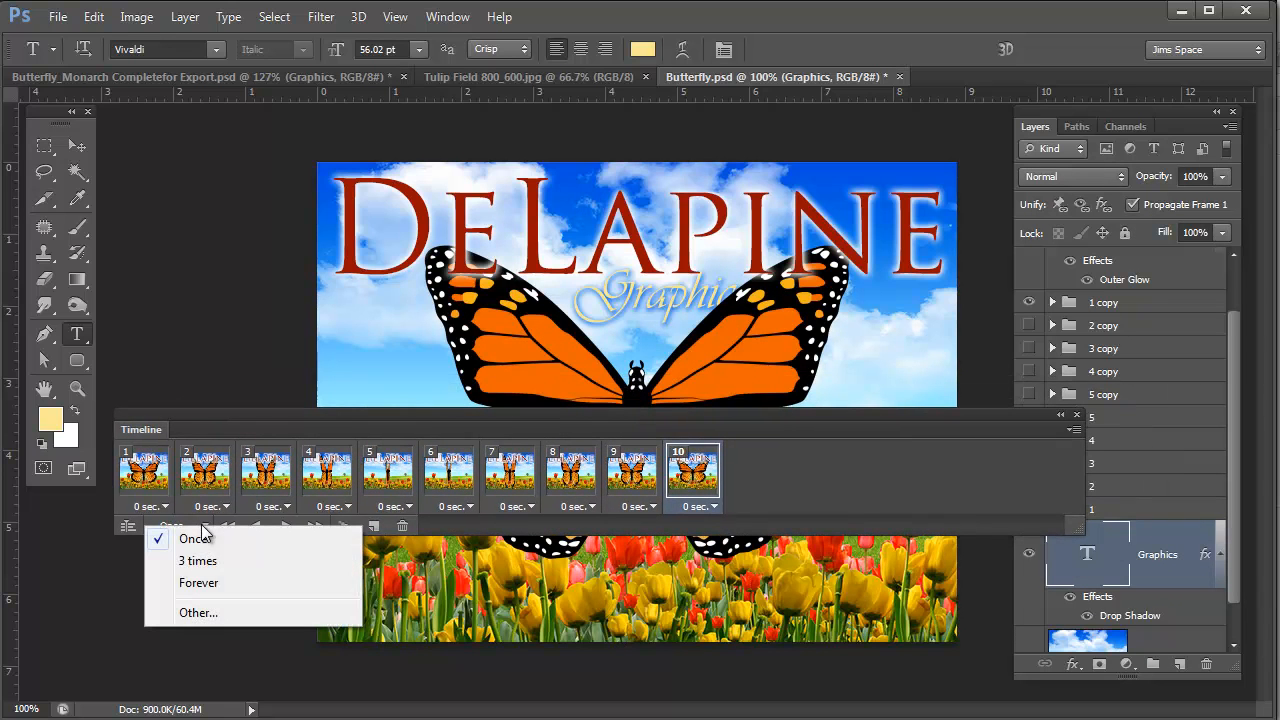
{"action": "left_click", "coordinate": [199, 583]}
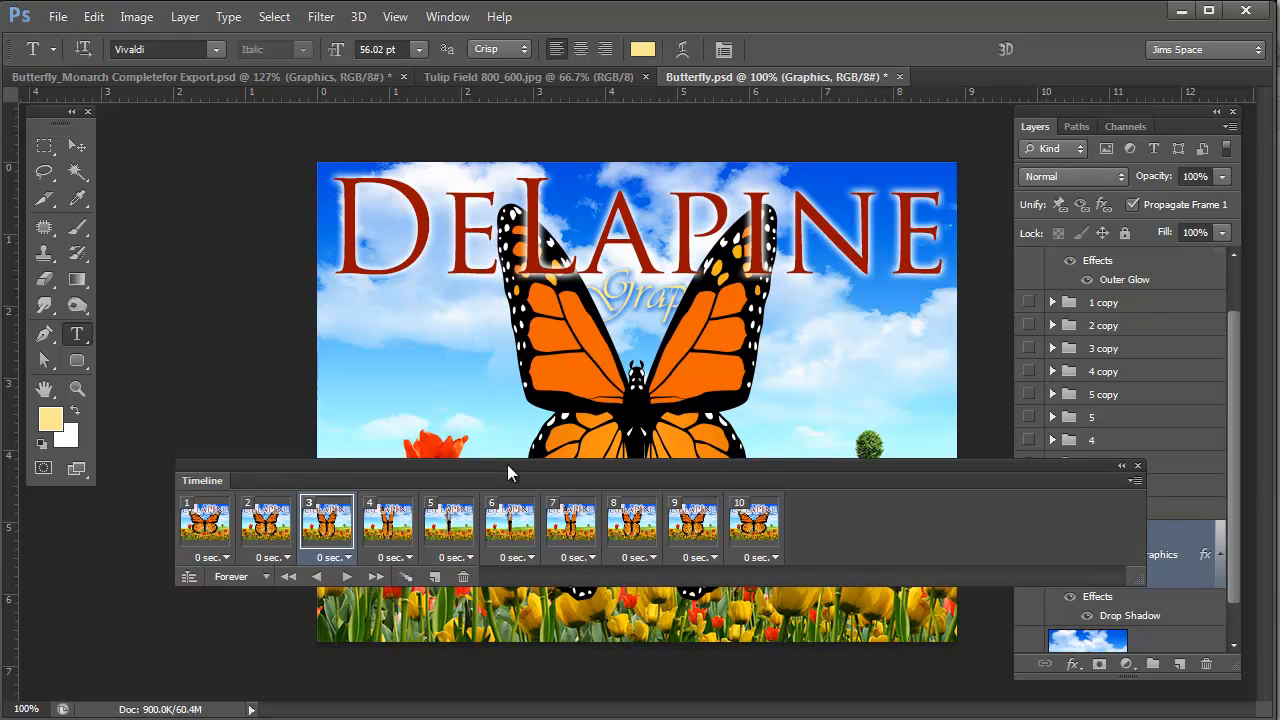
{"action": "left_click", "coordinate": [755, 522]}
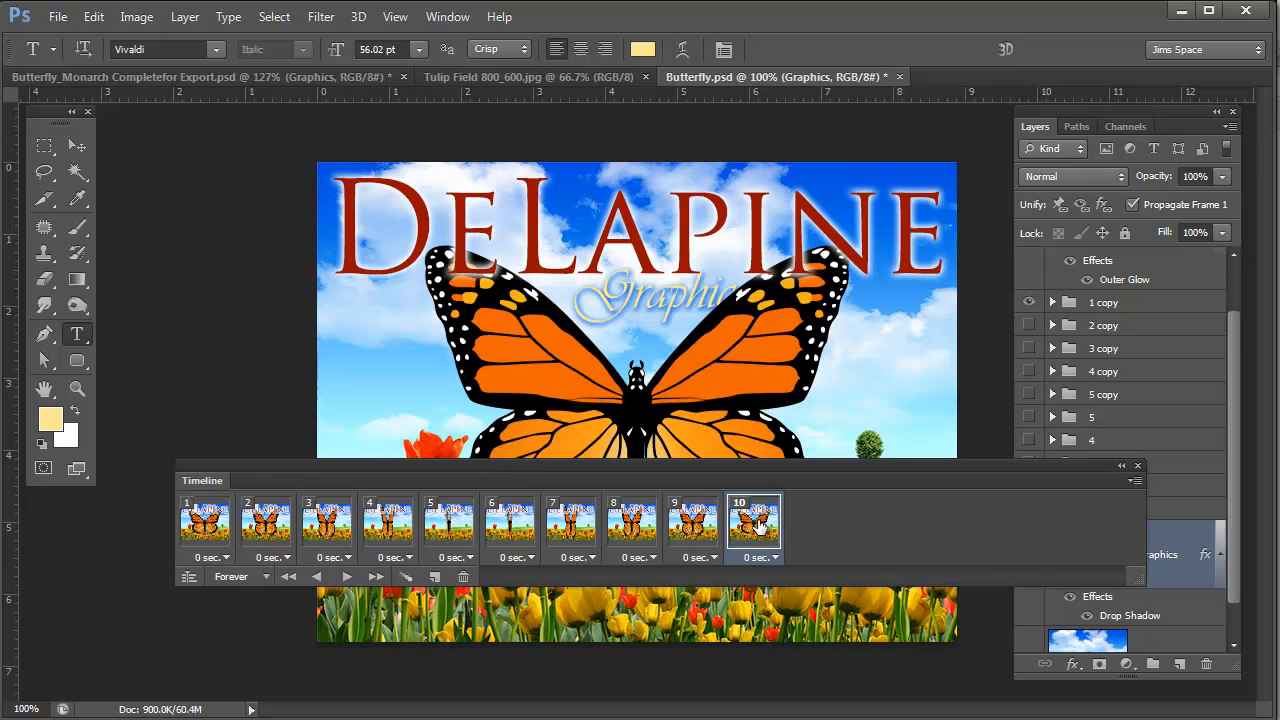
{"action": "mouse_move", "coordinate": [709, 469]}
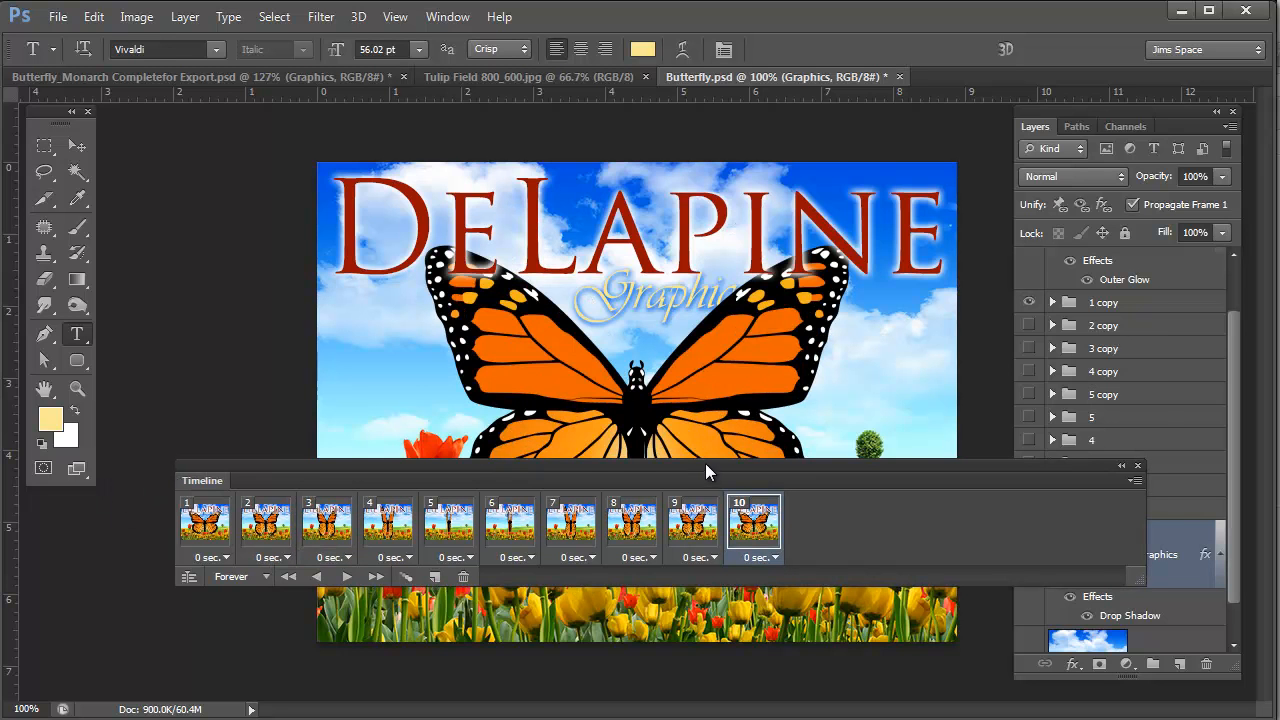
{"action": "left_click", "coordinate": [1137, 465]}
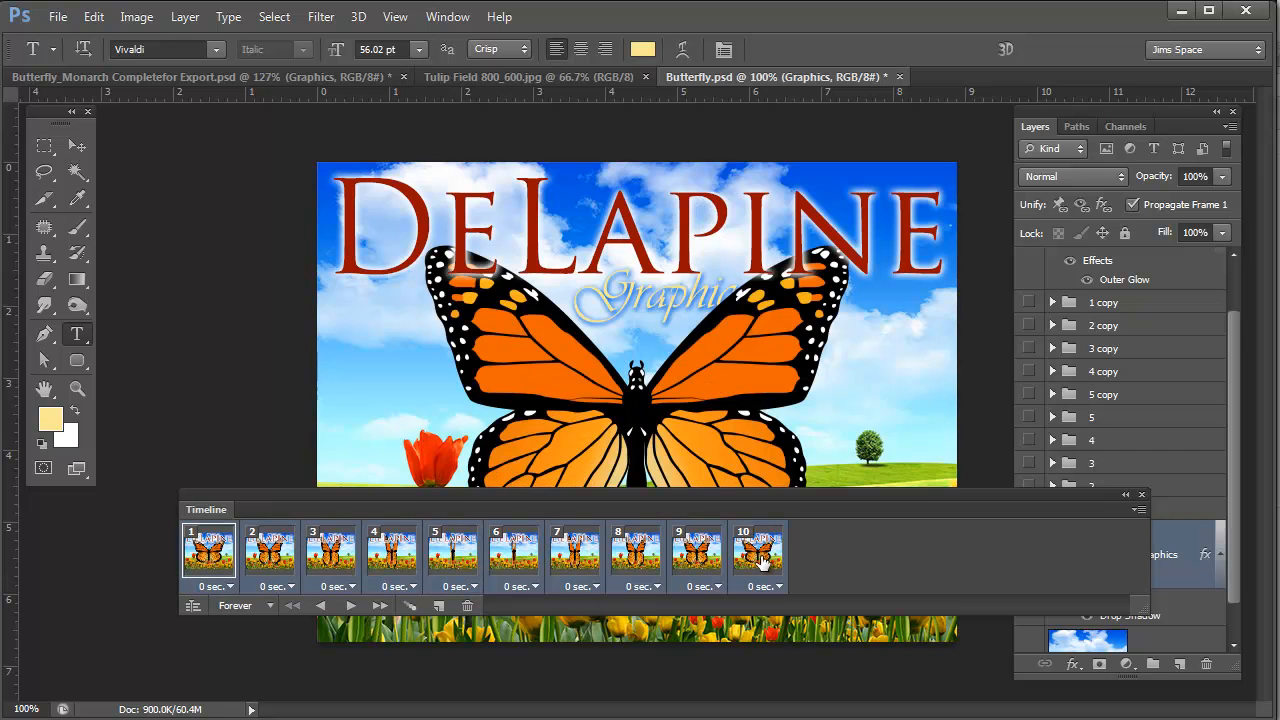
{"action": "mouse_move", "coordinate": [732, 560]}
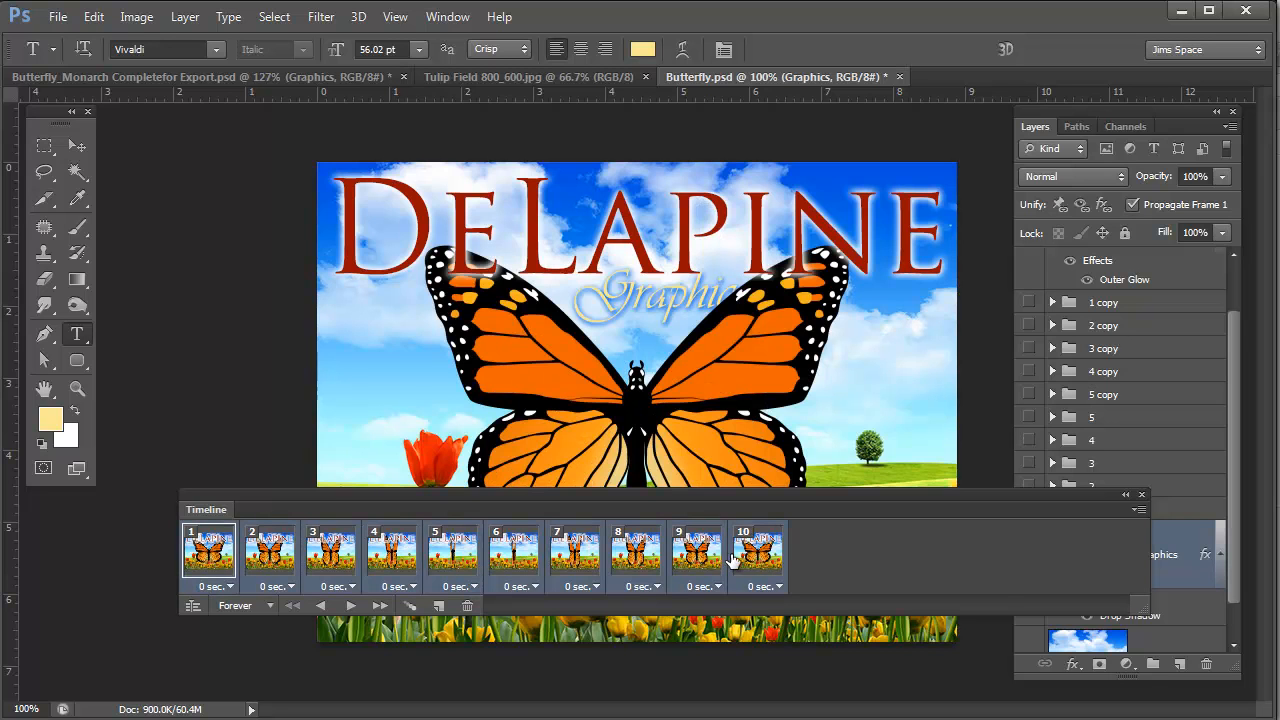
{"action": "mouse_move", "coordinate": [780, 587]}
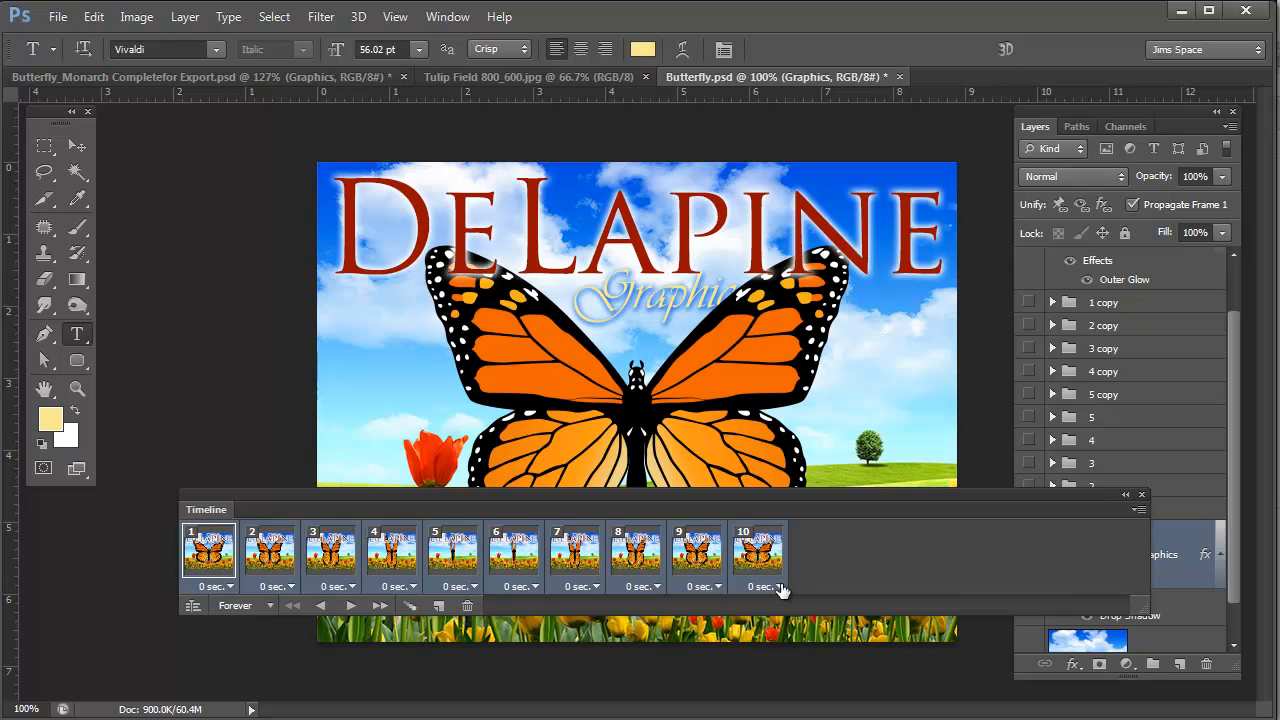
{"action": "mouse_move", "coordinate": [779, 589]}
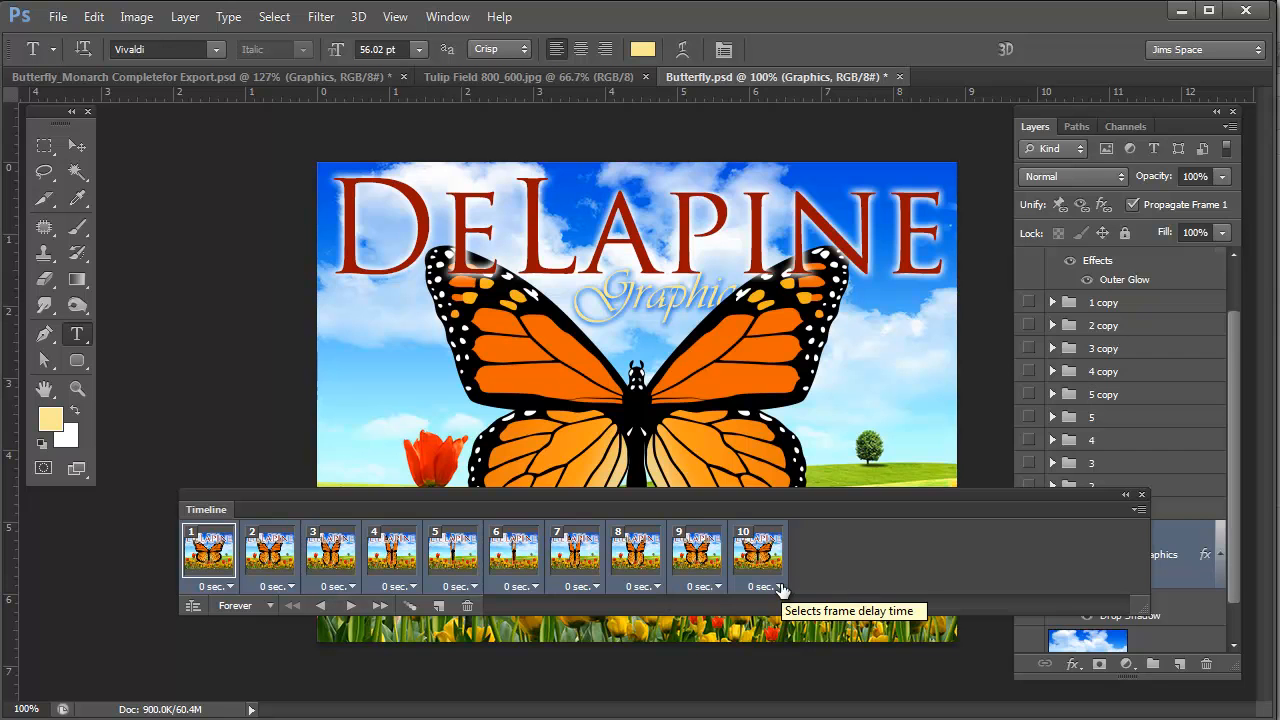
{"action": "left_click", "coordinate": [773, 586]}
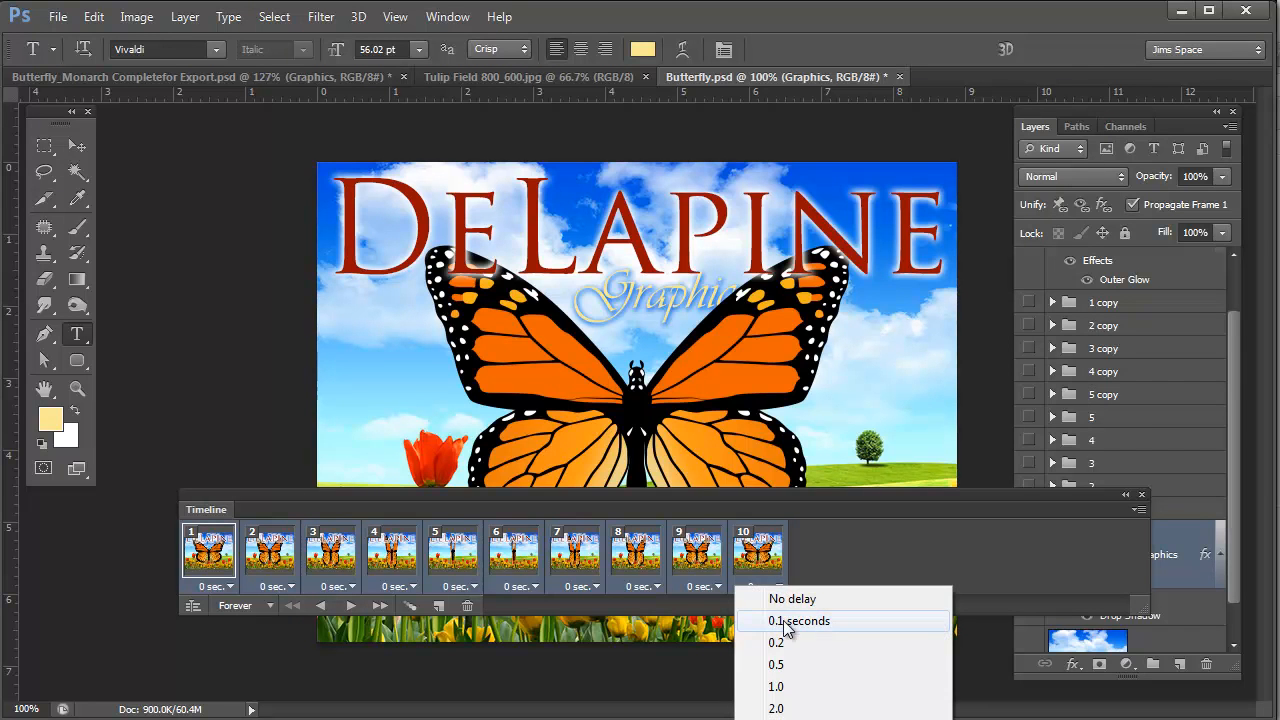
{"action": "left_click", "coordinate": [798, 620]}
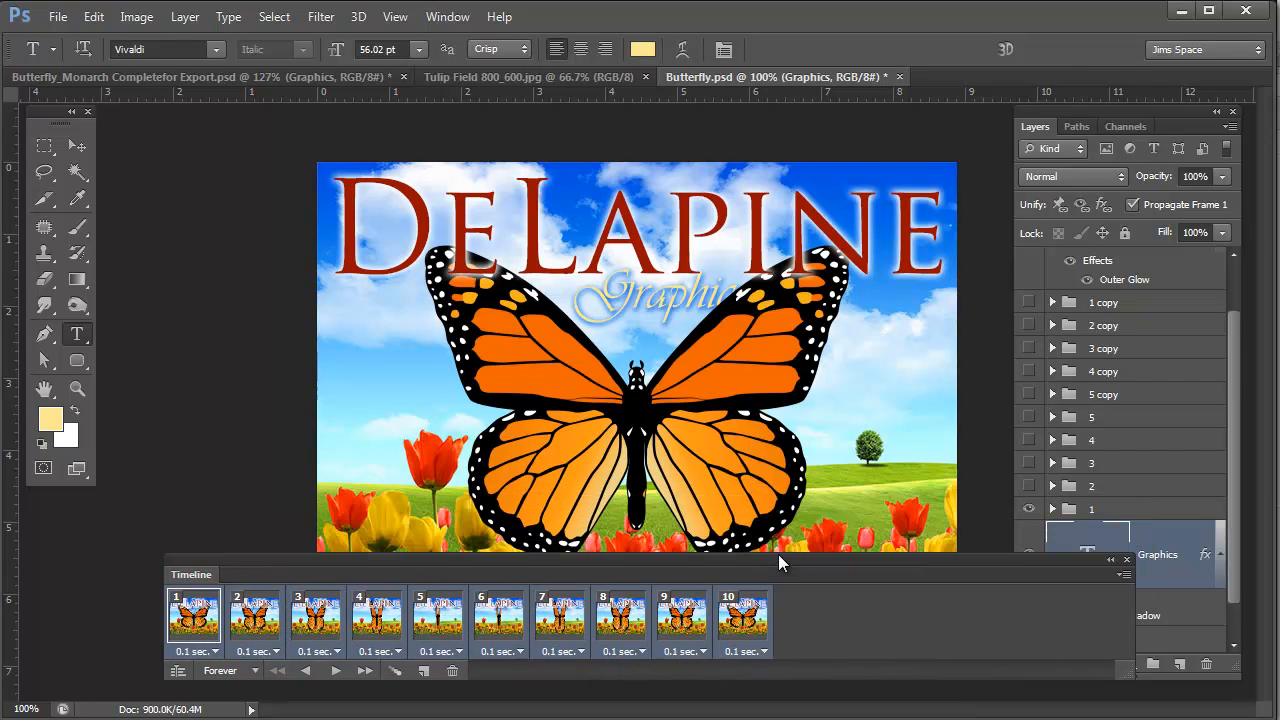
{"action": "left_click", "coordinate": [334, 670]}
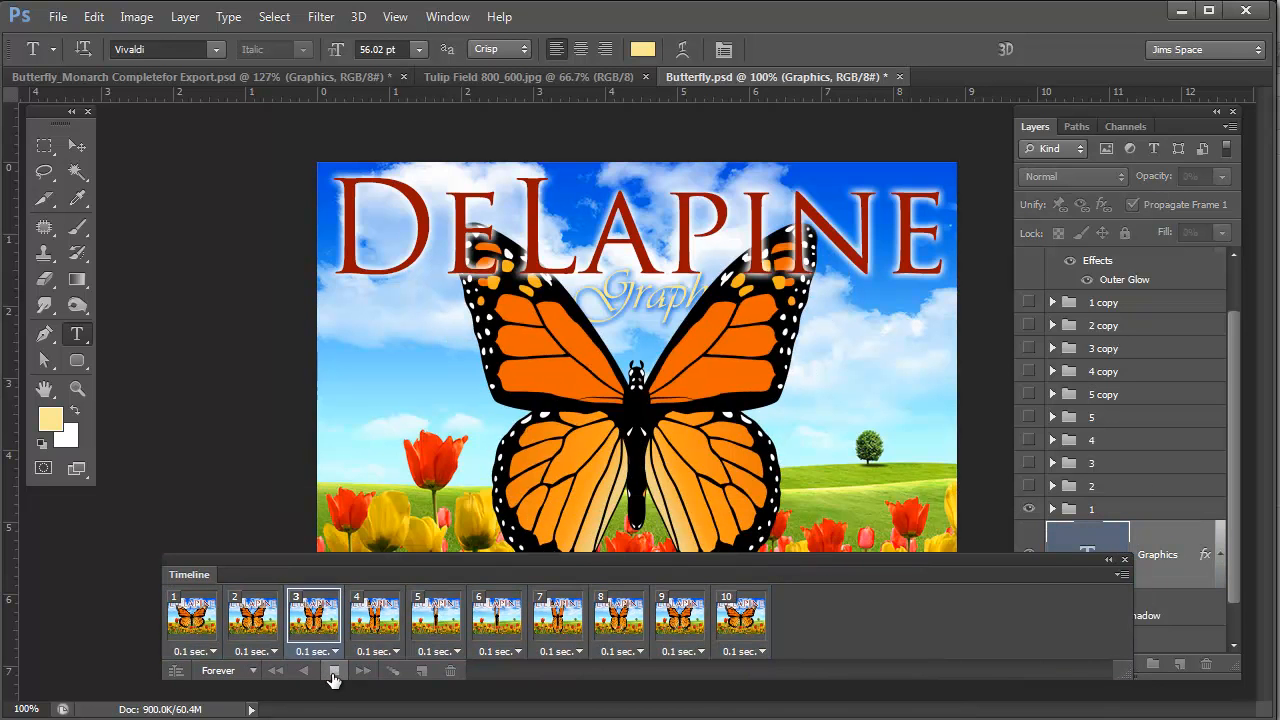
{"action": "left_click", "coordinate": [334, 671]}
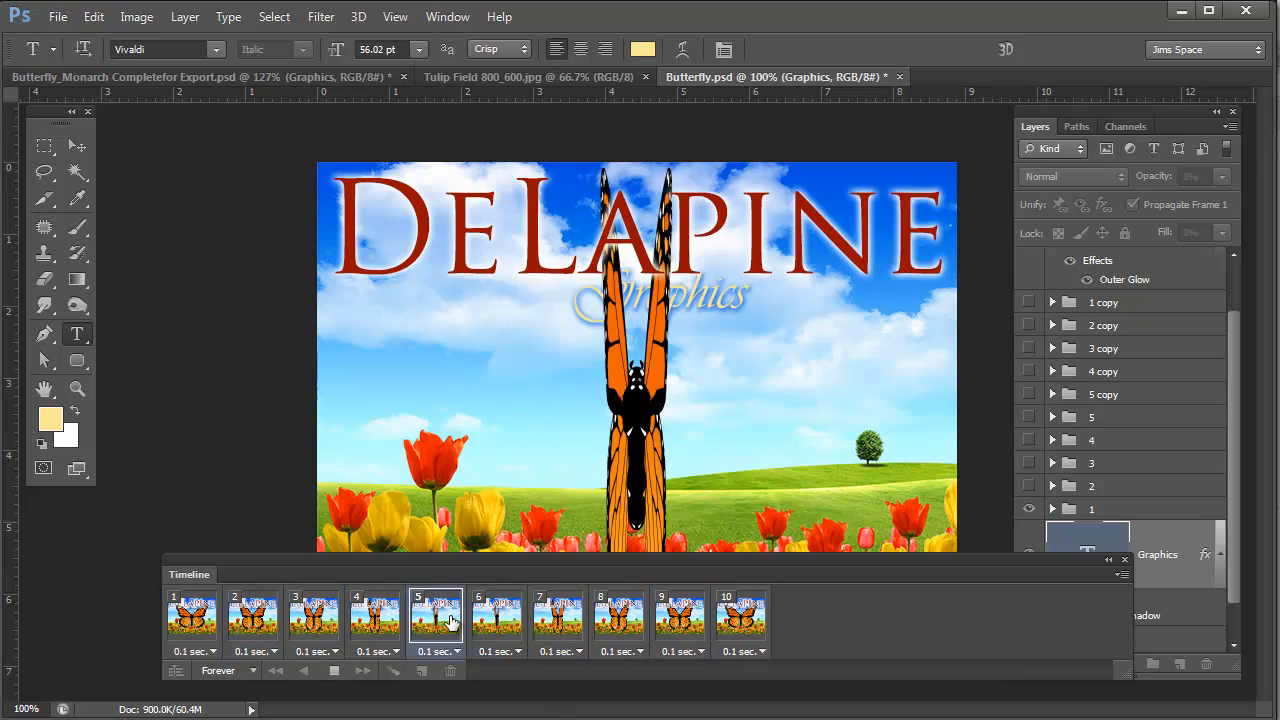
{"action": "left_click", "coordinate": [253, 618]}
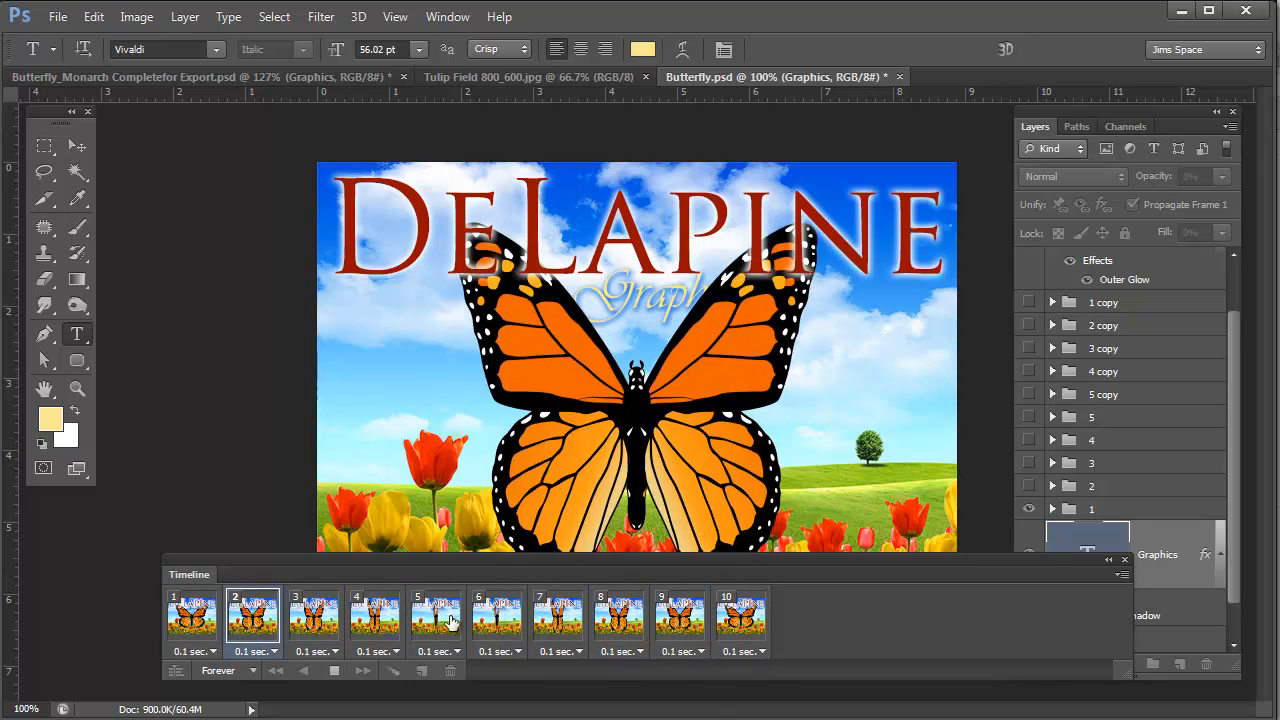
{"action": "left_click", "coordinate": [375, 617]}
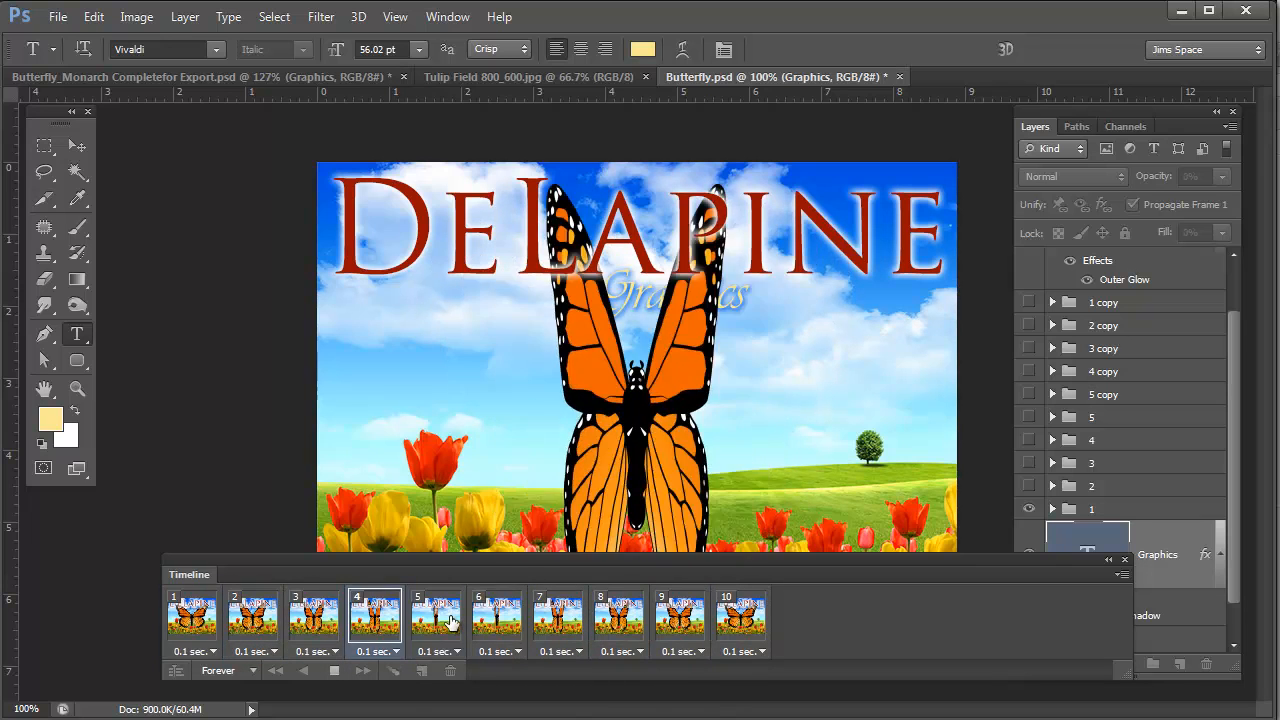
{"action": "left_click", "coordinate": [334, 680]}
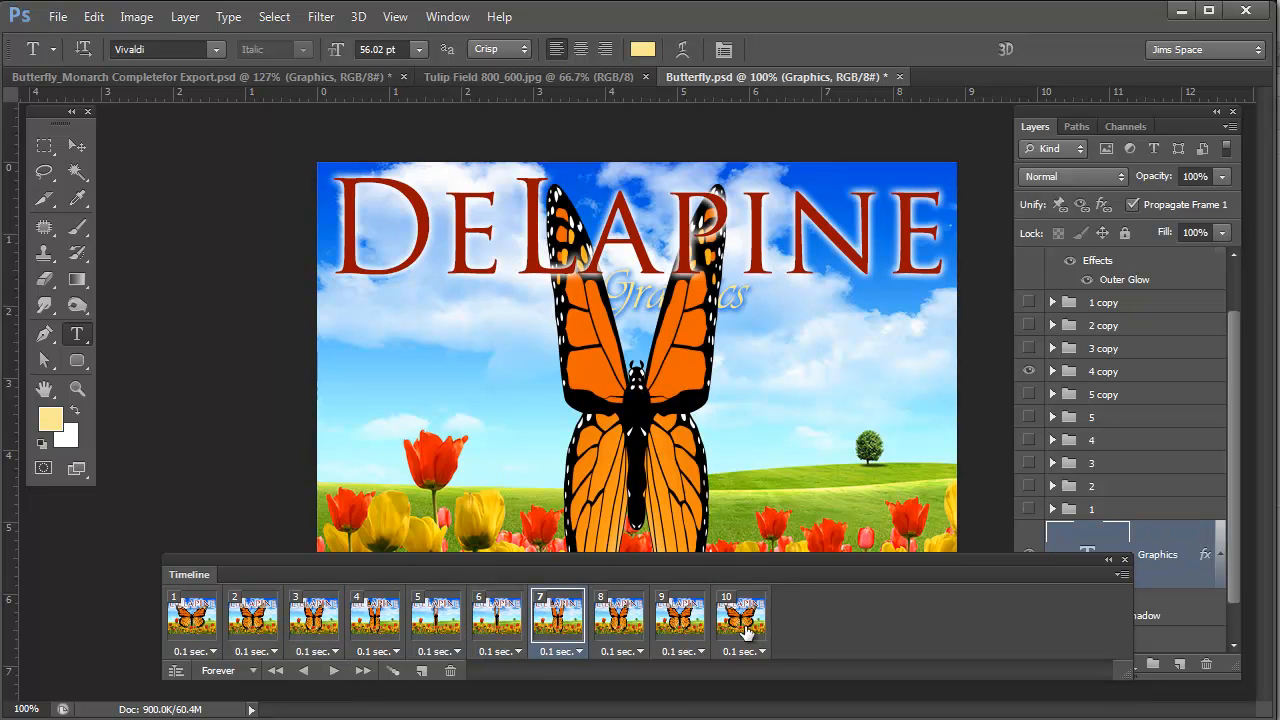
{"action": "left_click", "coordinate": [740, 615]}
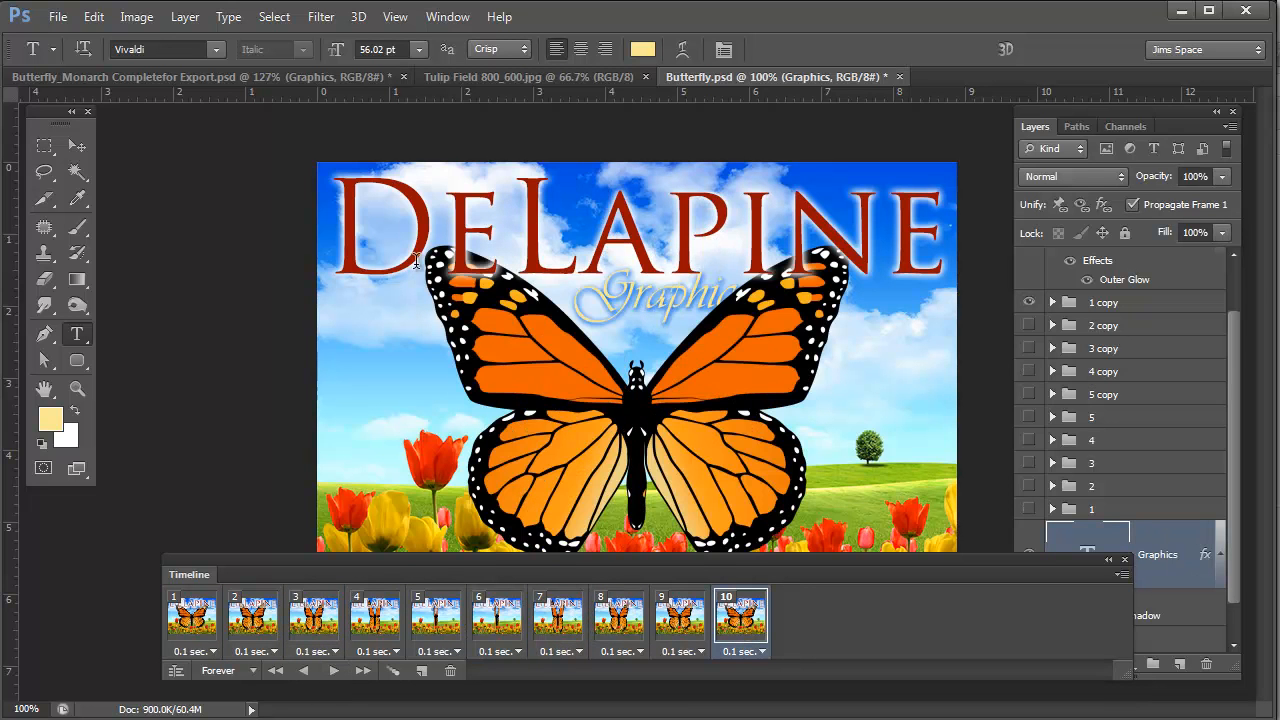
{"action": "left_click", "coordinate": [760, 651]}
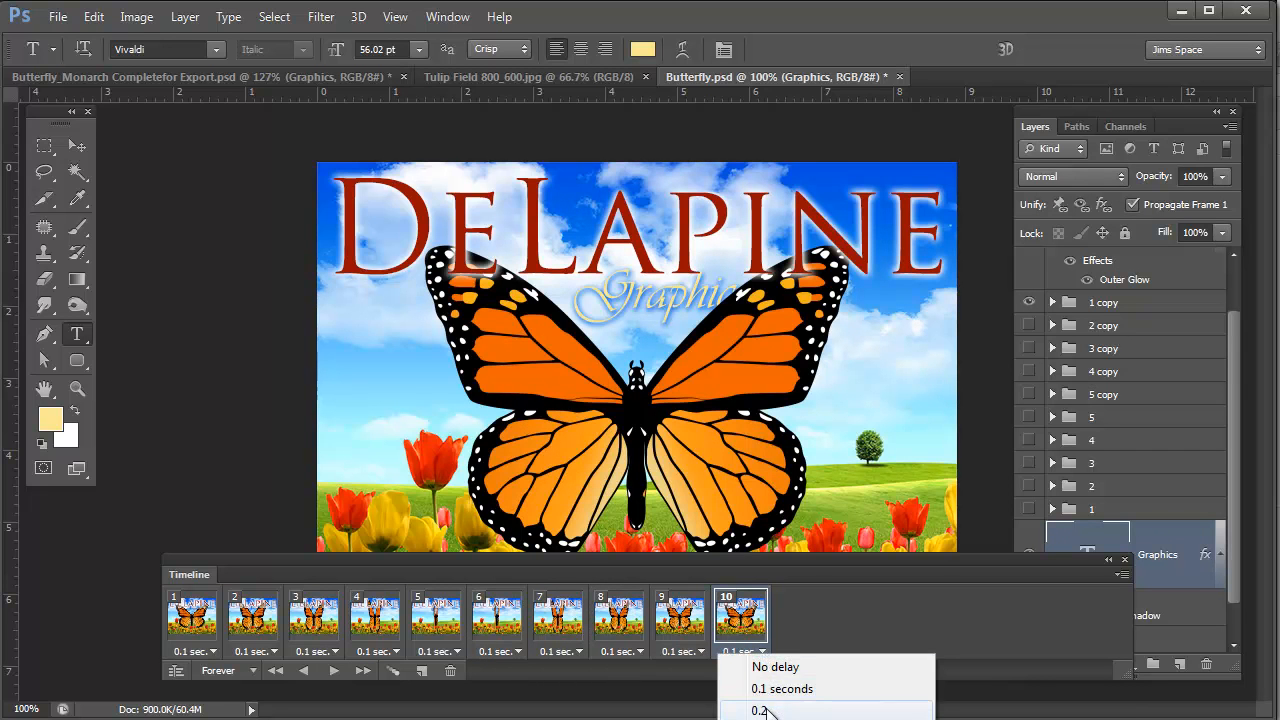
- Give frame 10 a 0.2 second delay and preview the looping animation
{"action": "left_click", "coordinate": [761, 710]}
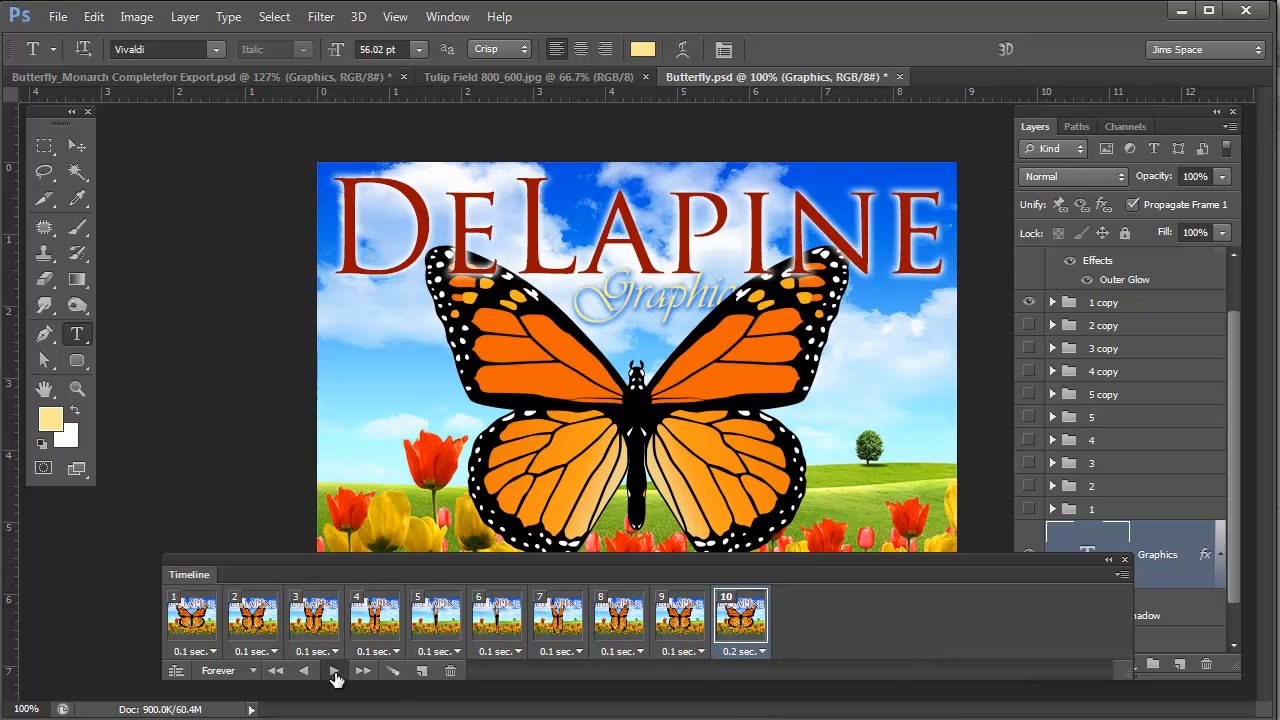
{"action": "left_click", "coordinate": [335, 670]}
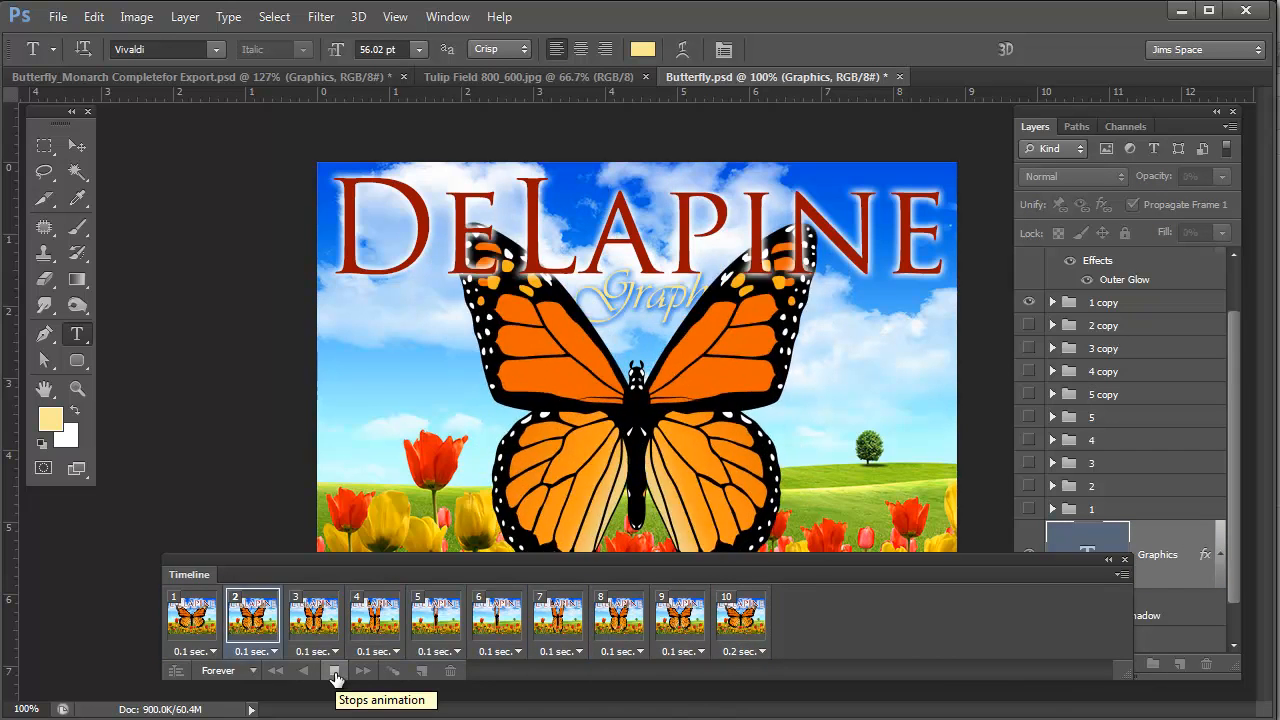
{"action": "left_click", "coordinate": [335, 670]}
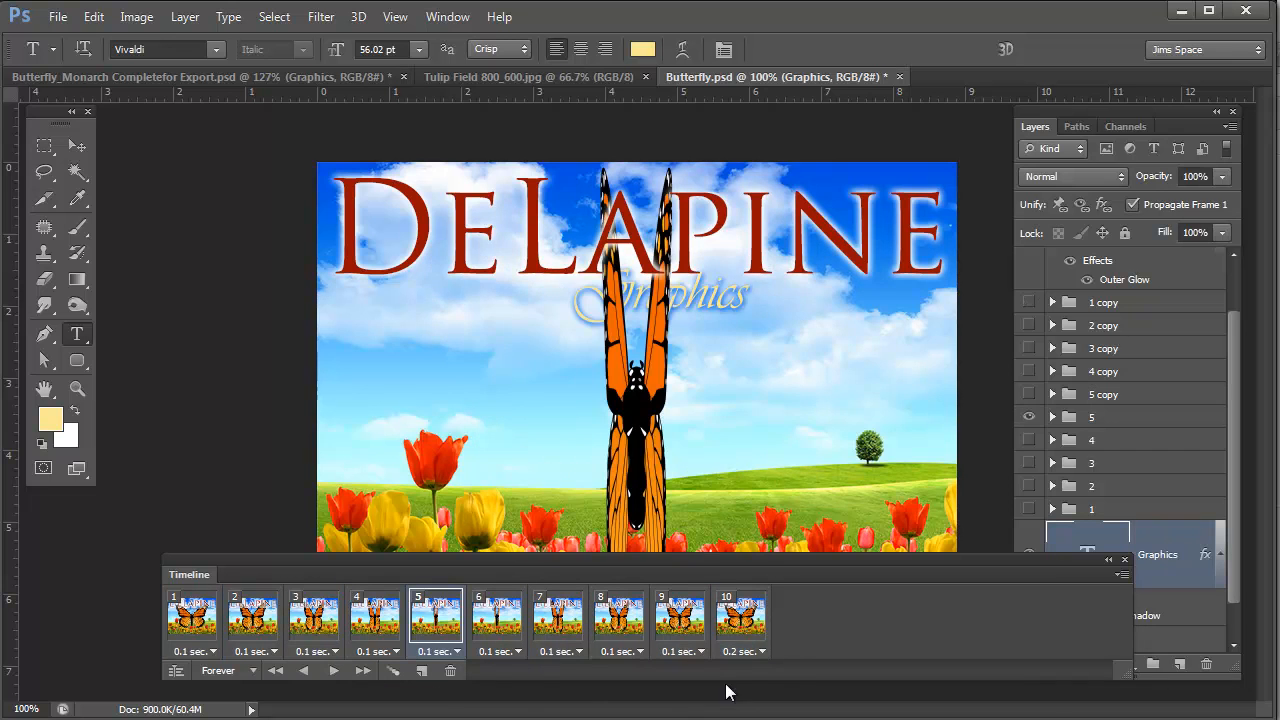
- Change frame 10's delay to 0.5 seconds and preview the animation again
{"action": "left_click", "coordinate": [740, 615]}
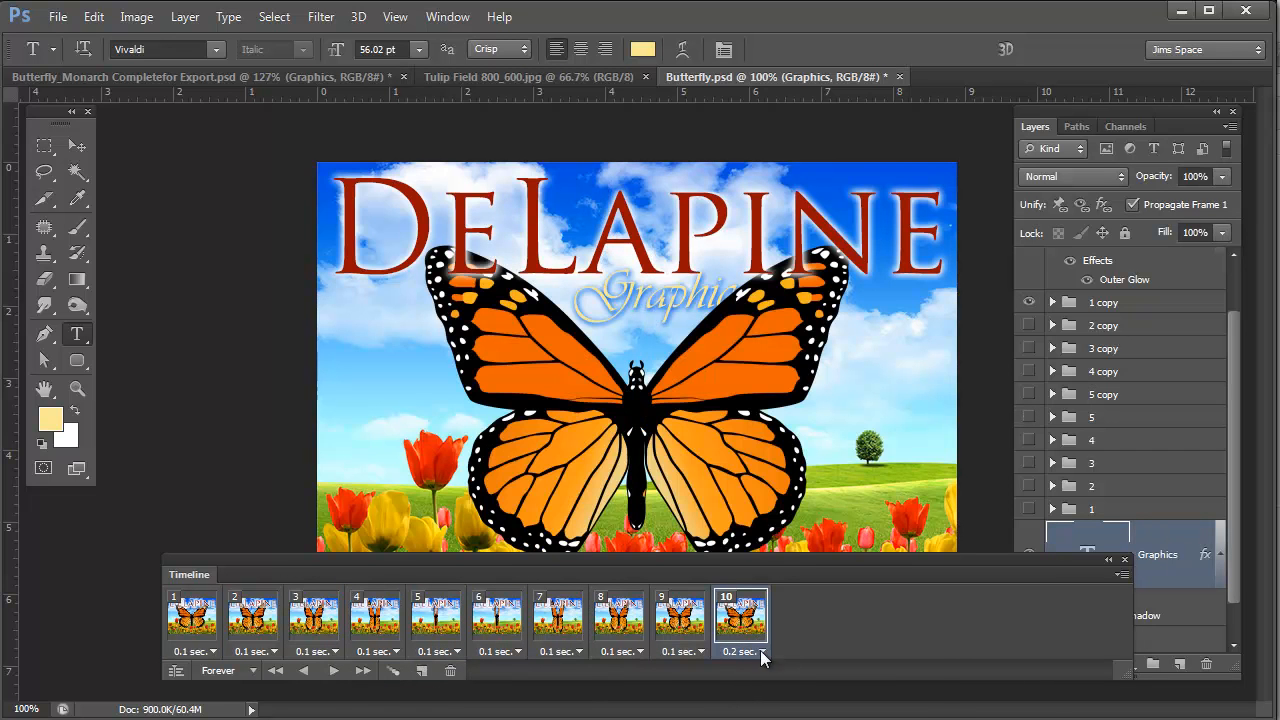
{"action": "left_click", "coordinate": [762, 652]}
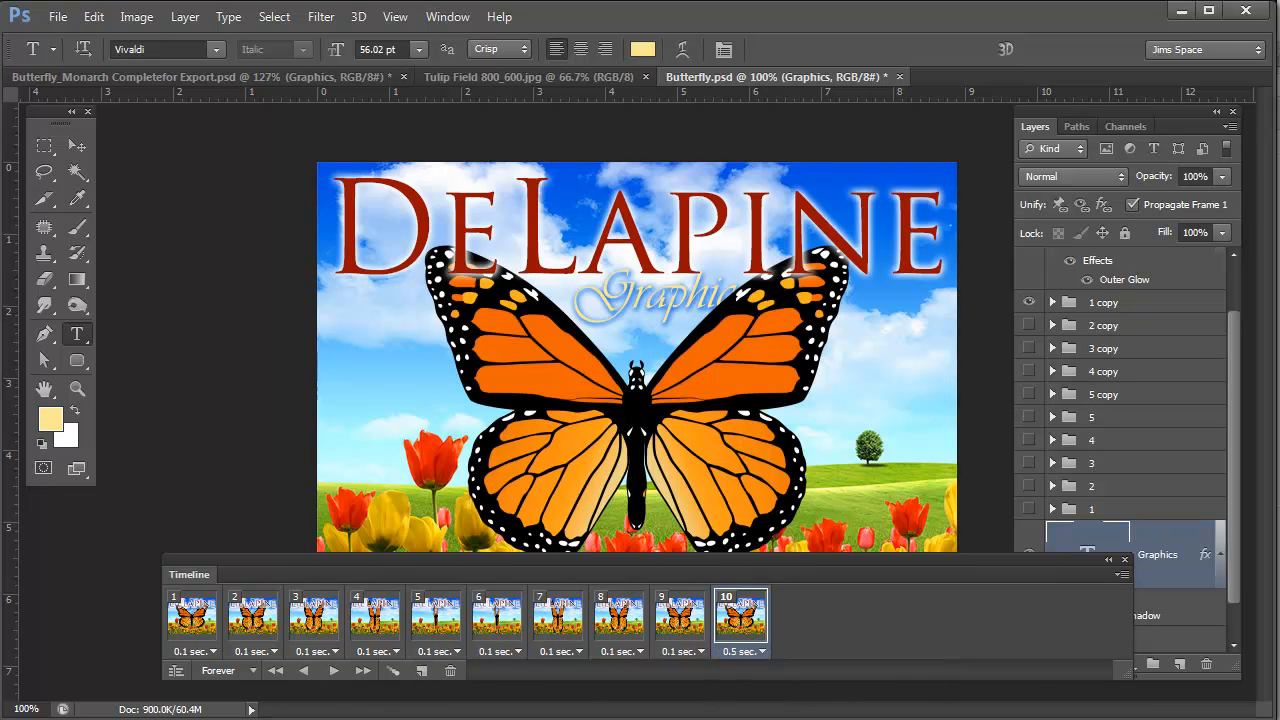
{"action": "left_click", "coordinate": [334, 670]}
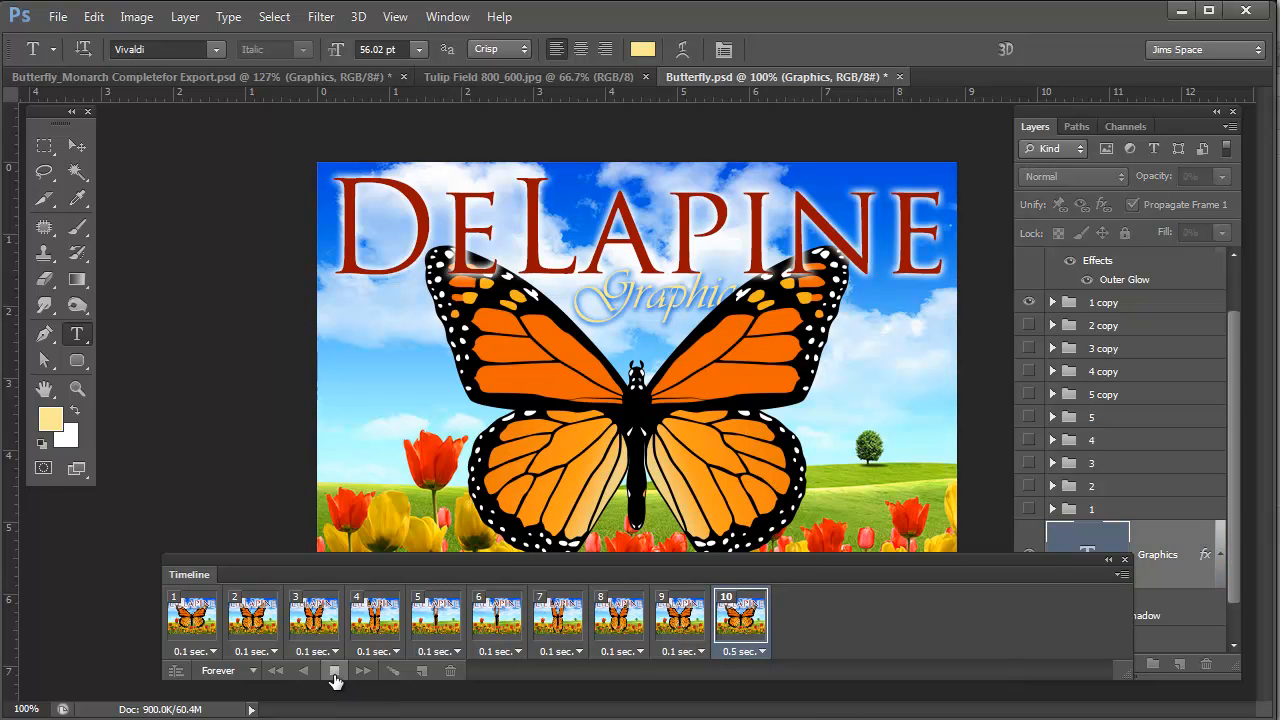
{"action": "left_click", "coordinate": [335, 671]}
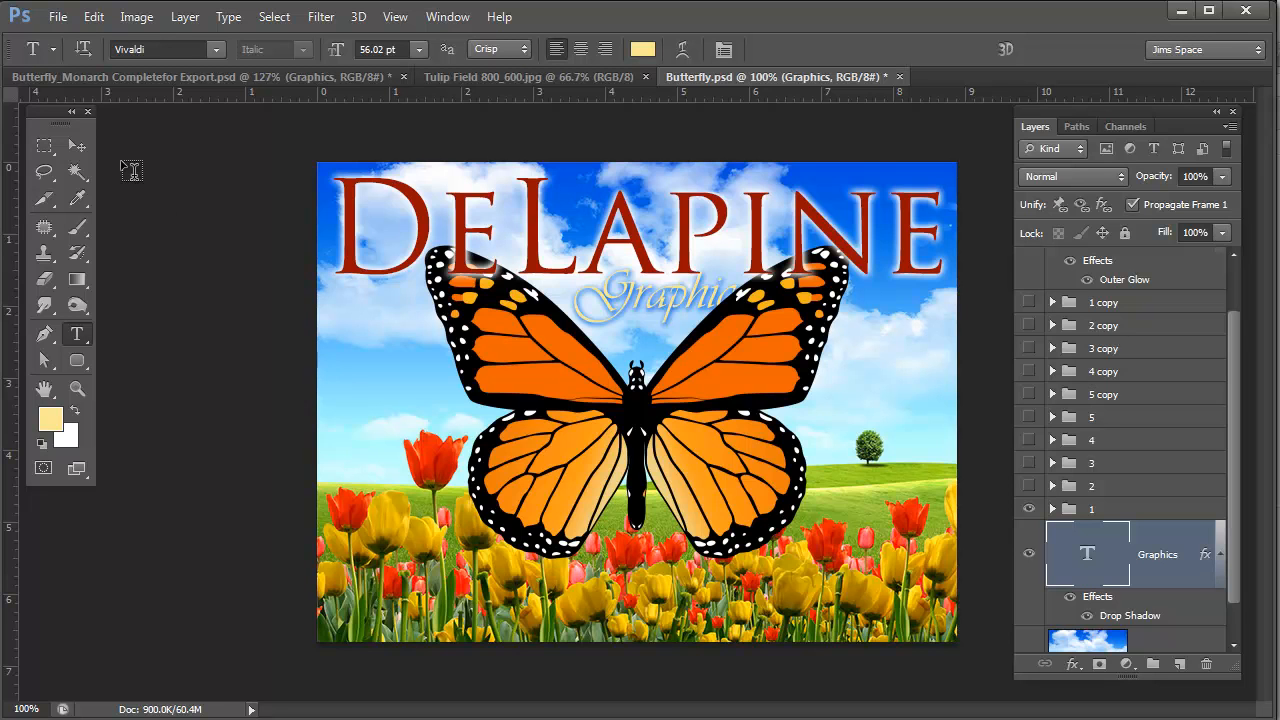
{"action": "mouse_move", "coordinate": [522, 485]}
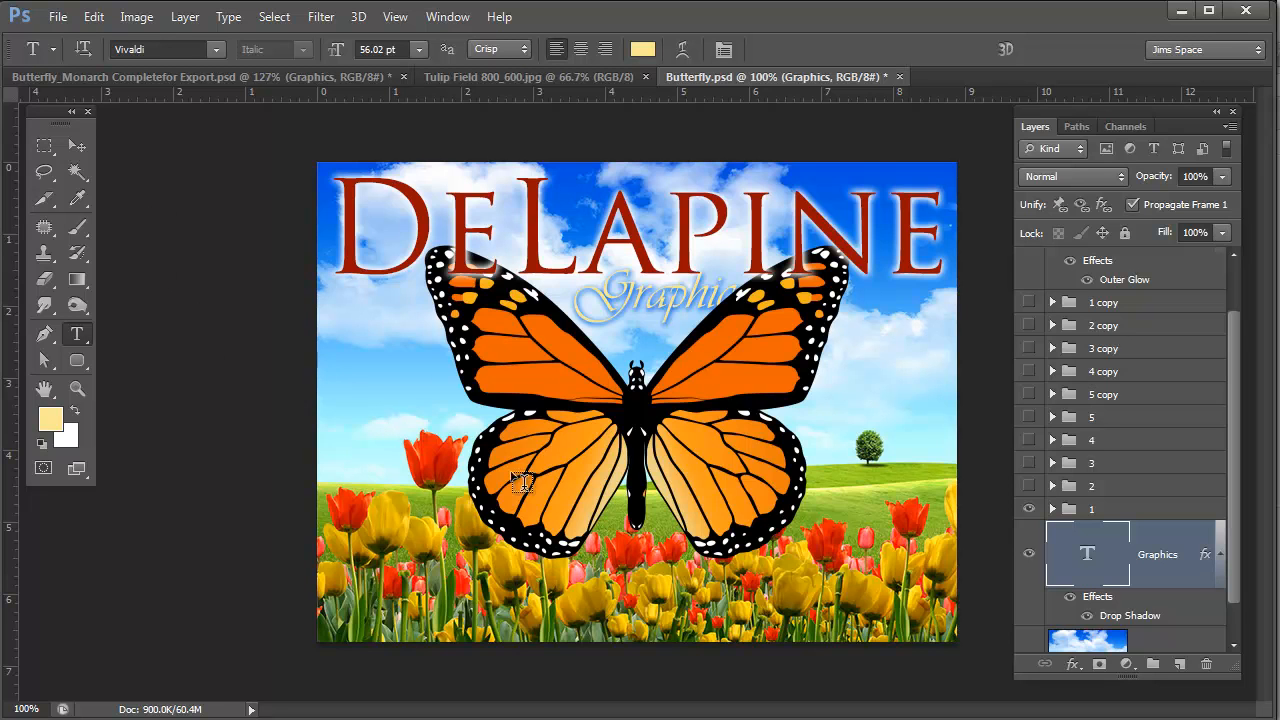
{"action": "mouse_move", "coordinate": [700, 443]}
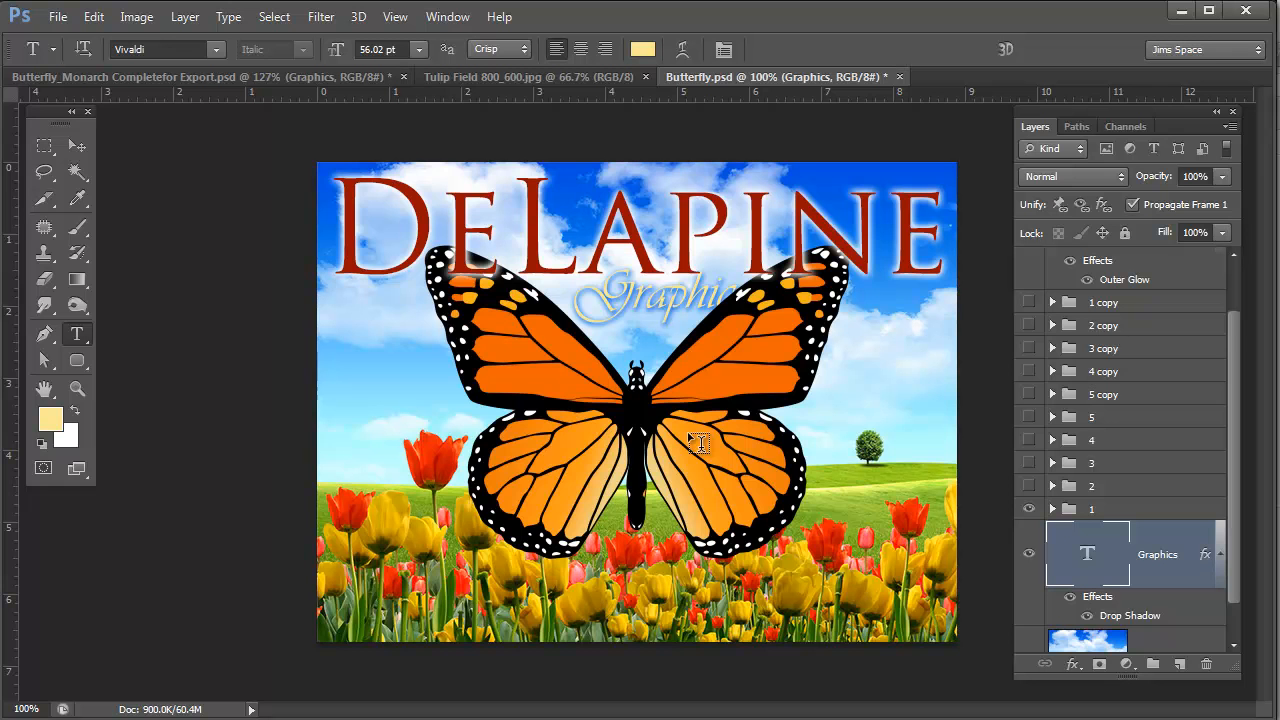
- Bring up the Save for Web dialog from the File menu
{"action": "left_click", "coordinate": [57, 15]}
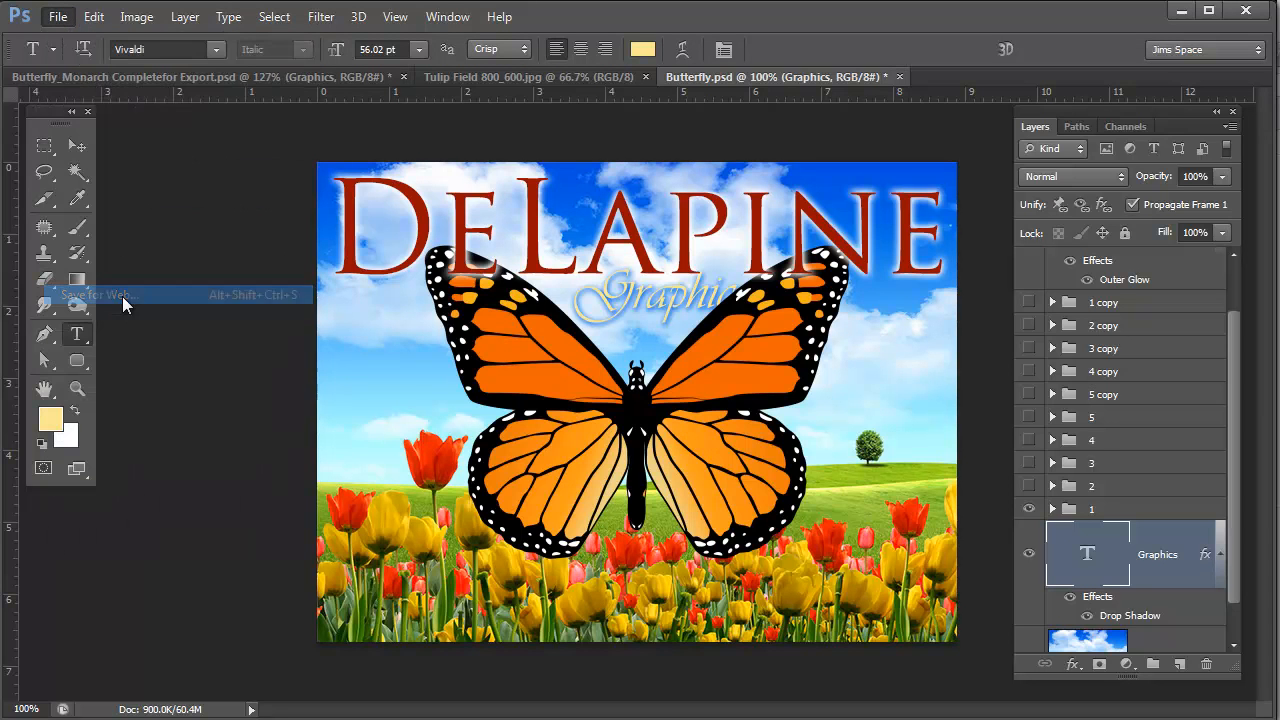
{"action": "left_click", "coordinate": [100, 294]}
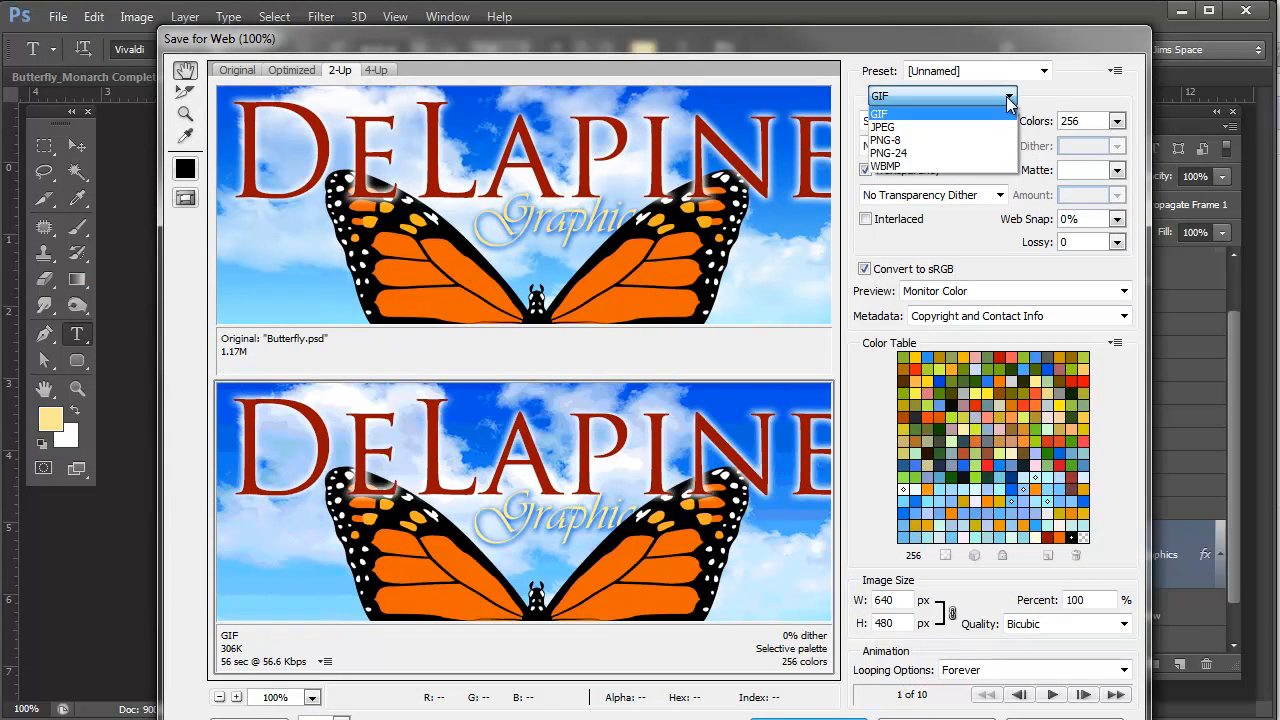
- Keep GIF as the export format with 256 colours at 640 by 480
{"action": "left_click", "coordinate": [880, 113]}
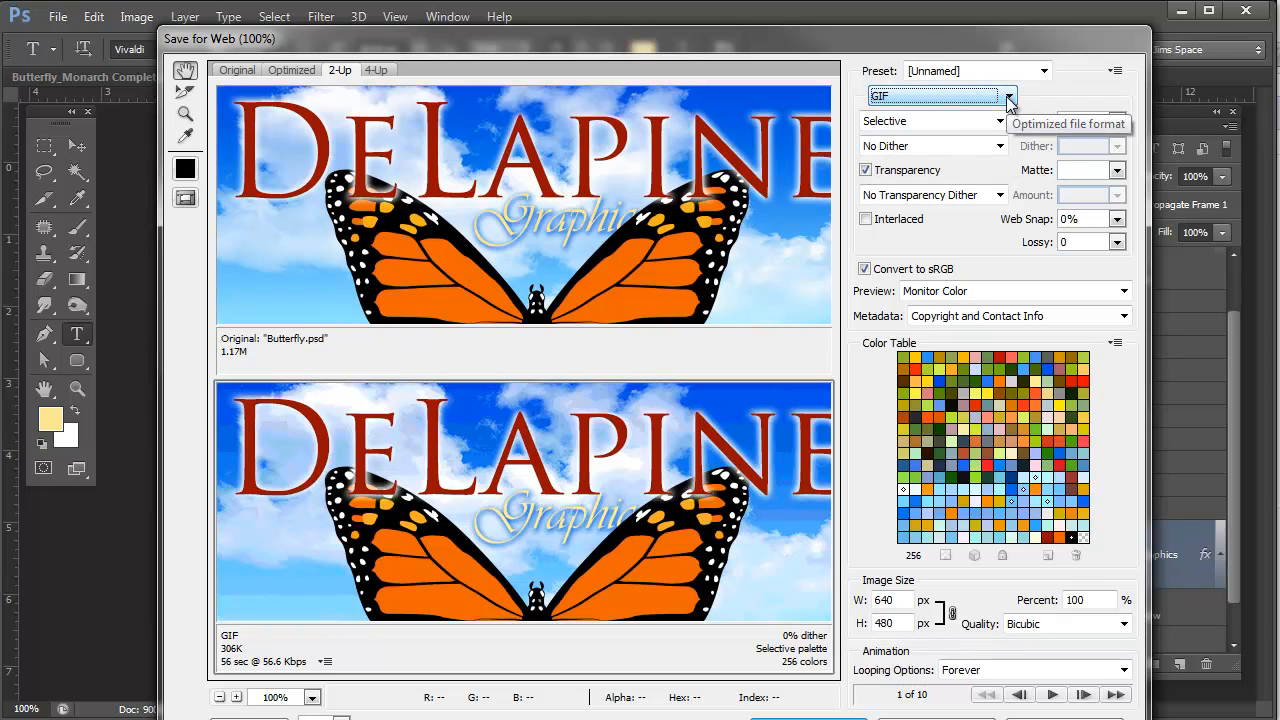
{"action": "left_click", "coordinate": [1117, 120]}
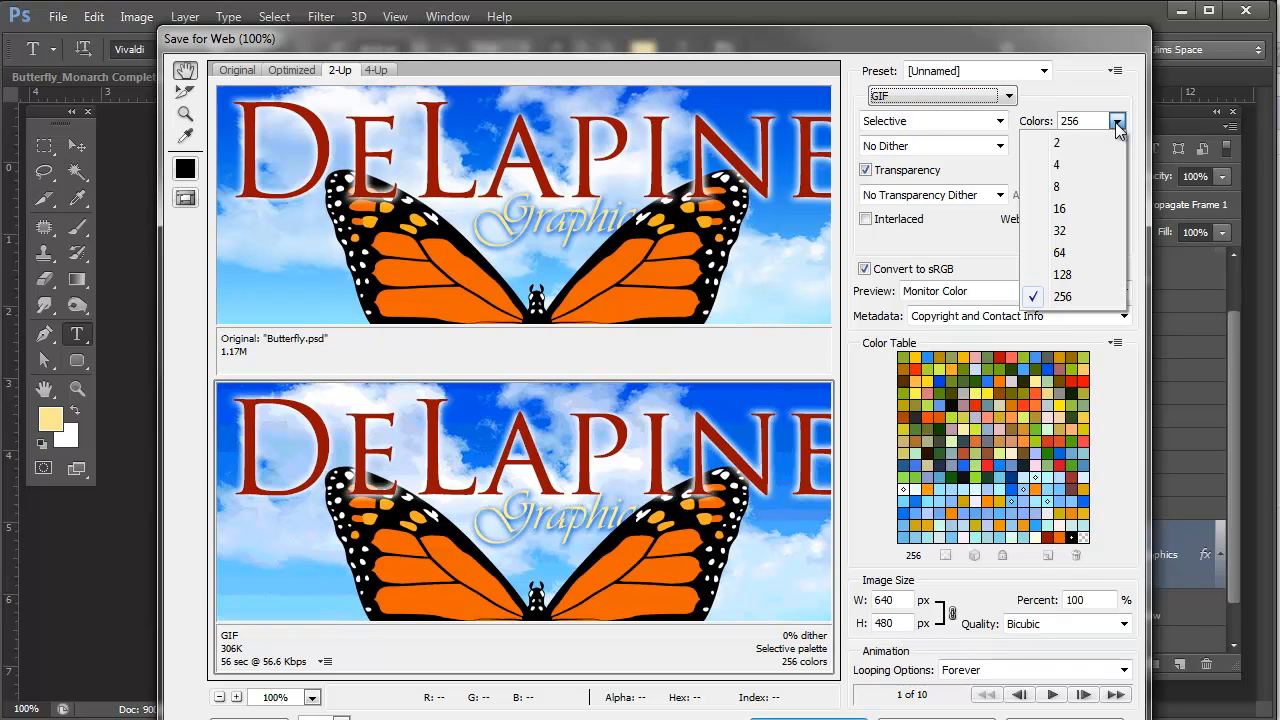
{"action": "left_click", "coordinate": [1062, 296]}
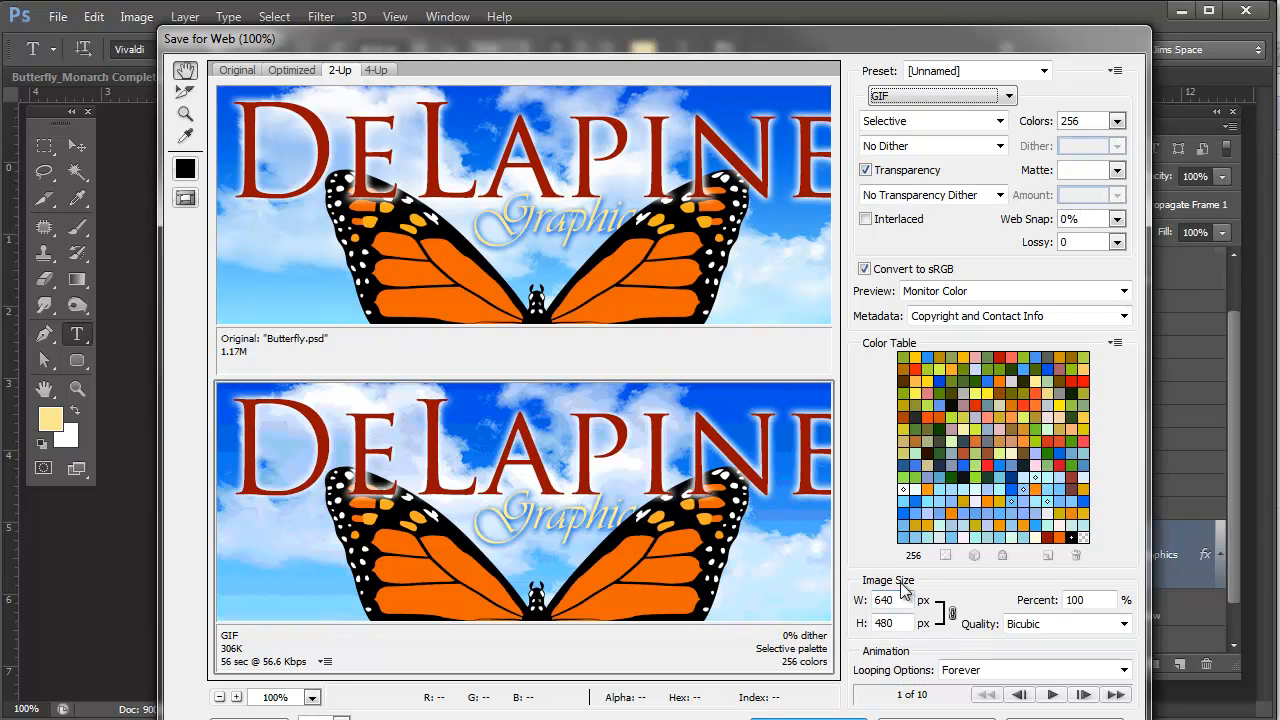
{"action": "mouse_move", "coordinate": [888, 600]}
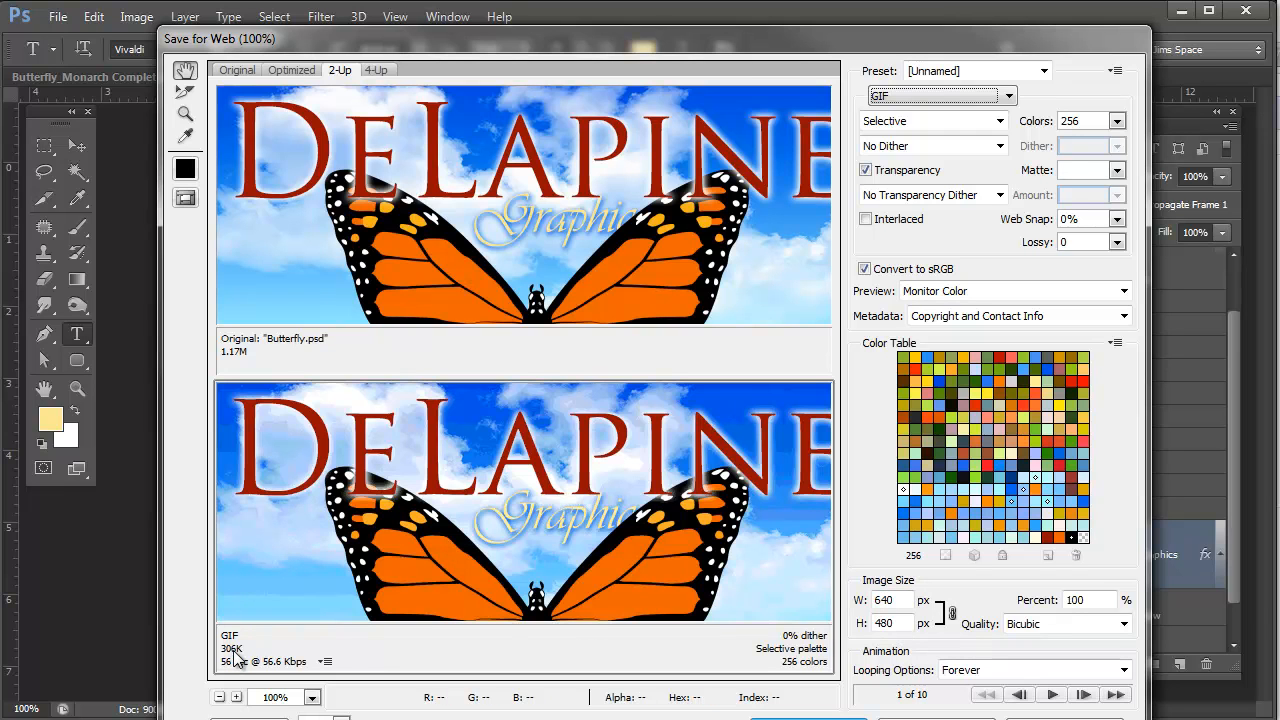
{"action": "mouse_move", "coordinate": [241, 674]}
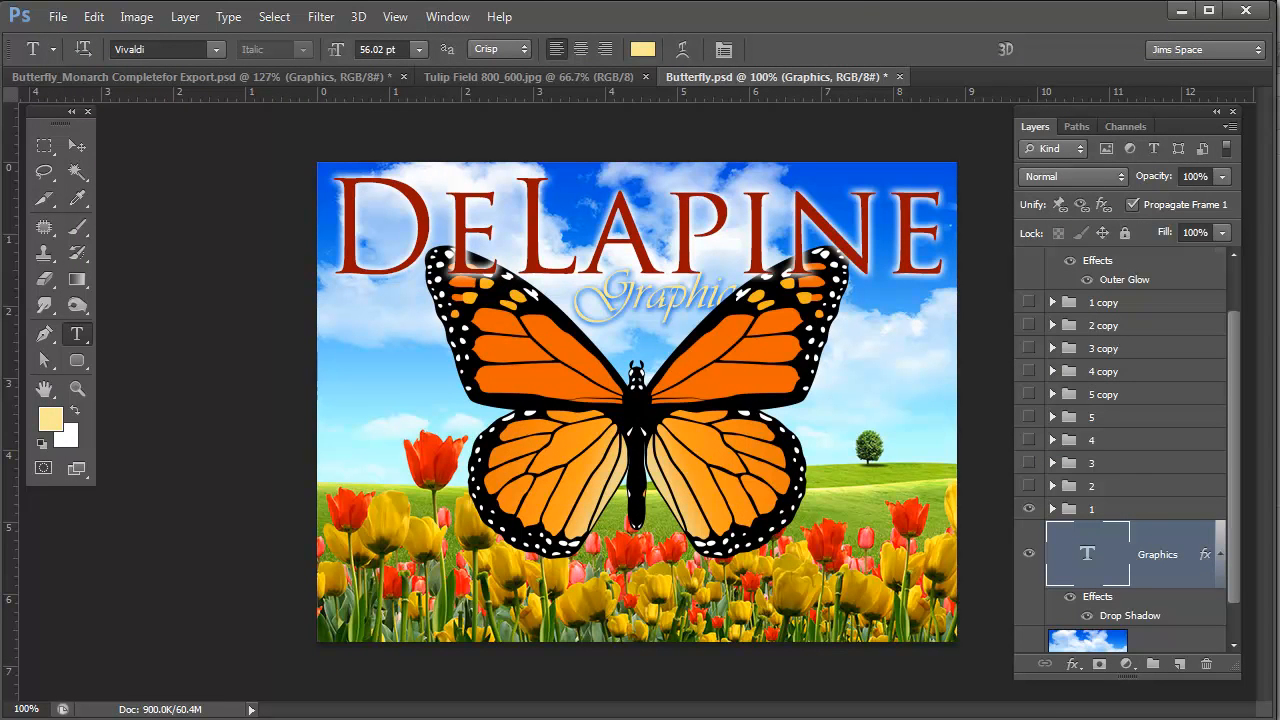
{"action": "mouse_move", "coordinate": [1183, 11]}
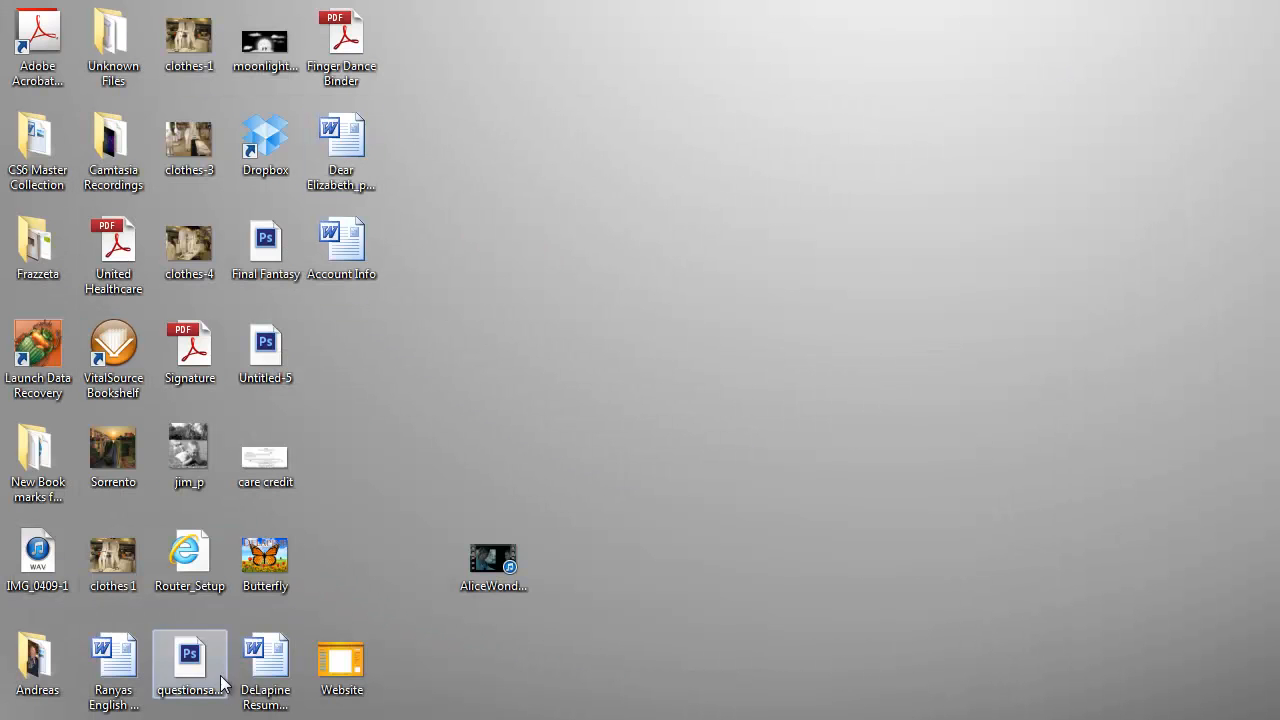
- Open Butterfly.gif from the desktop so it plays in Internet Explorer
{"action": "left_click", "coordinate": [265, 558]}
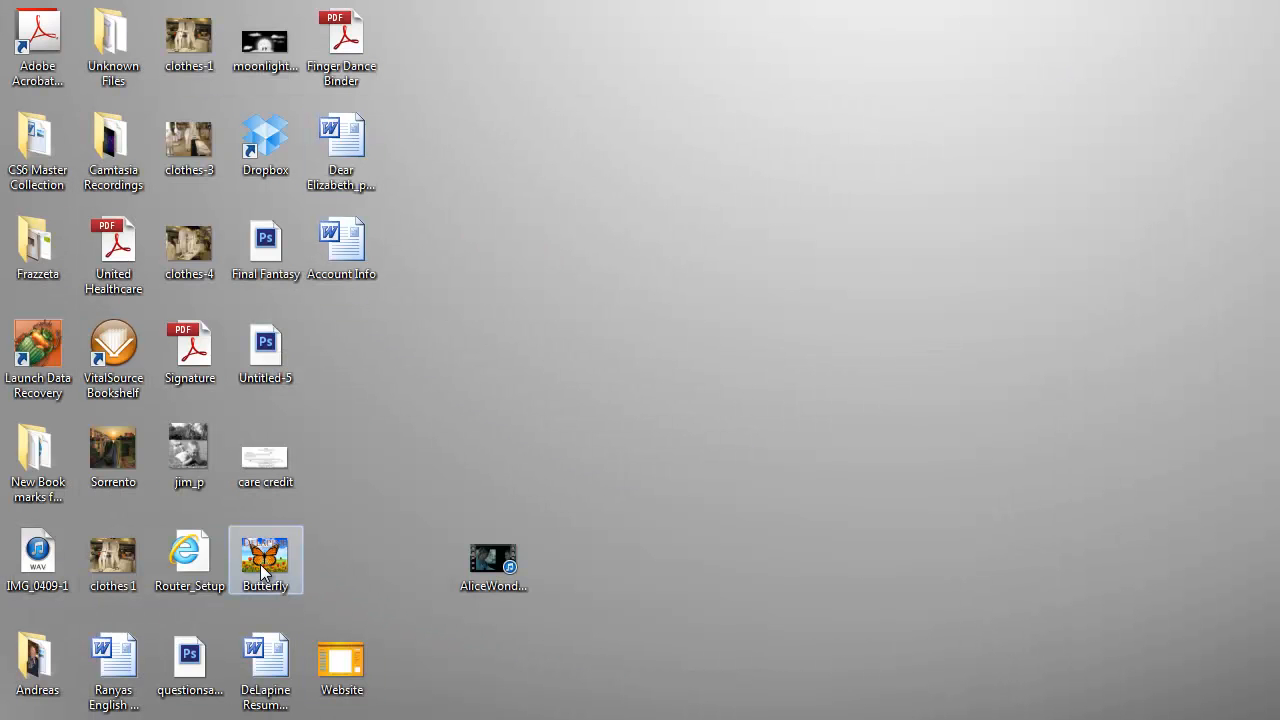
{"action": "double_click", "coordinate": [265, 555]}
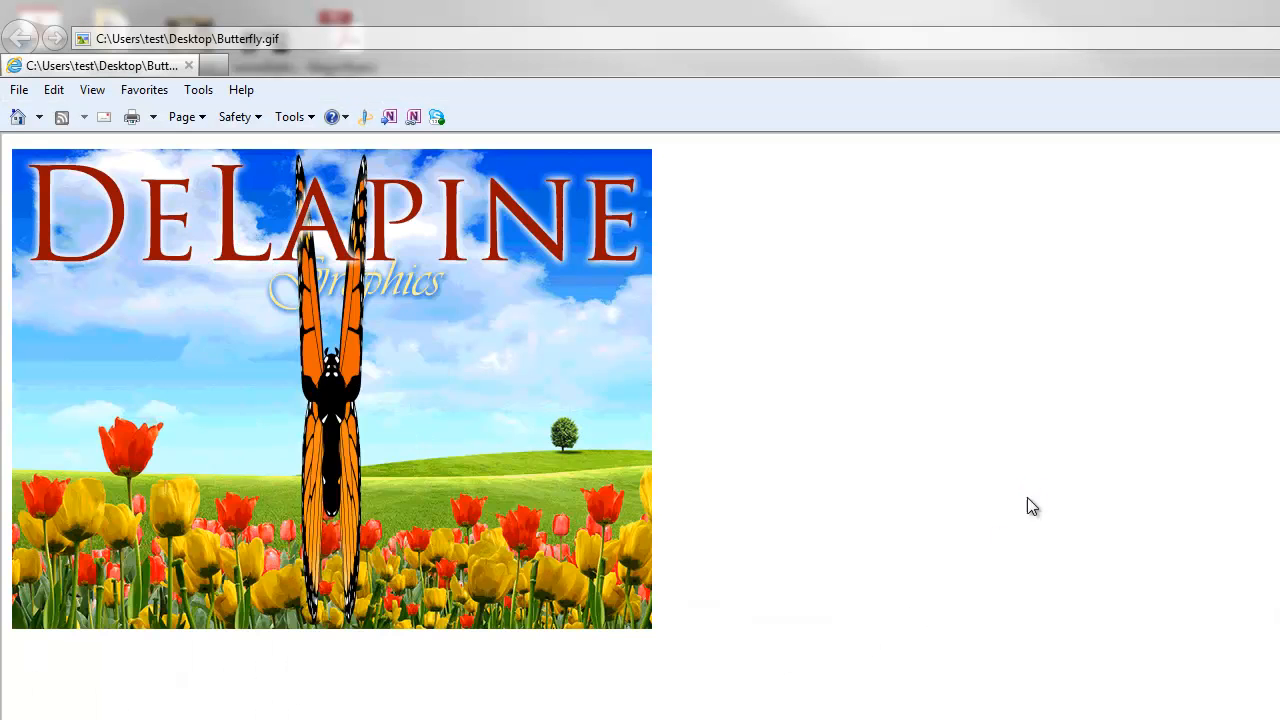